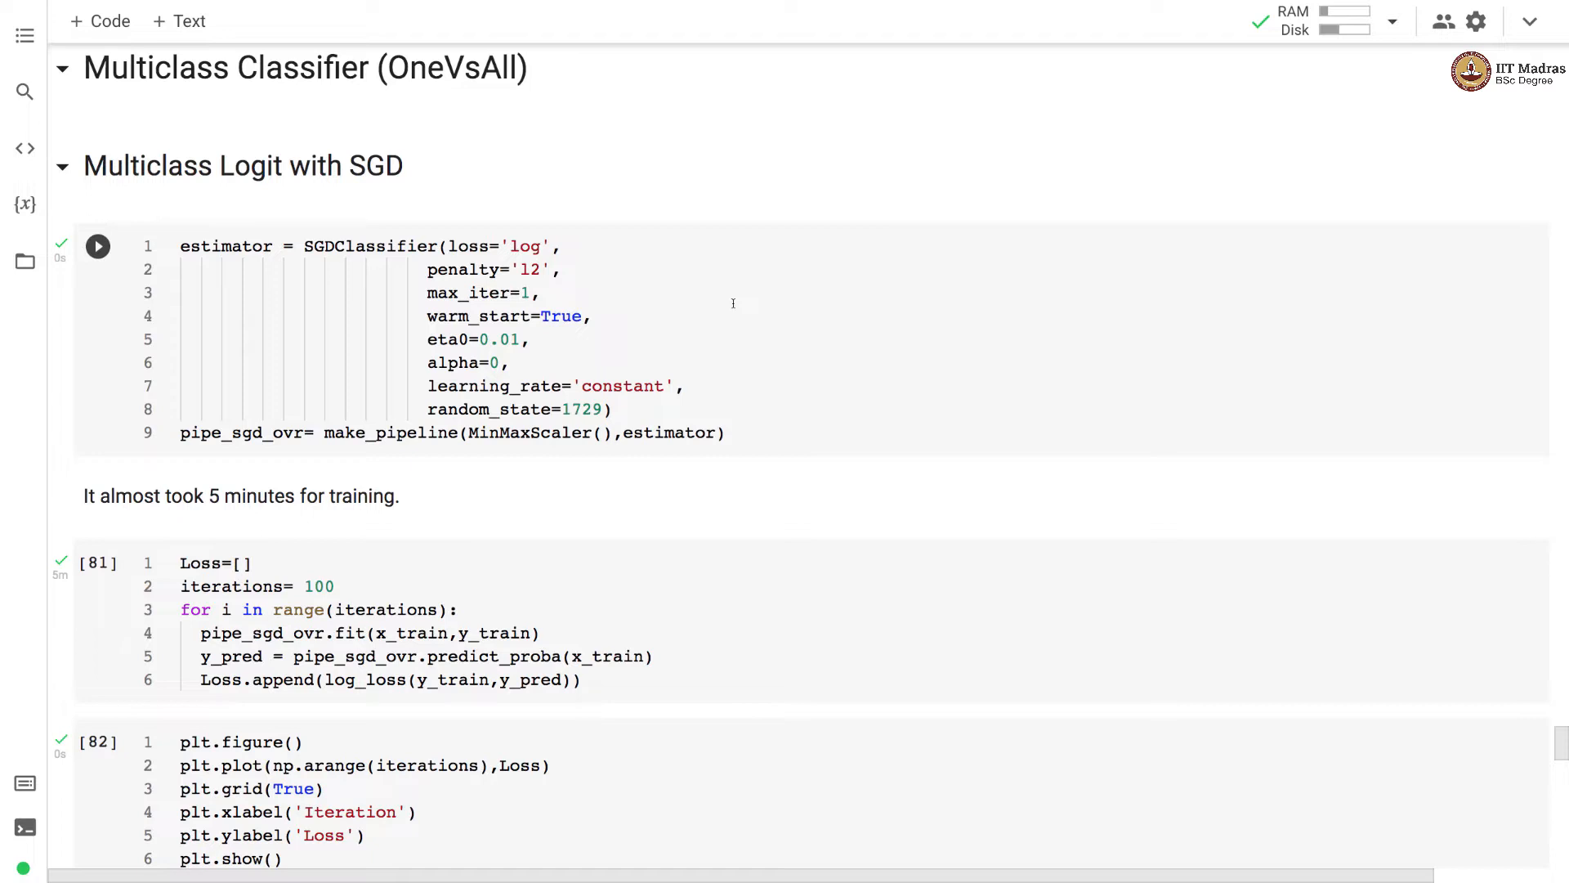
- Scroll to the loss curve dropping from 0.40 to 0.33 over 100 iterations
{"action": "left_click", "coordinate": [98, 246]}
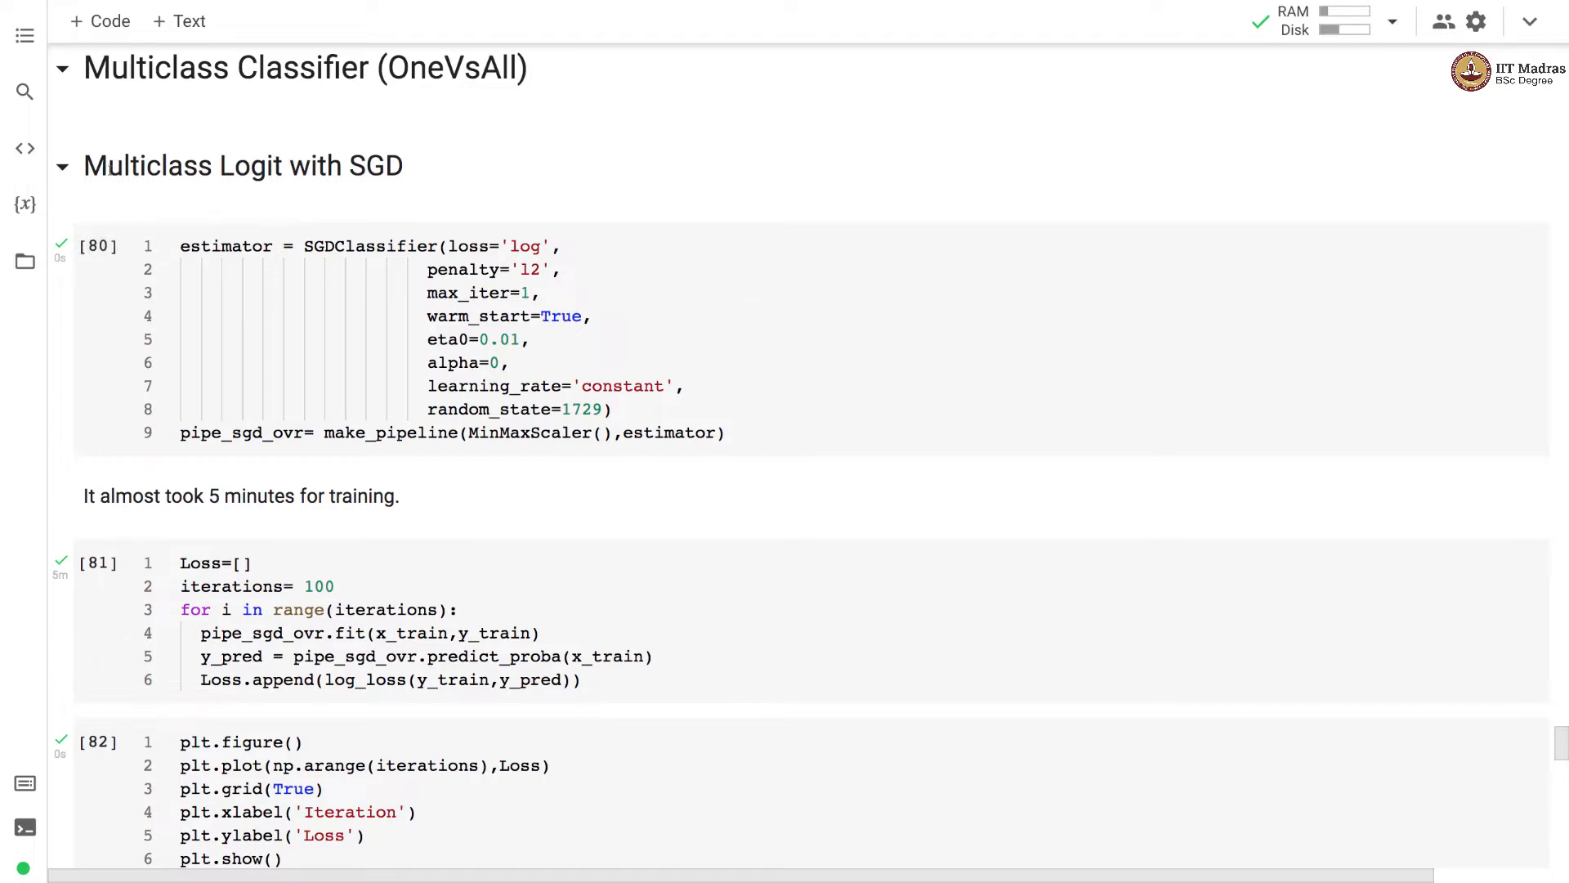
{"action": "mouse_move", "coordinate": [449, 170]}
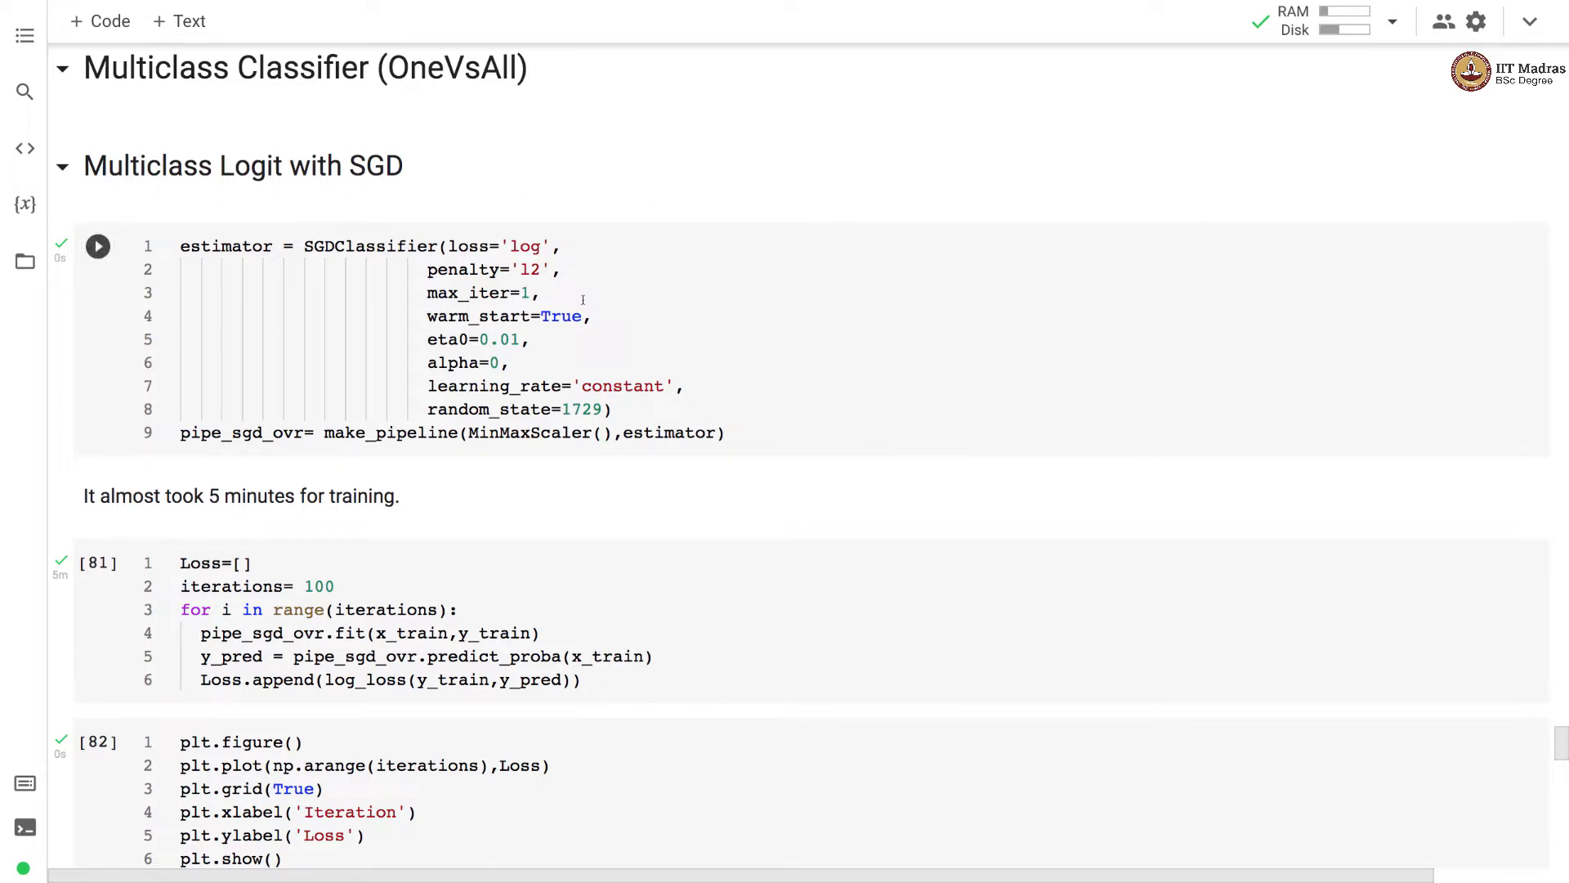
{"action": "mouse_move", "coordinate": [494, 362]}
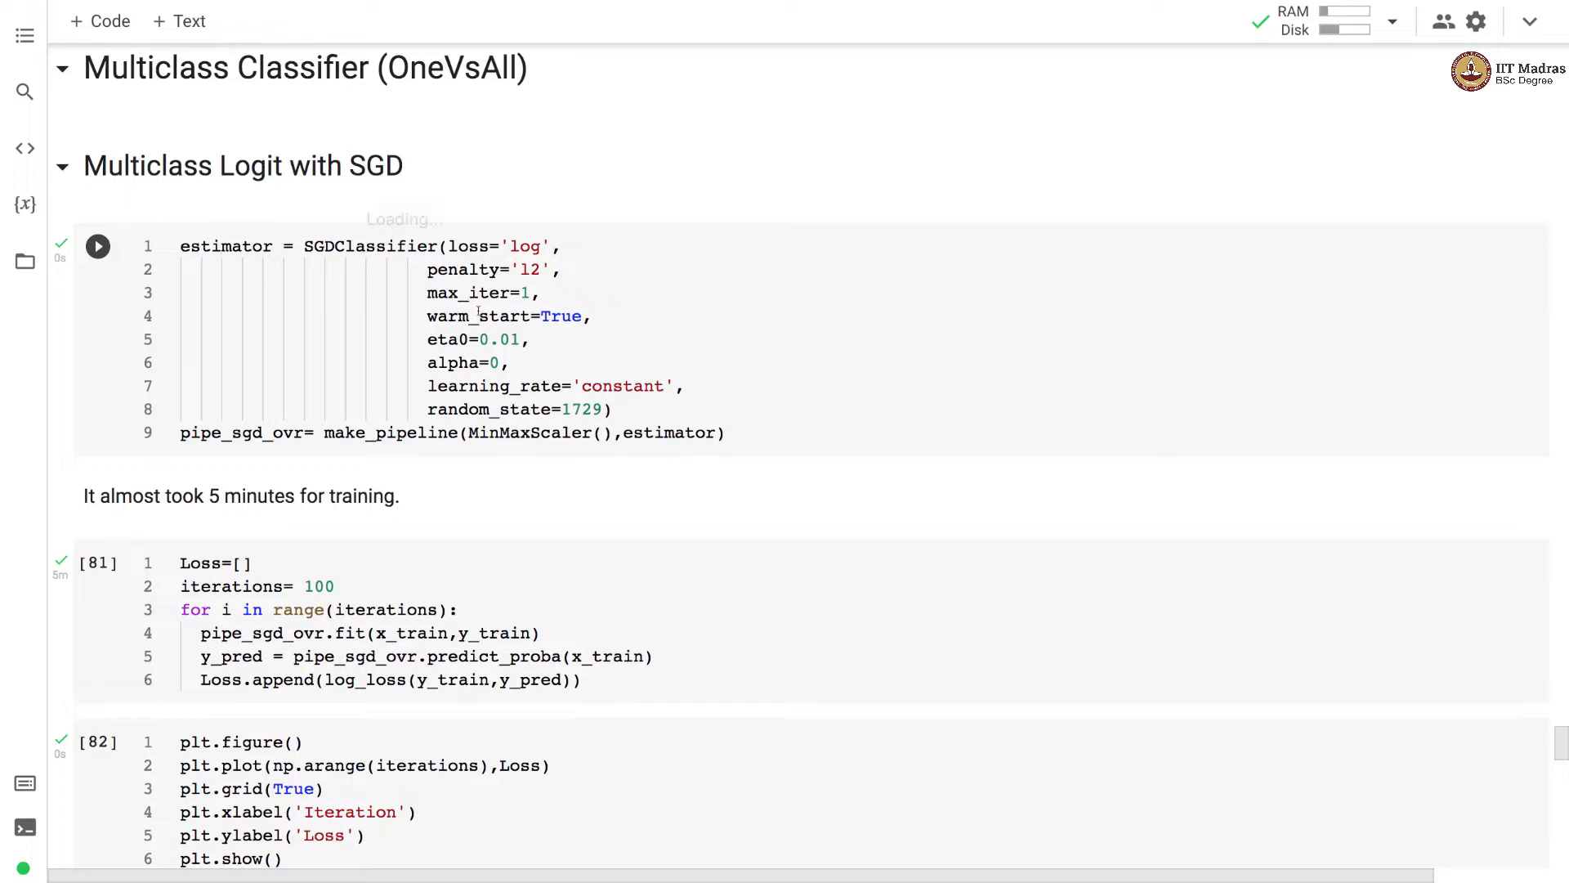
{"action": "scroll", "scroll_direction": "down", "scroll_amount": 3}
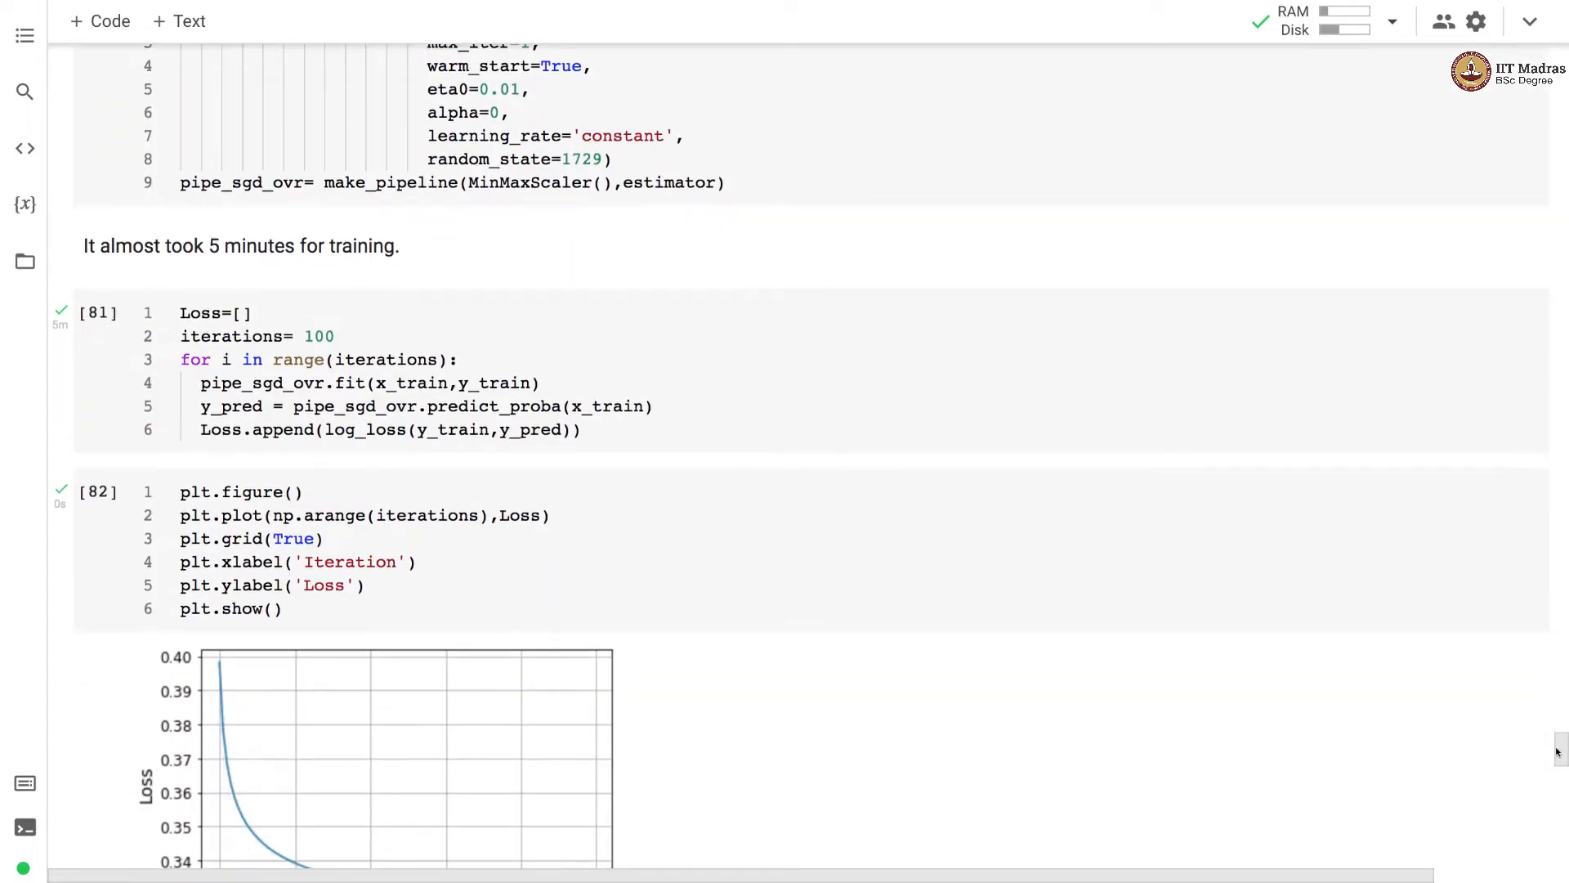
{"action": "scroll", "scroll_direction": "down", "scroll_amount": 3}
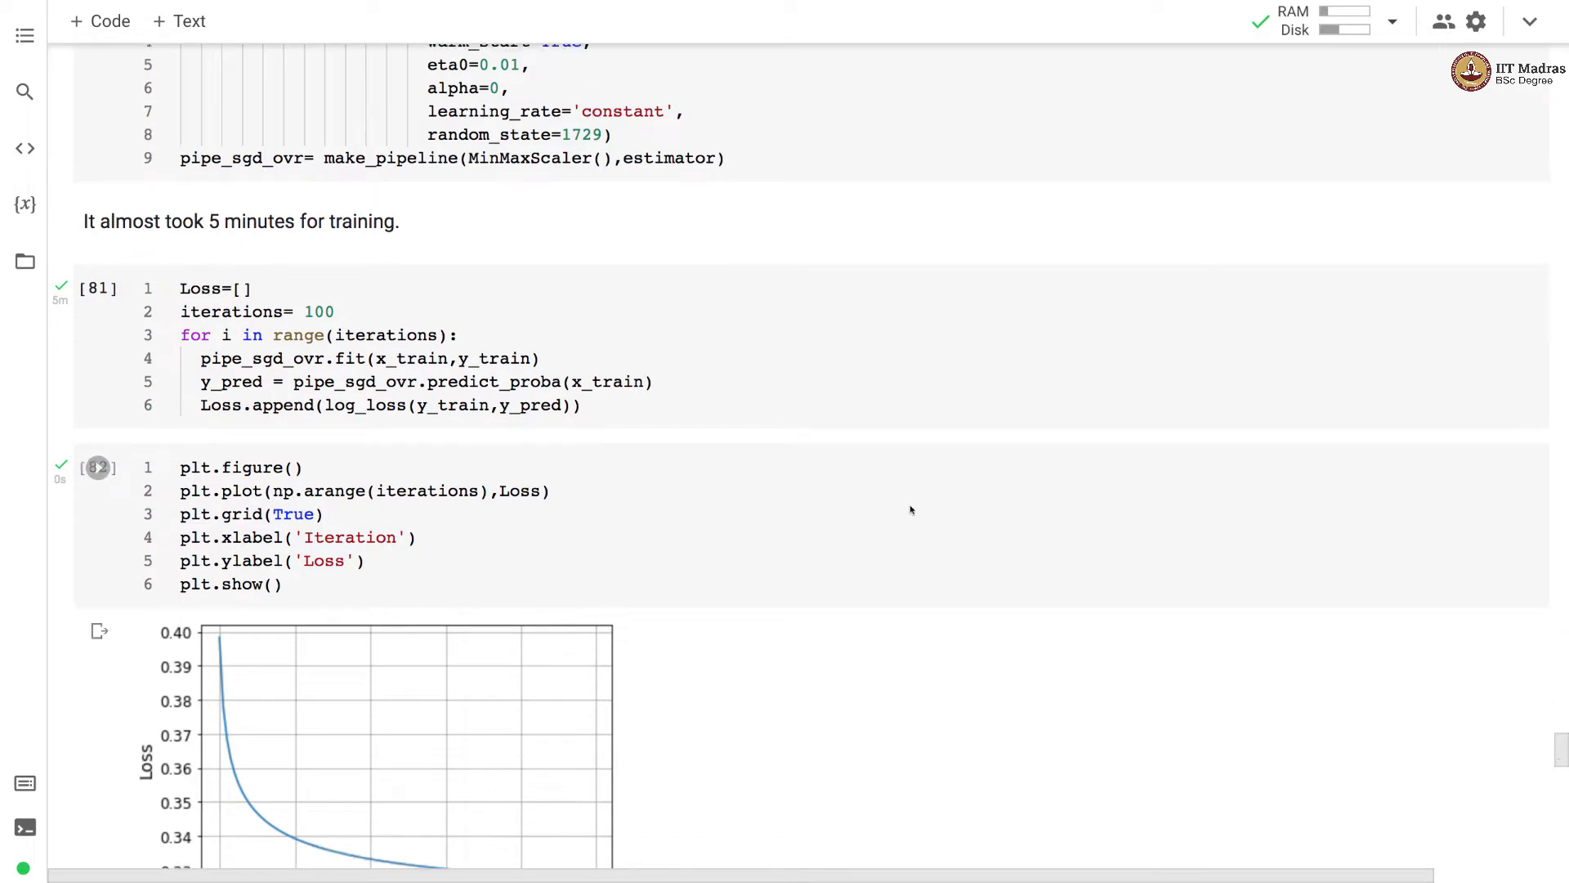
{"action": "left_click", "coordinate": [98, 289]}
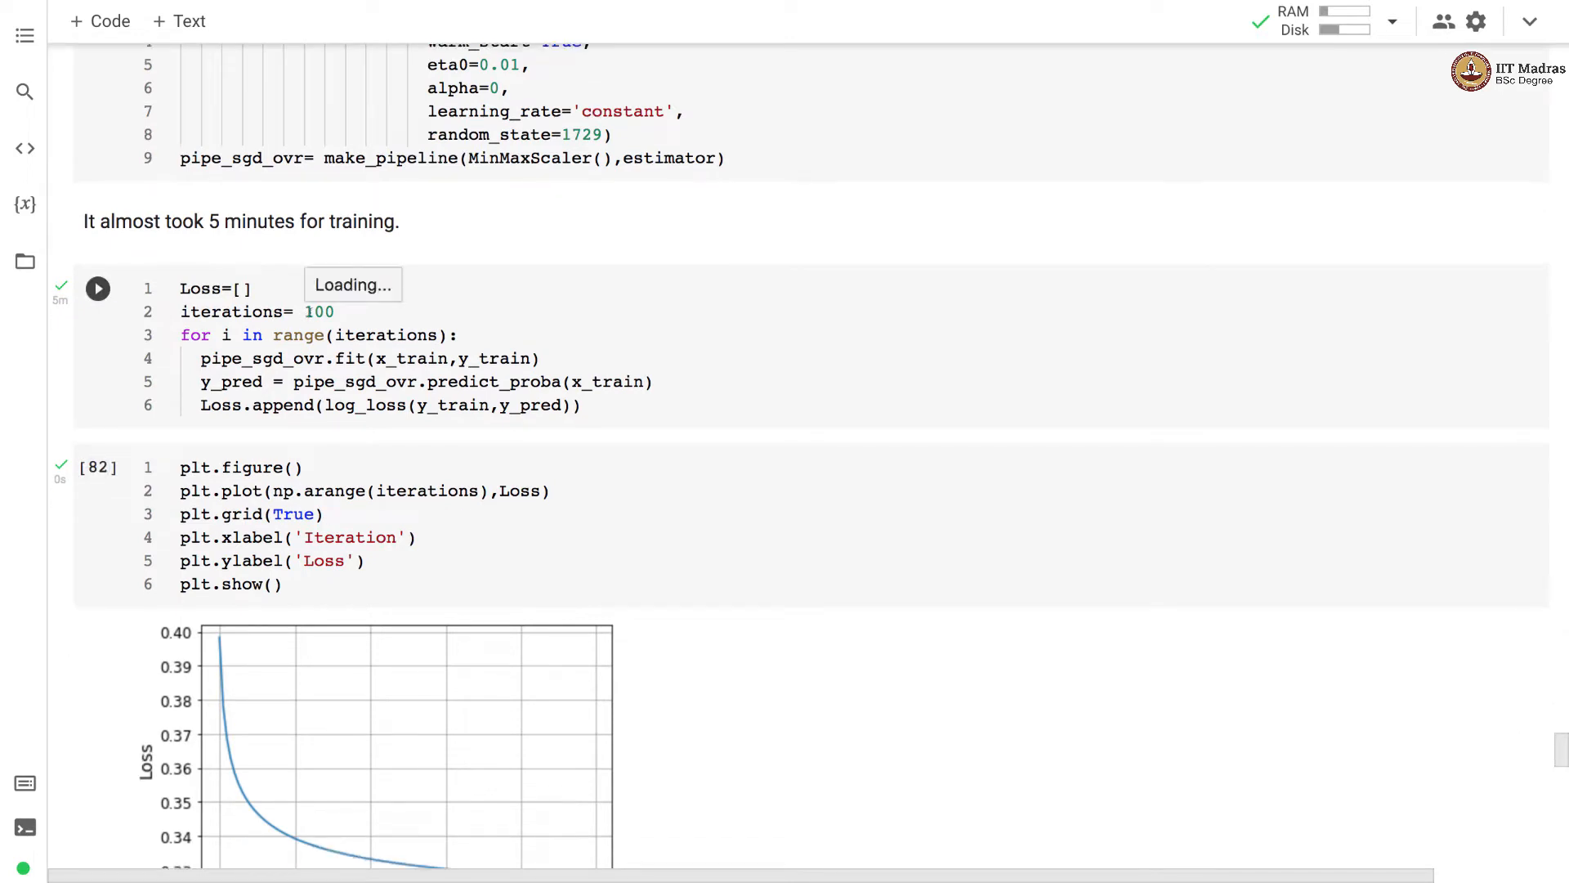
{"action": "left_click", "coordinate": [98, 289]}
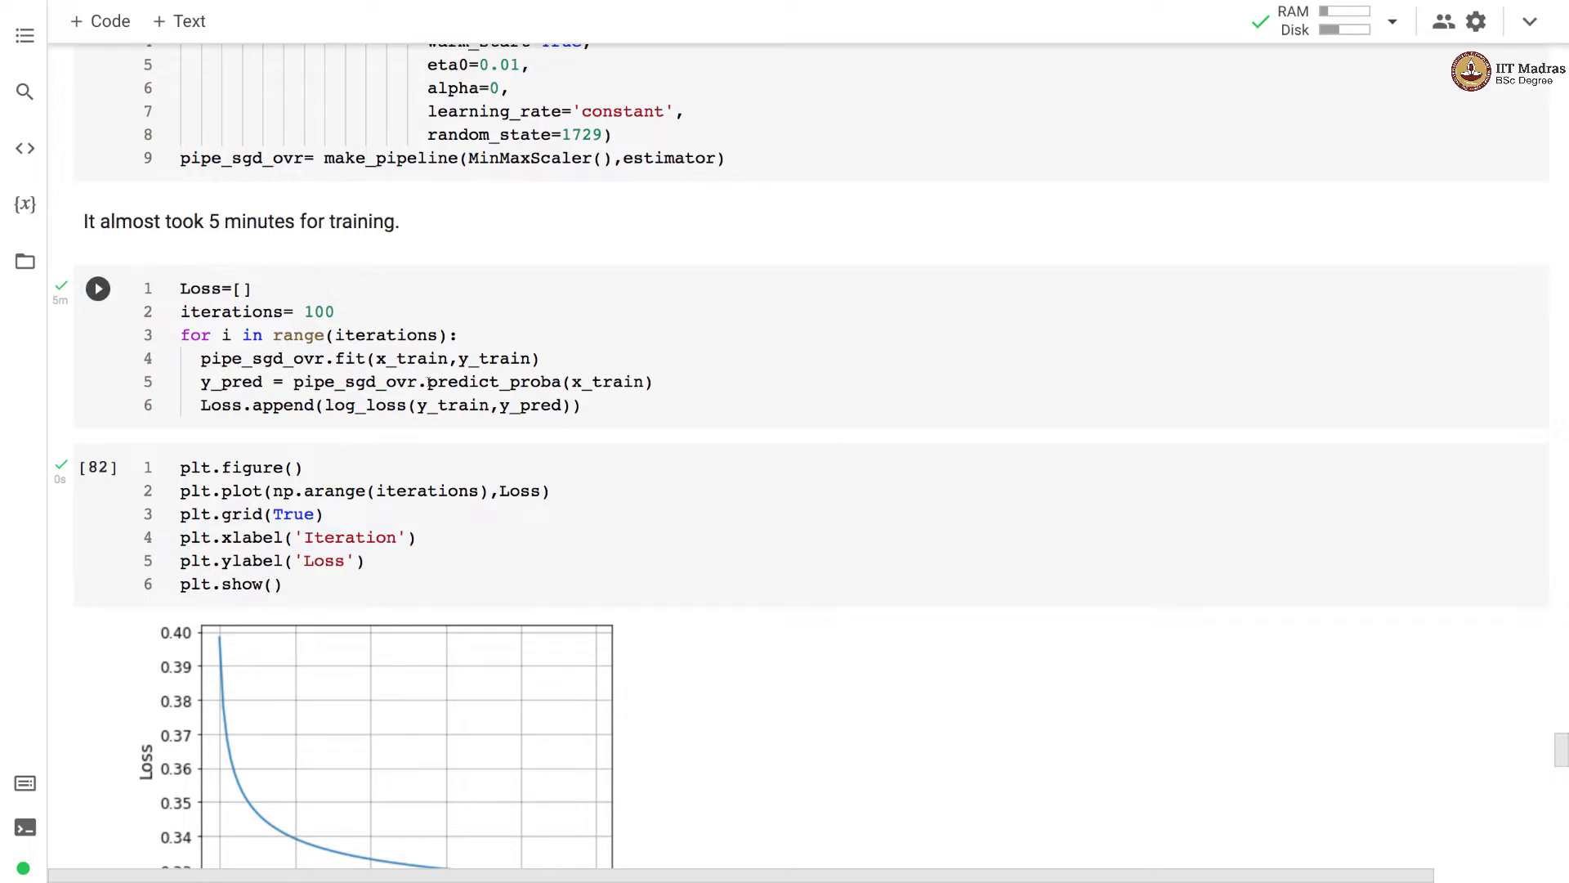
{"action": "scroll", "scroll_direction": "down", "scroll_amount": 3}
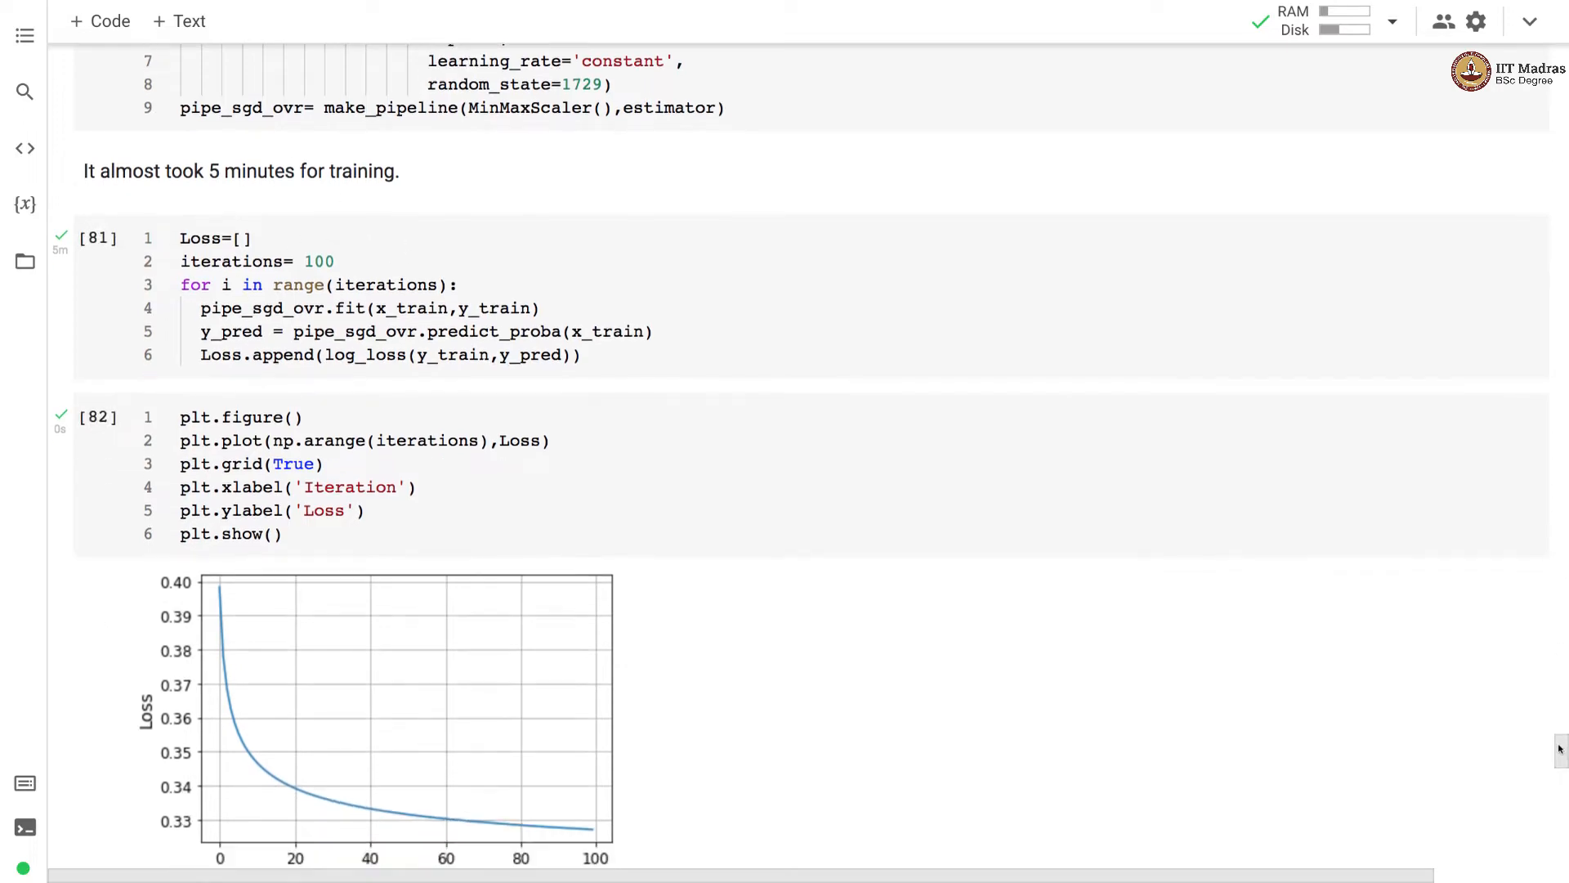
{"action": "scroll", "scroll_direction": "down", "scroll_amount": 3}
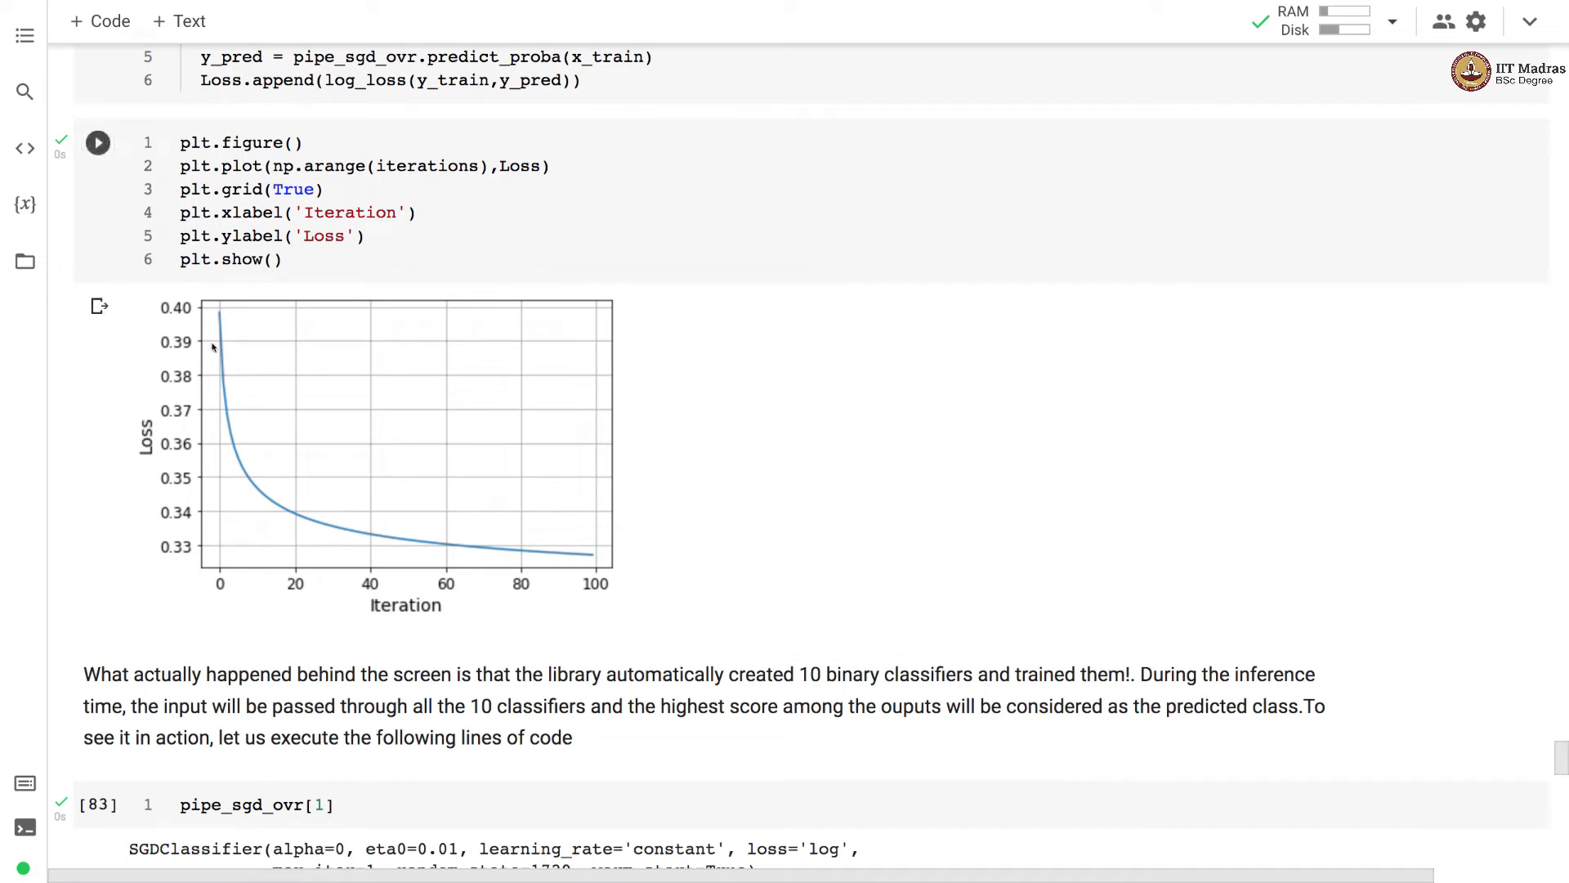
{"action": "mouse_move", "coordinate": [614, 558]}
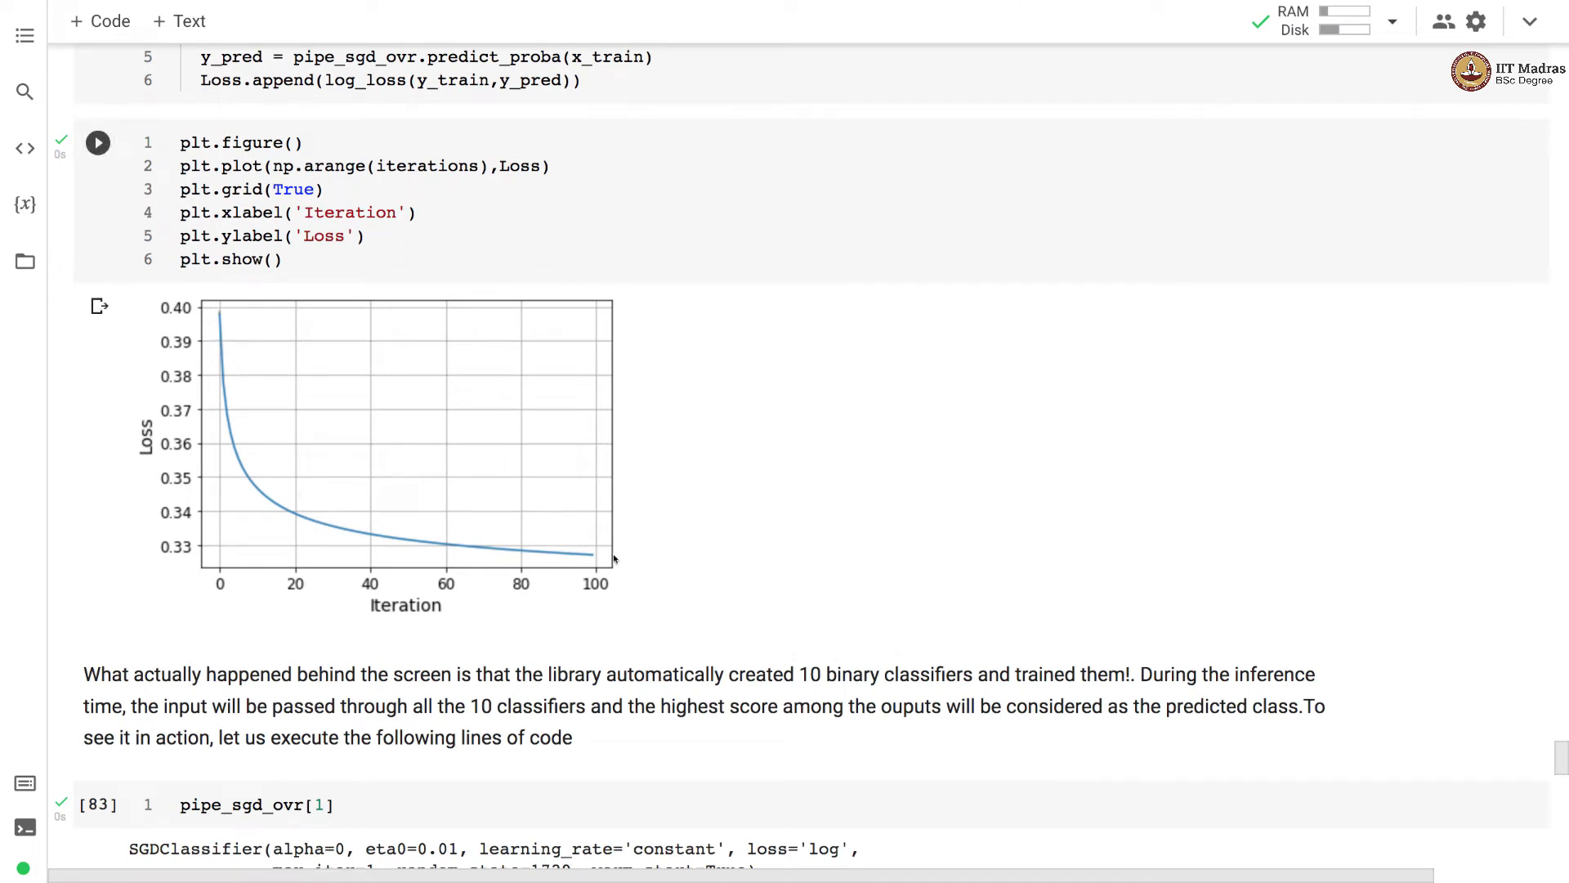
{"action": "mouse_move", "coordinate": [268, 468]}
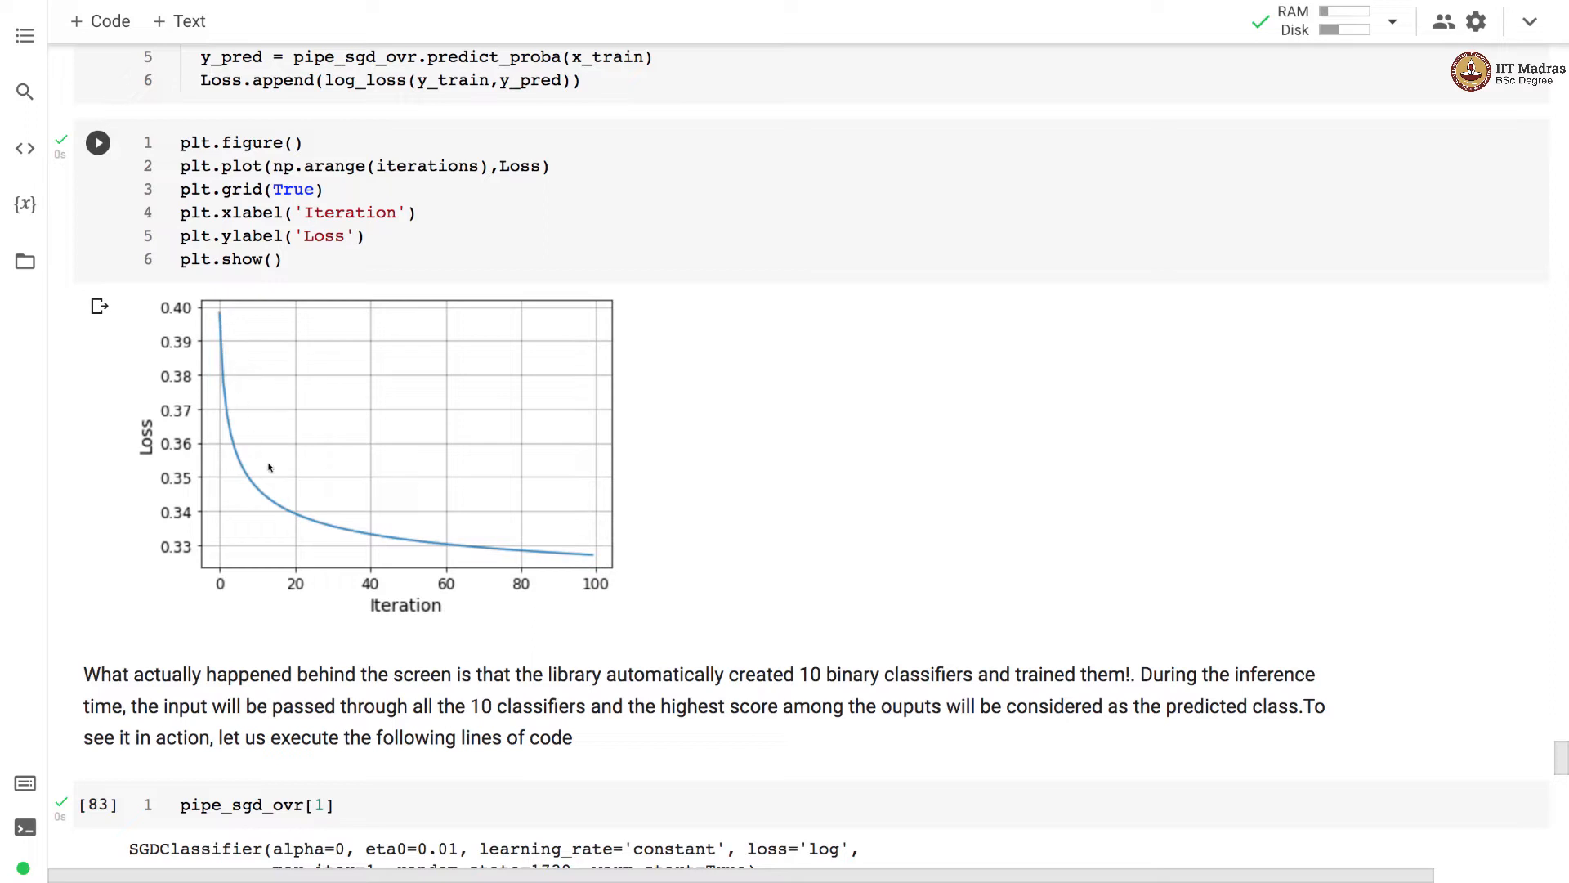
{"action": "mouse_move", "coordinate": [357, 622]}
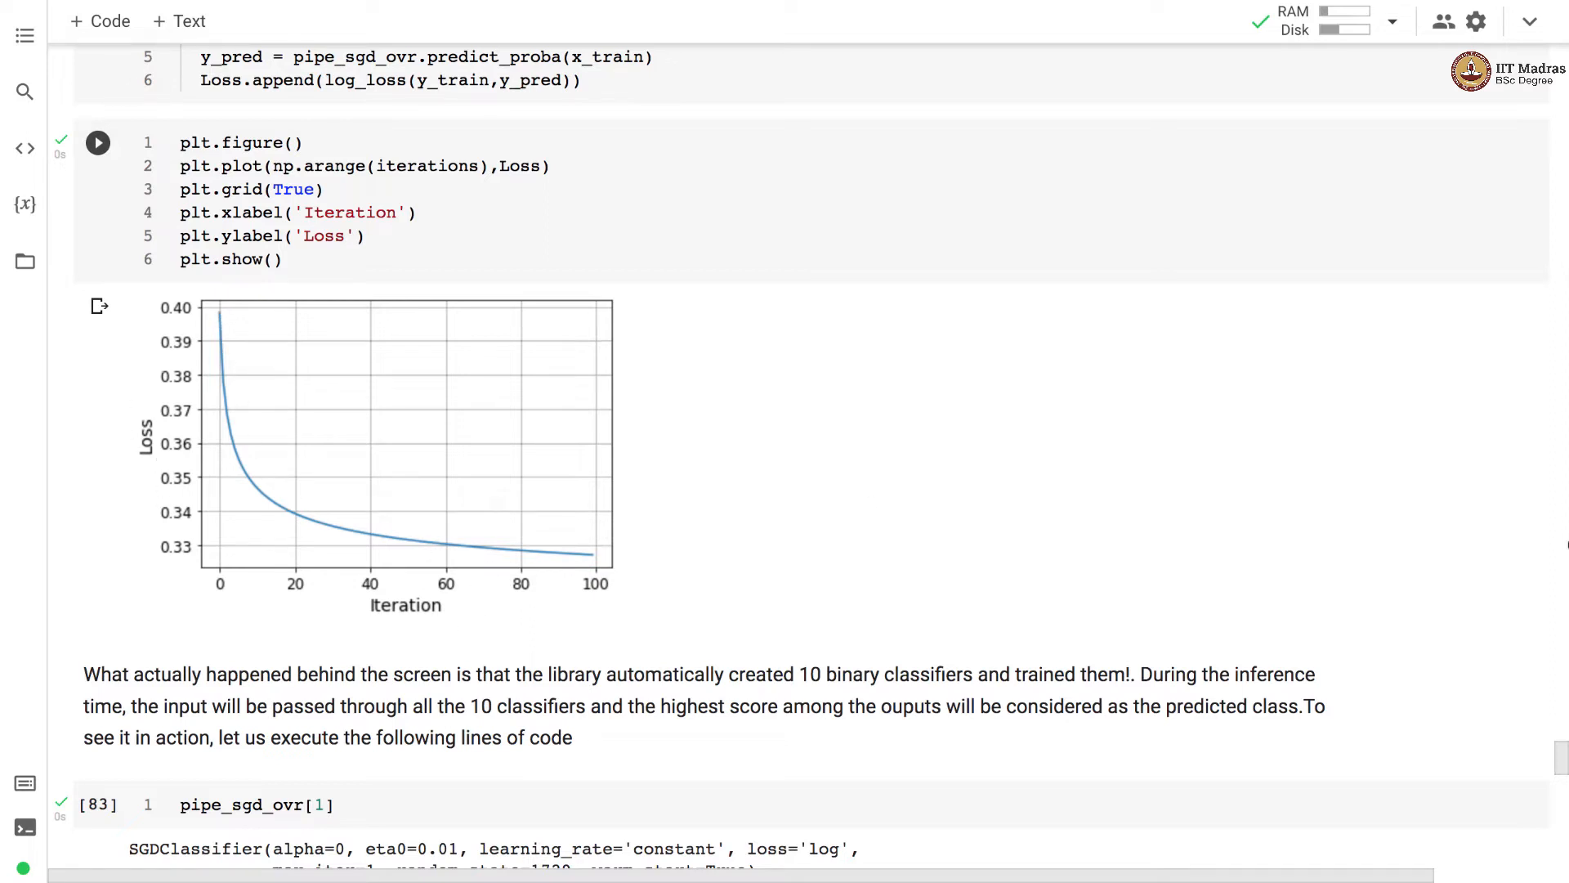
- Scroll to the pipe_sgd_ovr[1] output showing a (10, 784) coefficient matrix
{"action": "scroll", "scroll_direction": "up", "scroll_amount": 3}
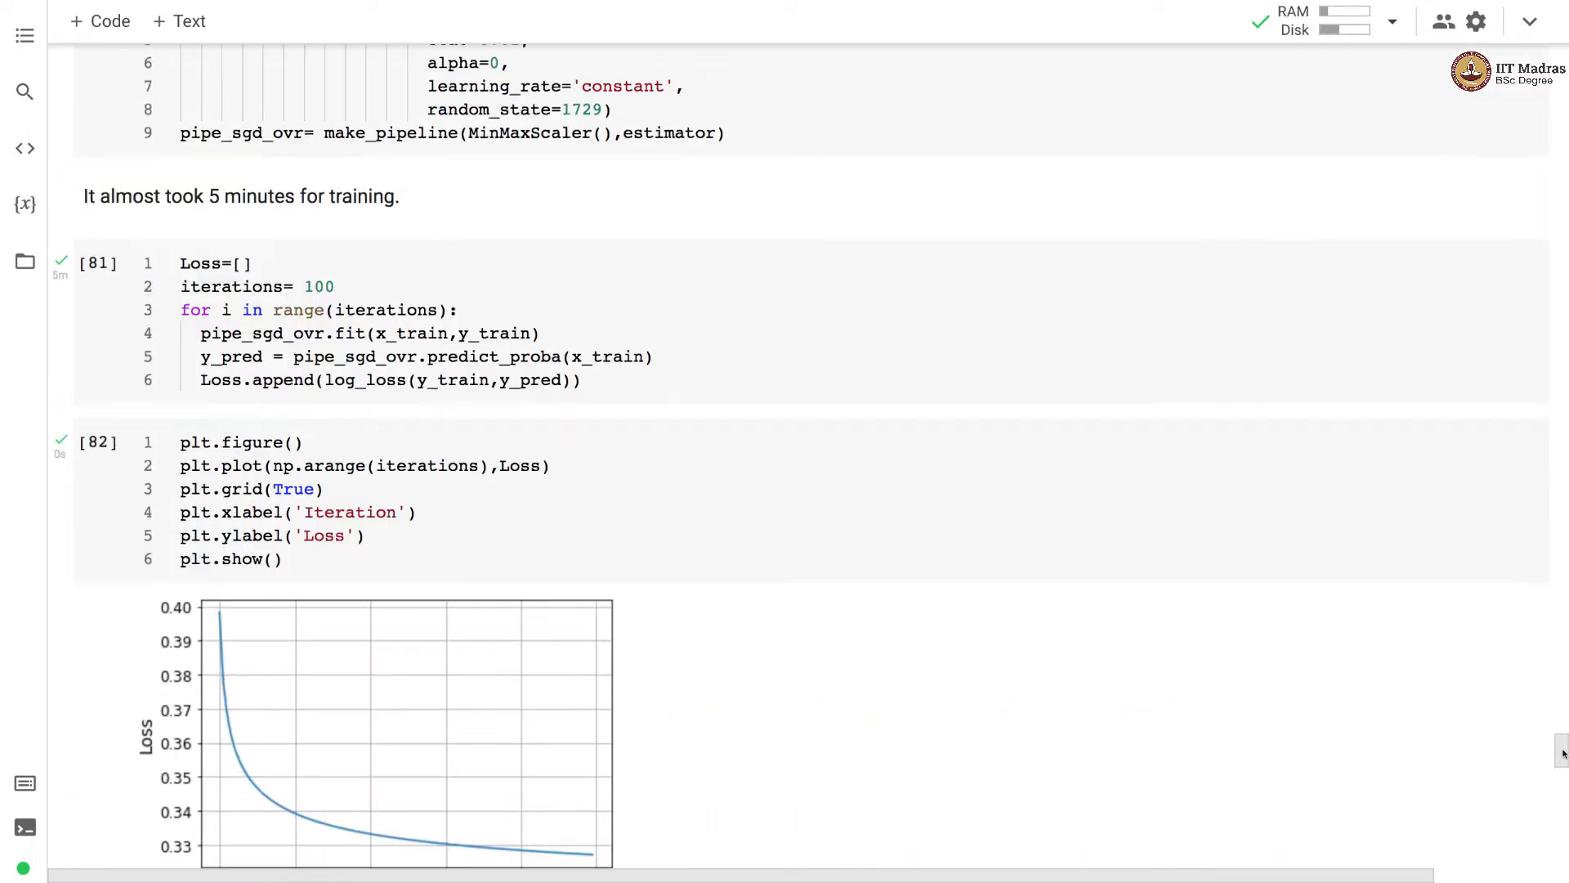
{"action": "scroll", "scroll_direction": "up", "scroll_amount": 3}
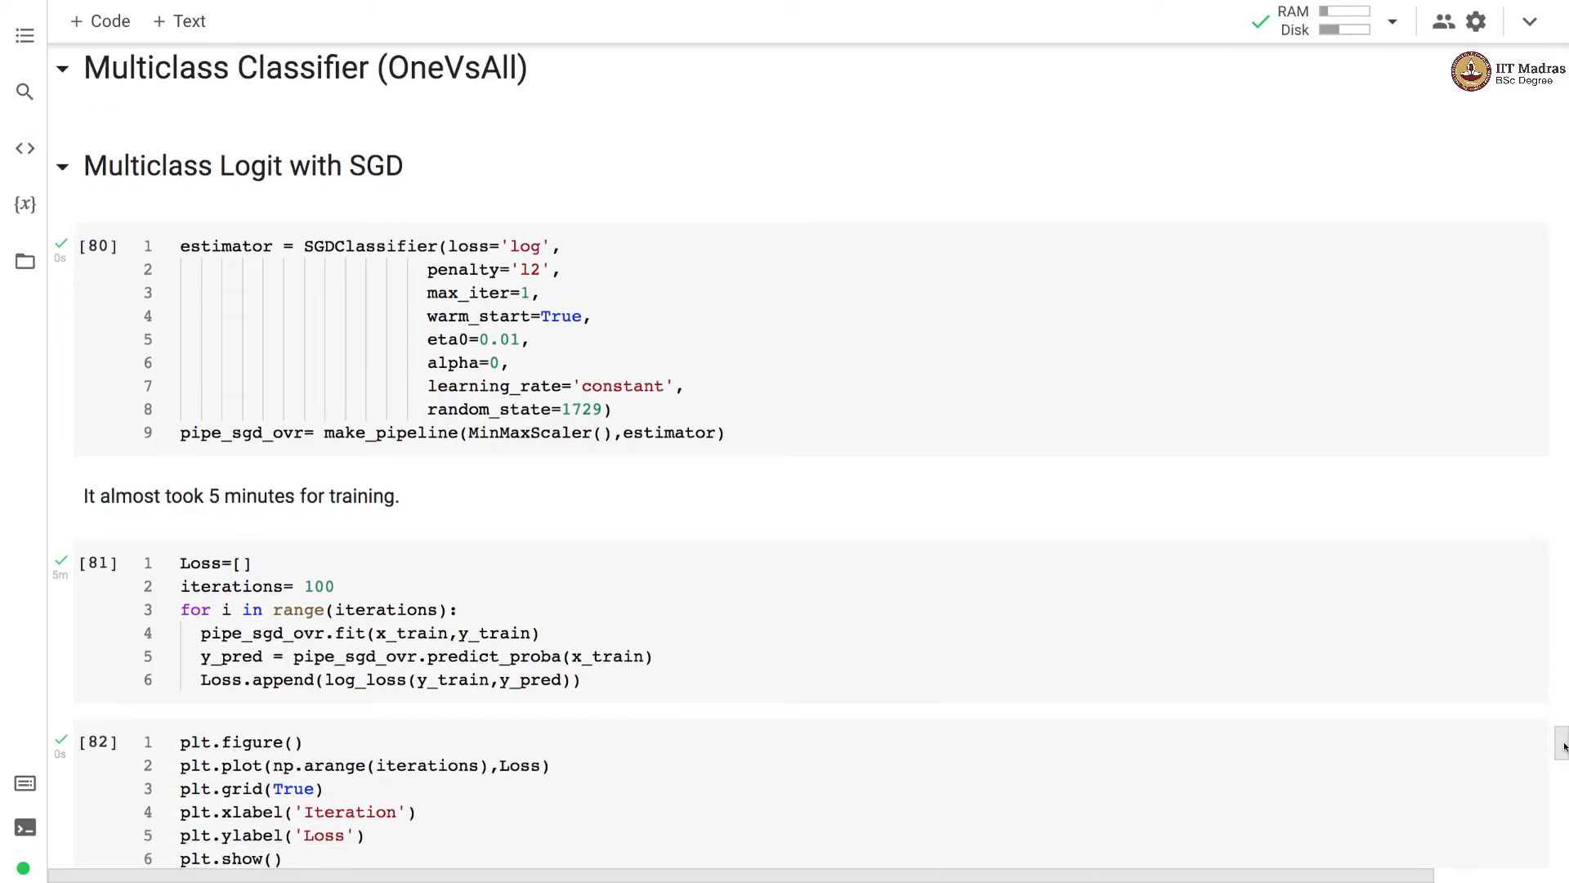
{"action": "scroll", "scroll_direction": "down", "scroll_amount": 3}
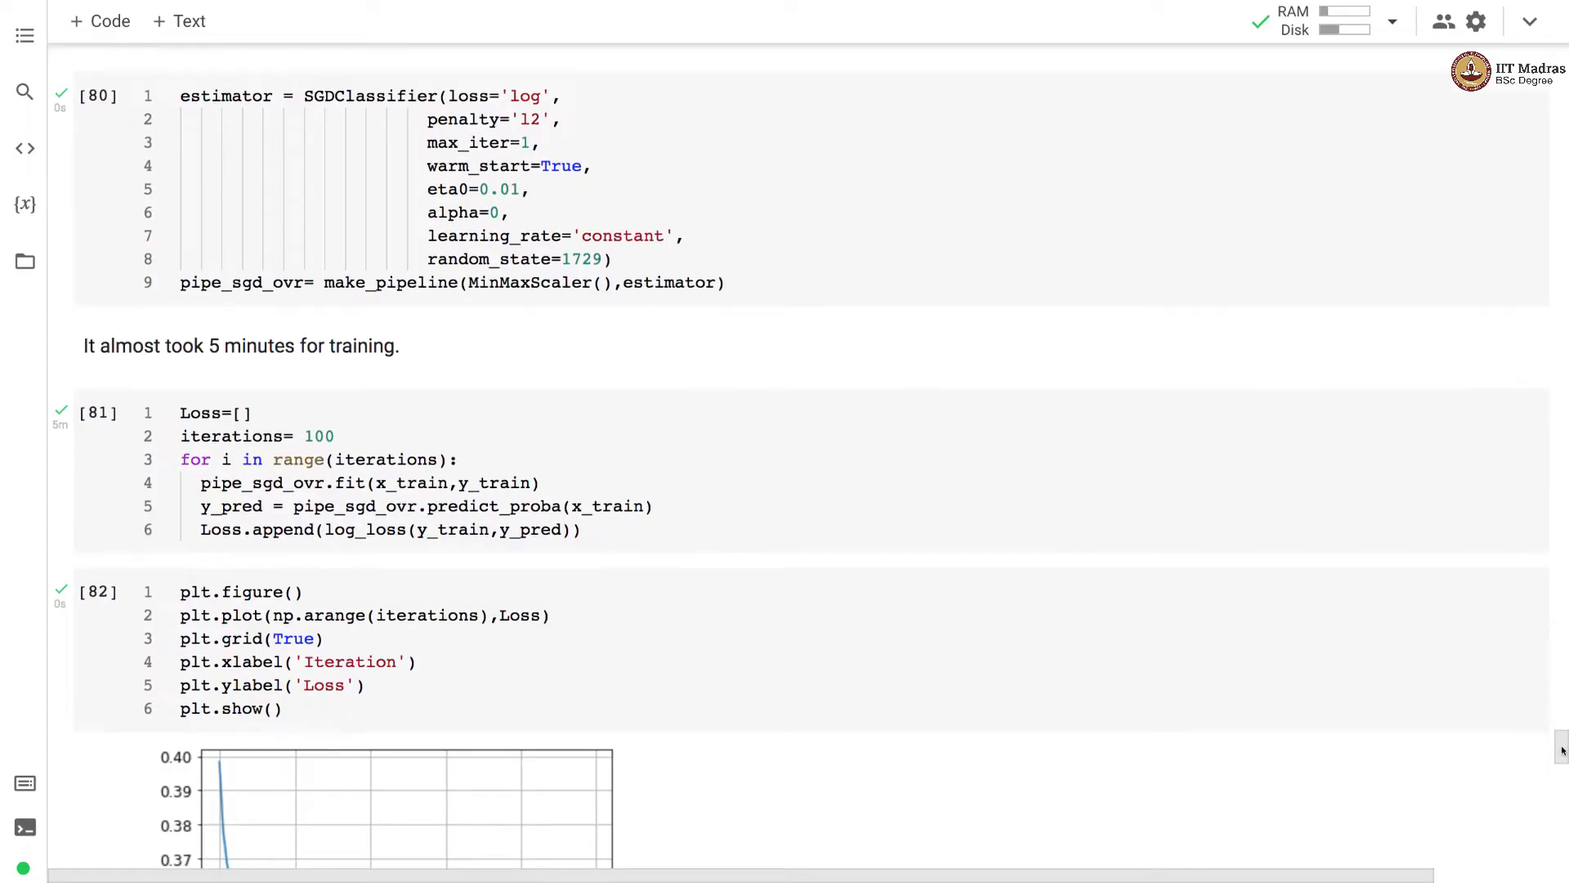
{"action": "scroll", "scroll_direction": "down", "scroll_amount": 3}
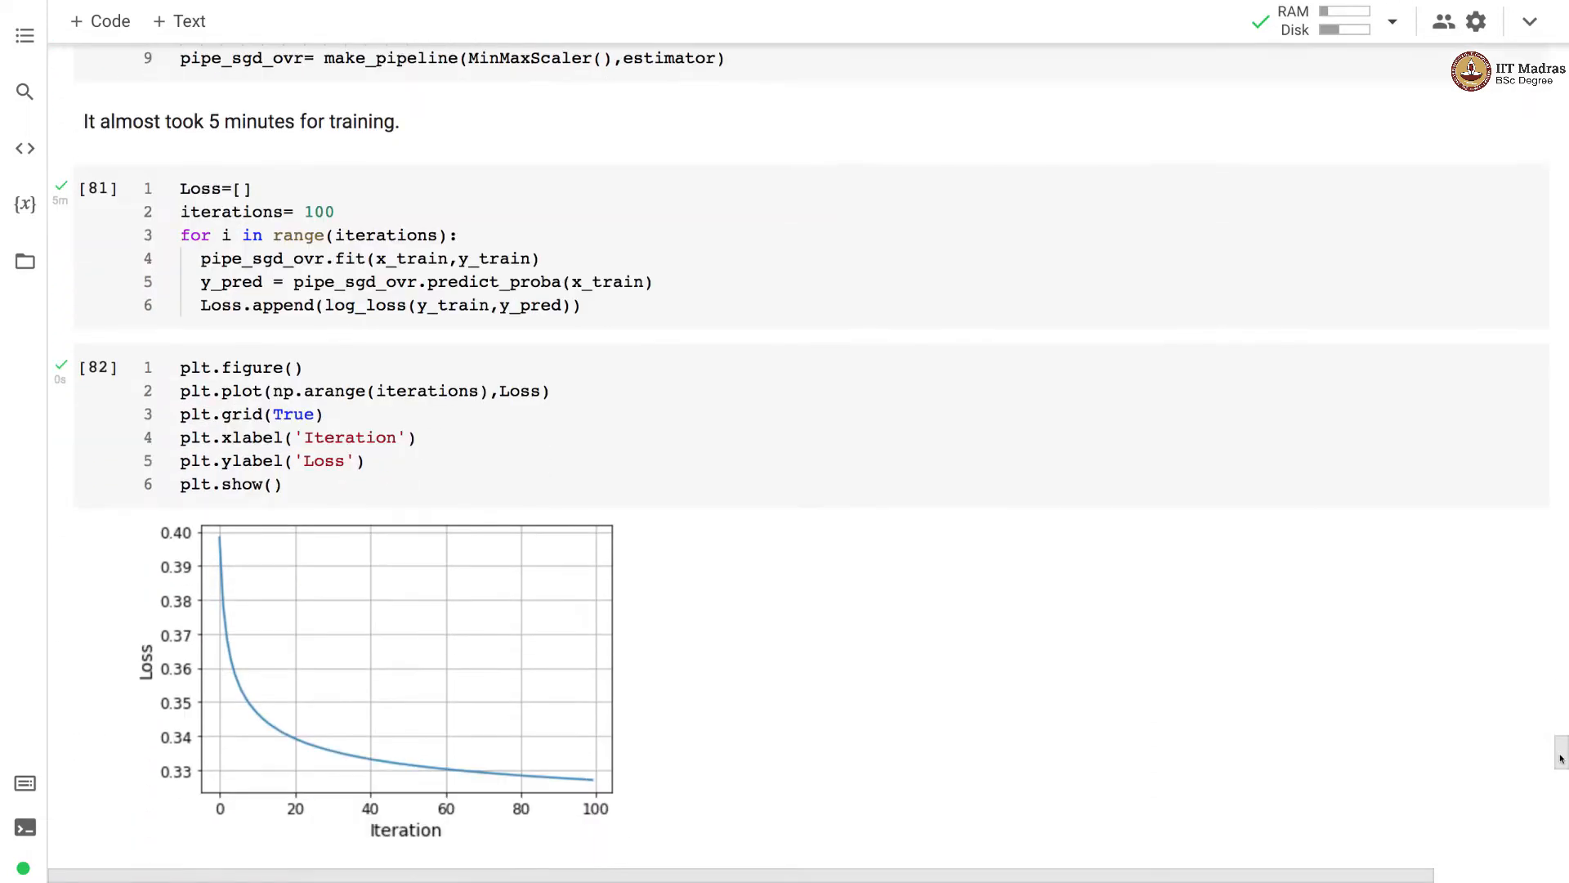
{"action": "scroll", "scroll_direction": "down", "scroll_amount": 3}
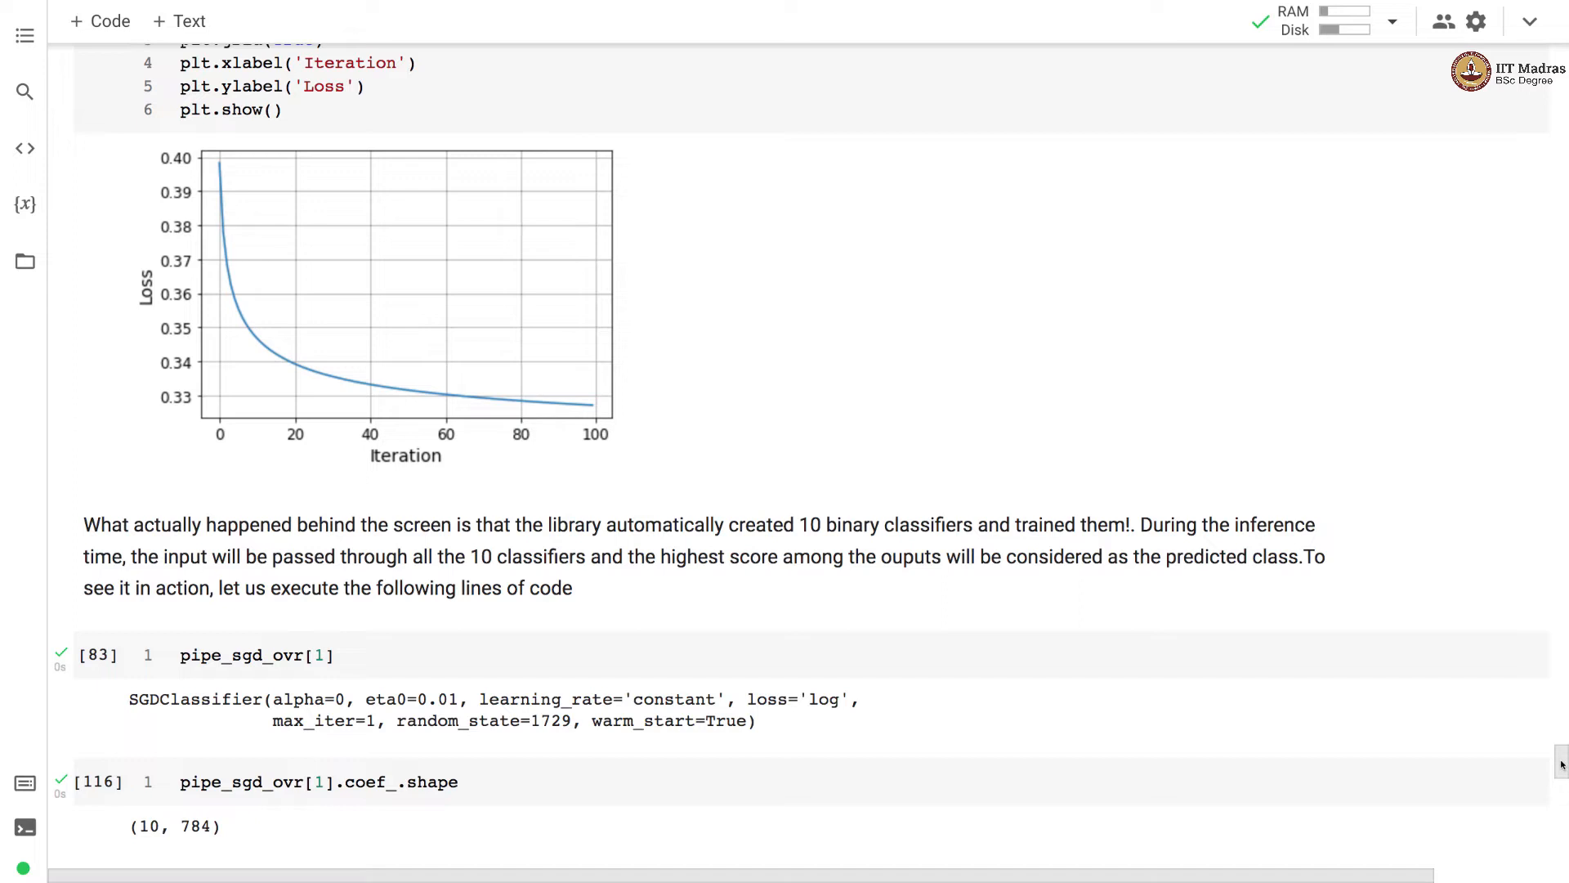
{"action": "mouse_move", "coordinate": [1561, 767]}
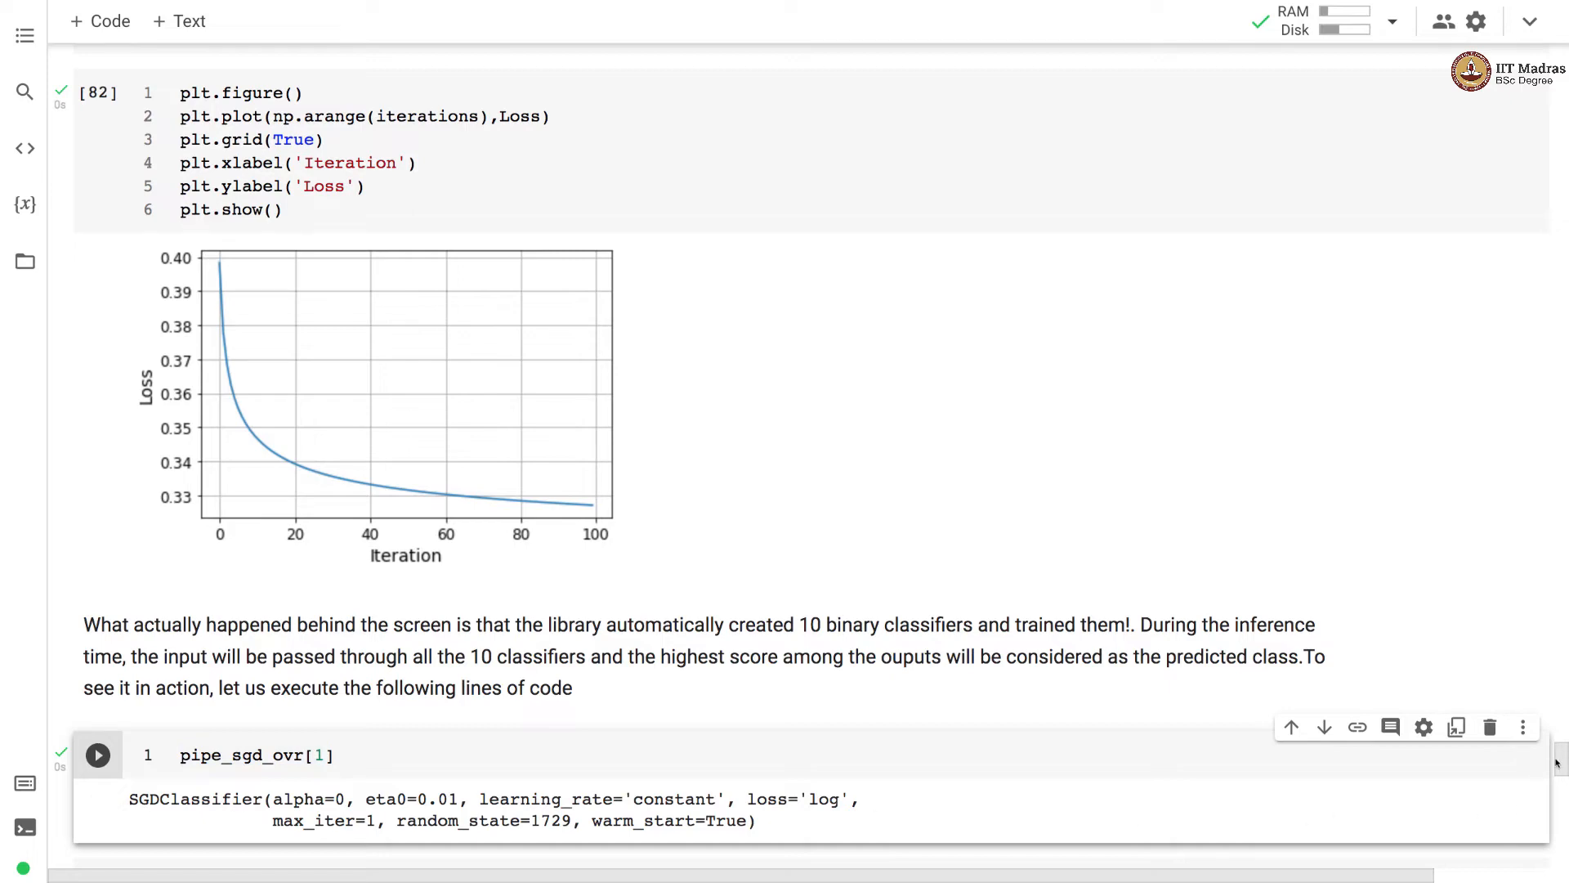
- Scroll to the y_hat[:5] output listing predictions '7', '2', '1', '0', '4'
{"action": "scroll", "scroll_direction": "down", "scroll_amount": 3}
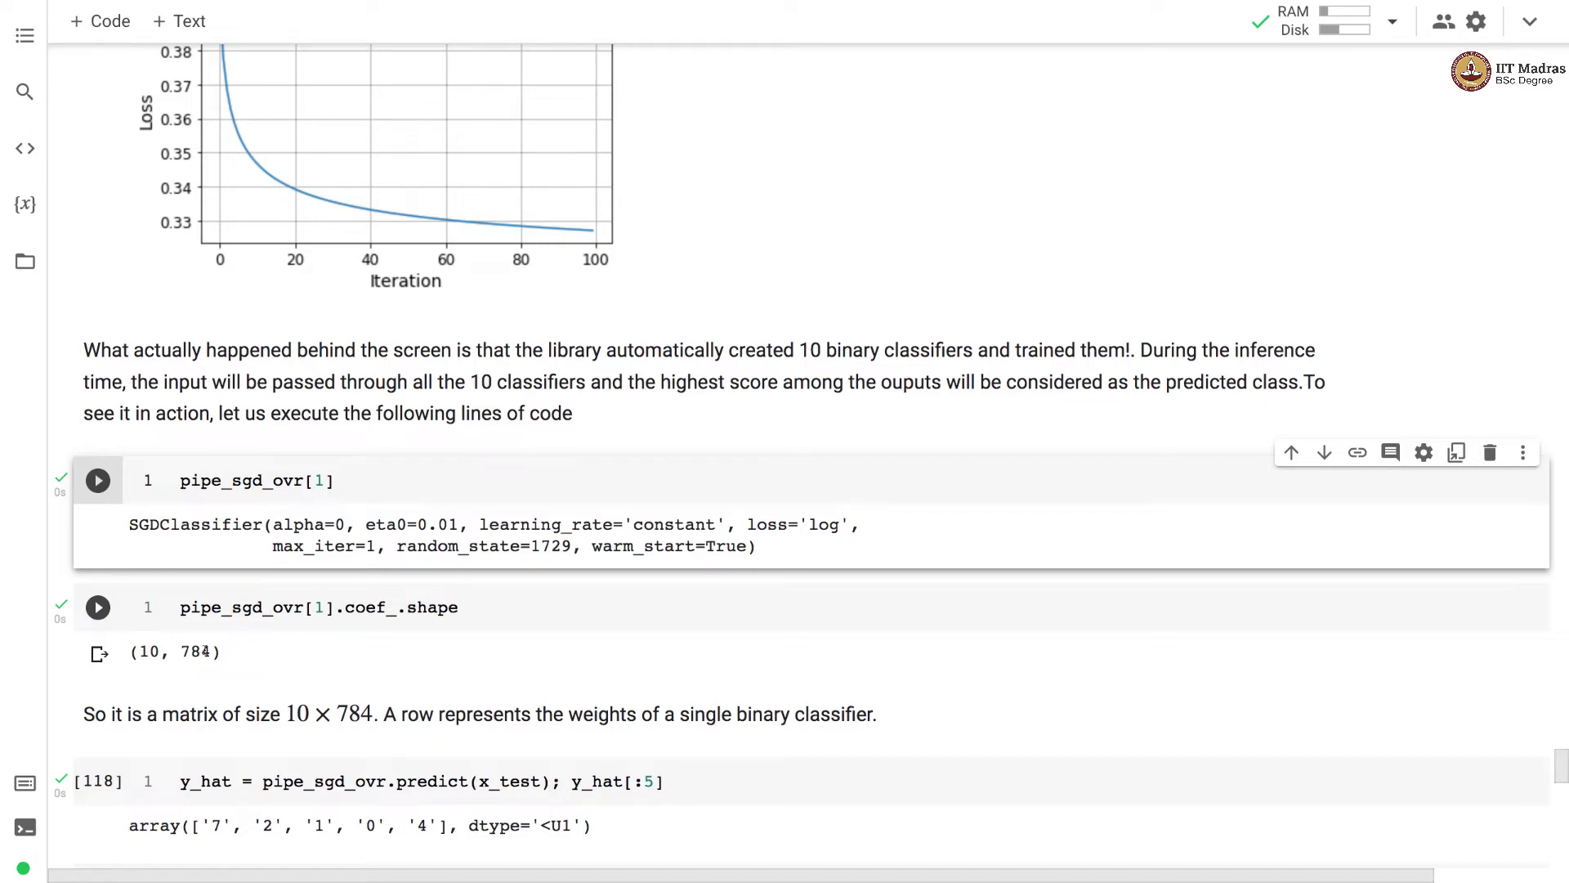
{"action": "left_click", "coordinate": [97, 606]}
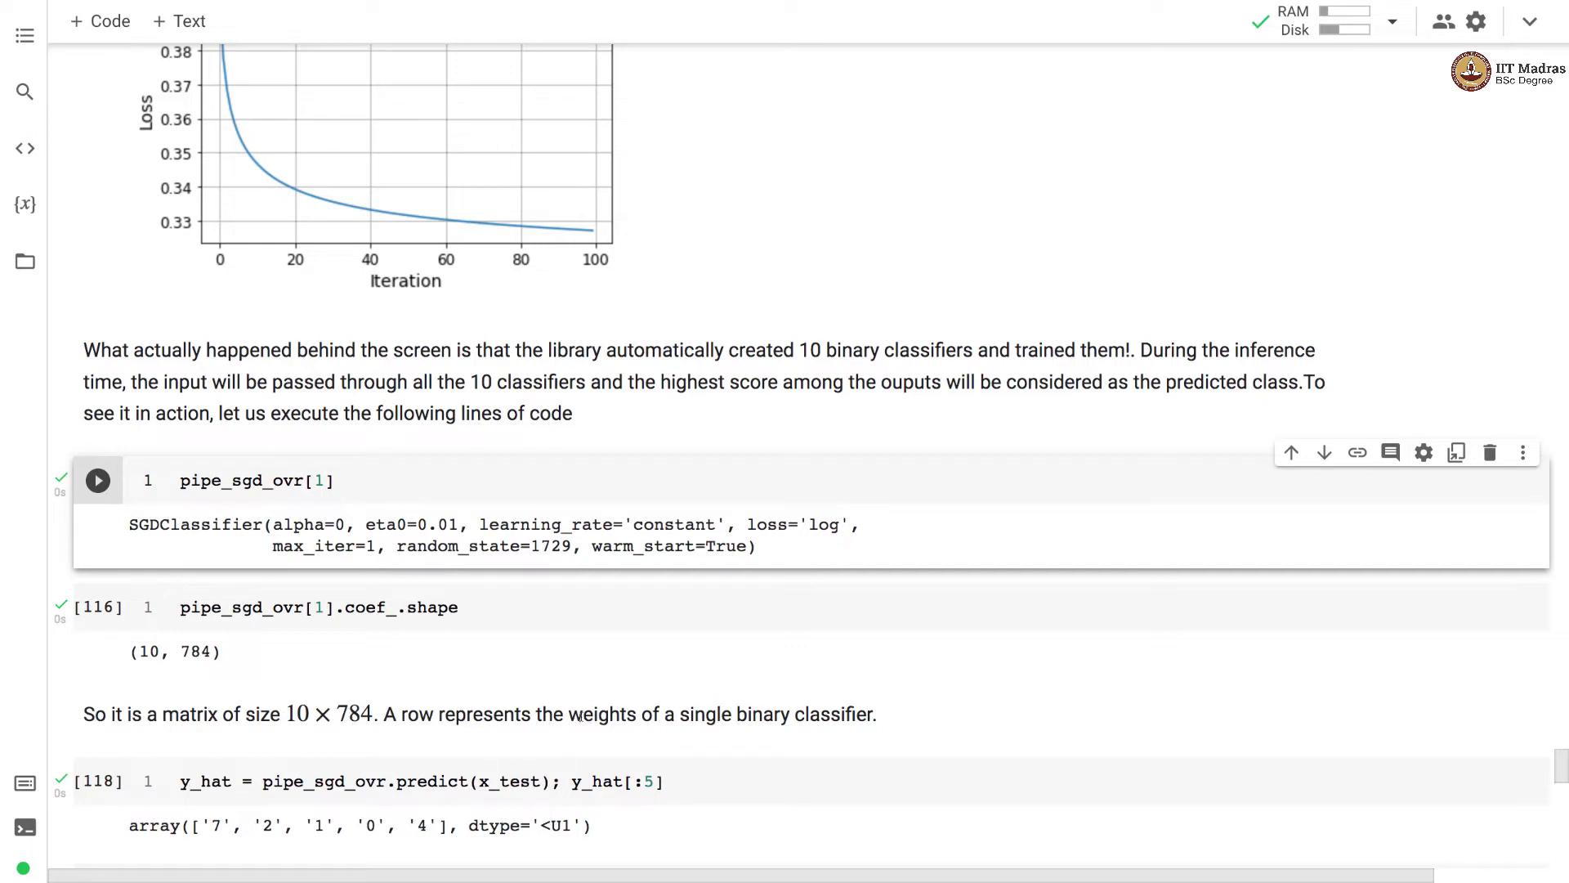
{"action": "mouse_move", "coordinate": [894, 739]}
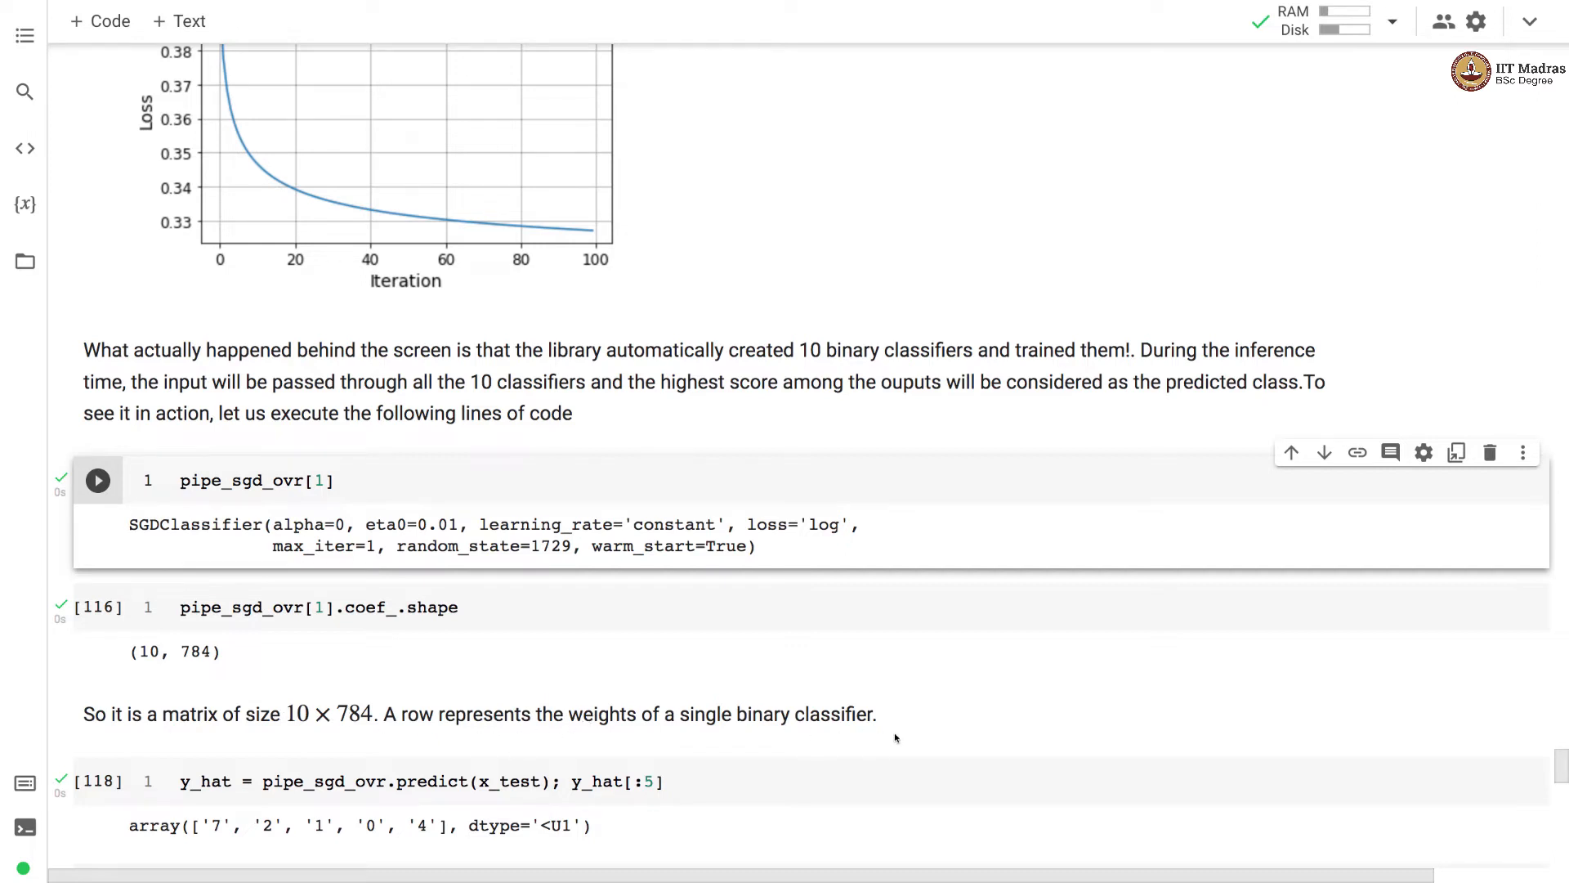
- Scroll to the 10×10 confusion matrix of pipe_sgd_ovr test predictions
{"action": "scroll", "scroll_direction": "down", "scroll_amount": 3}
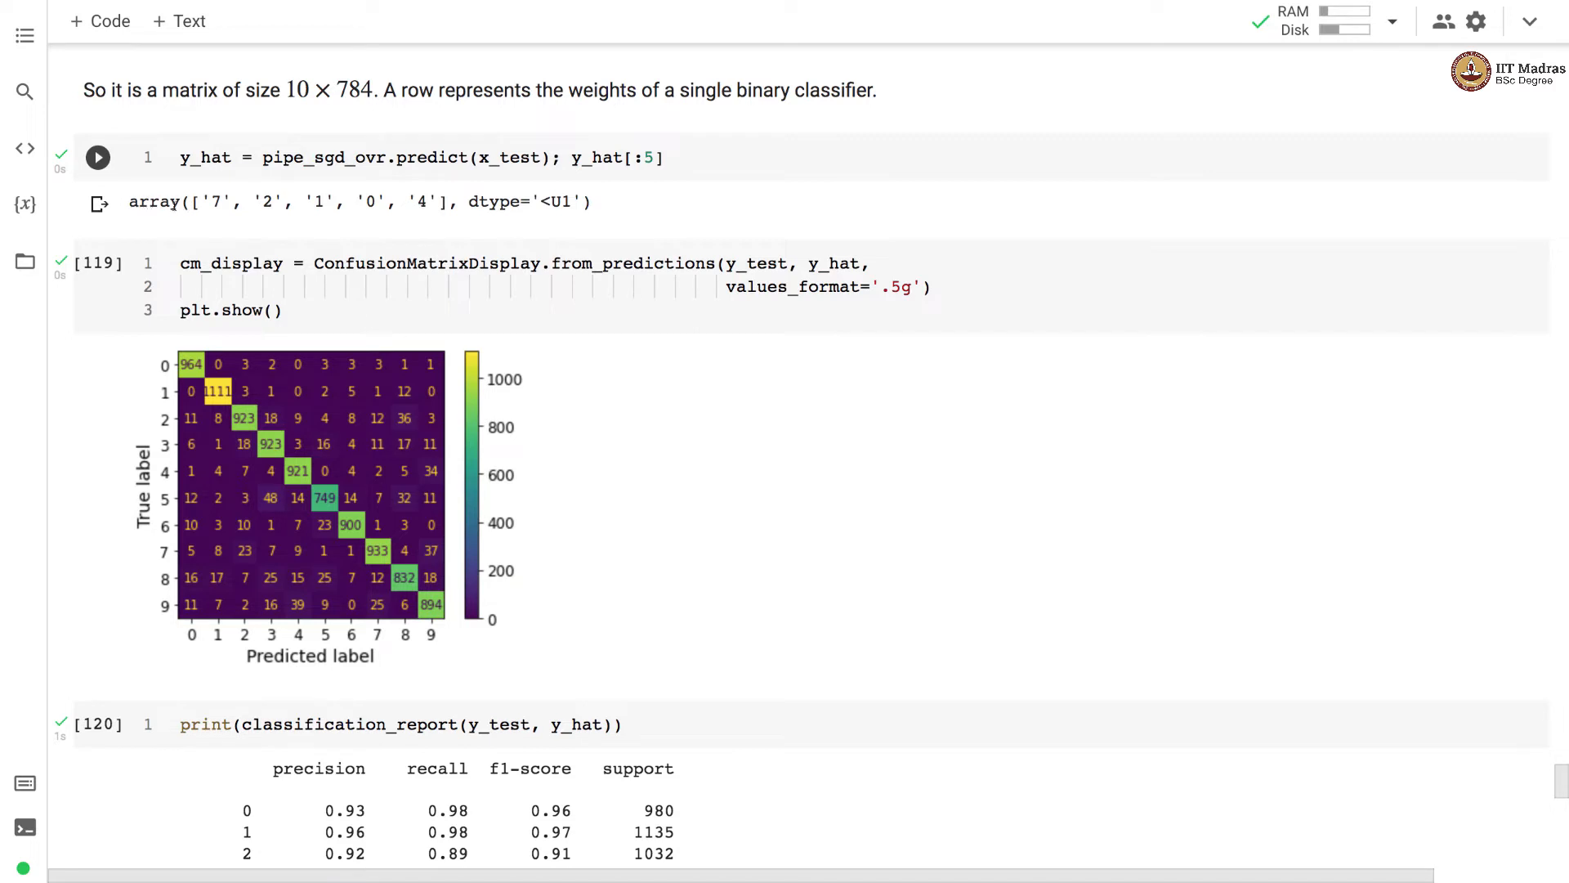
{"action": "mouse_move", "coordinate": [262, 218]}
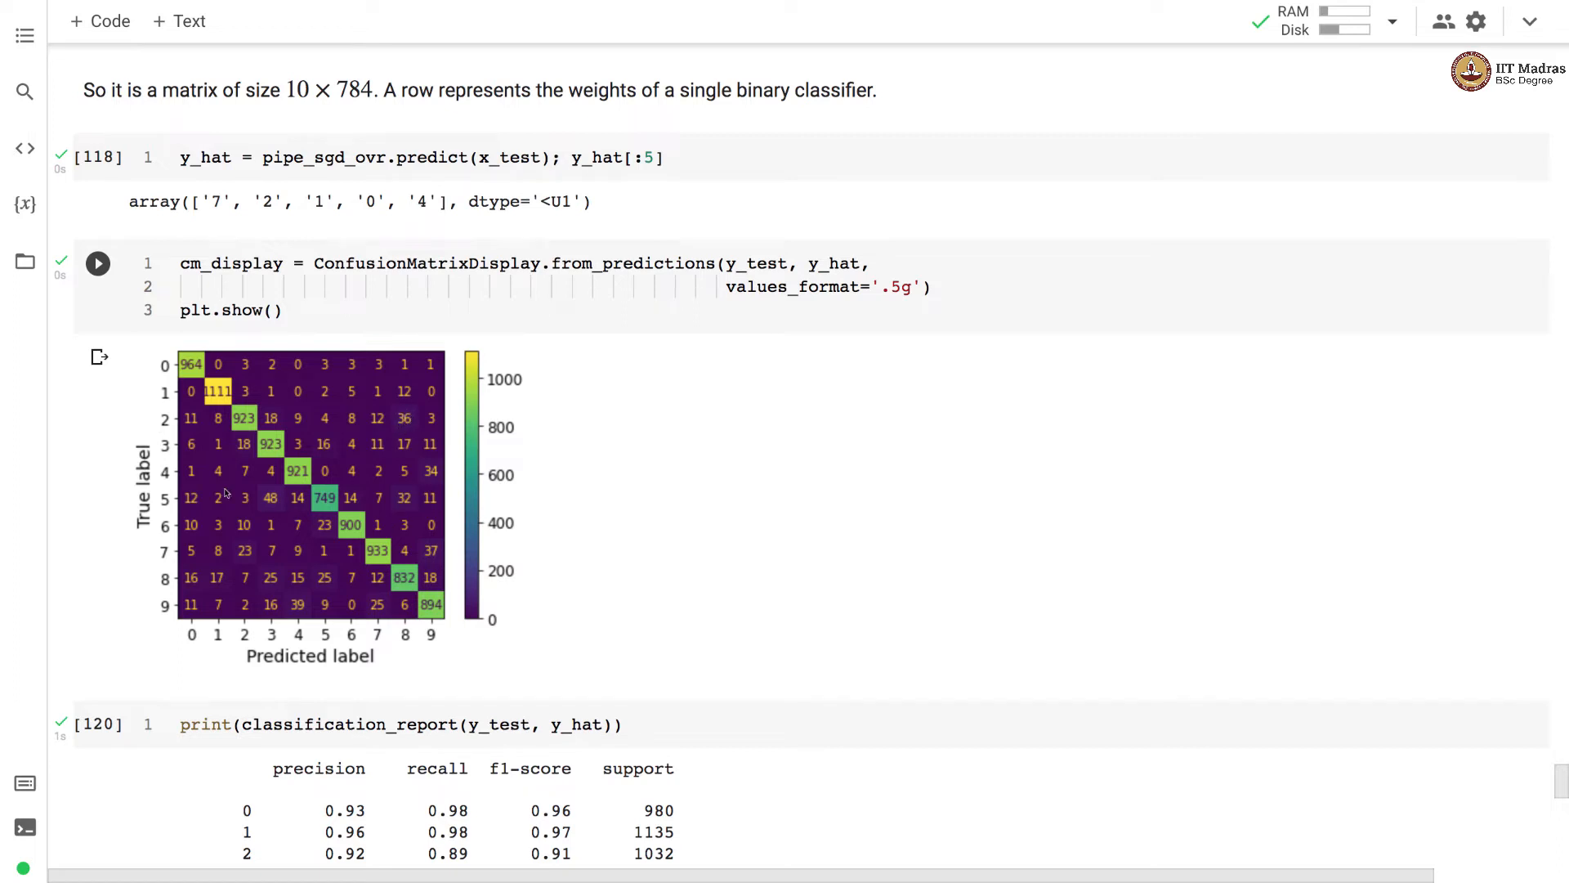
{"action": "mouse_move", "coordinate": [409, 500]}
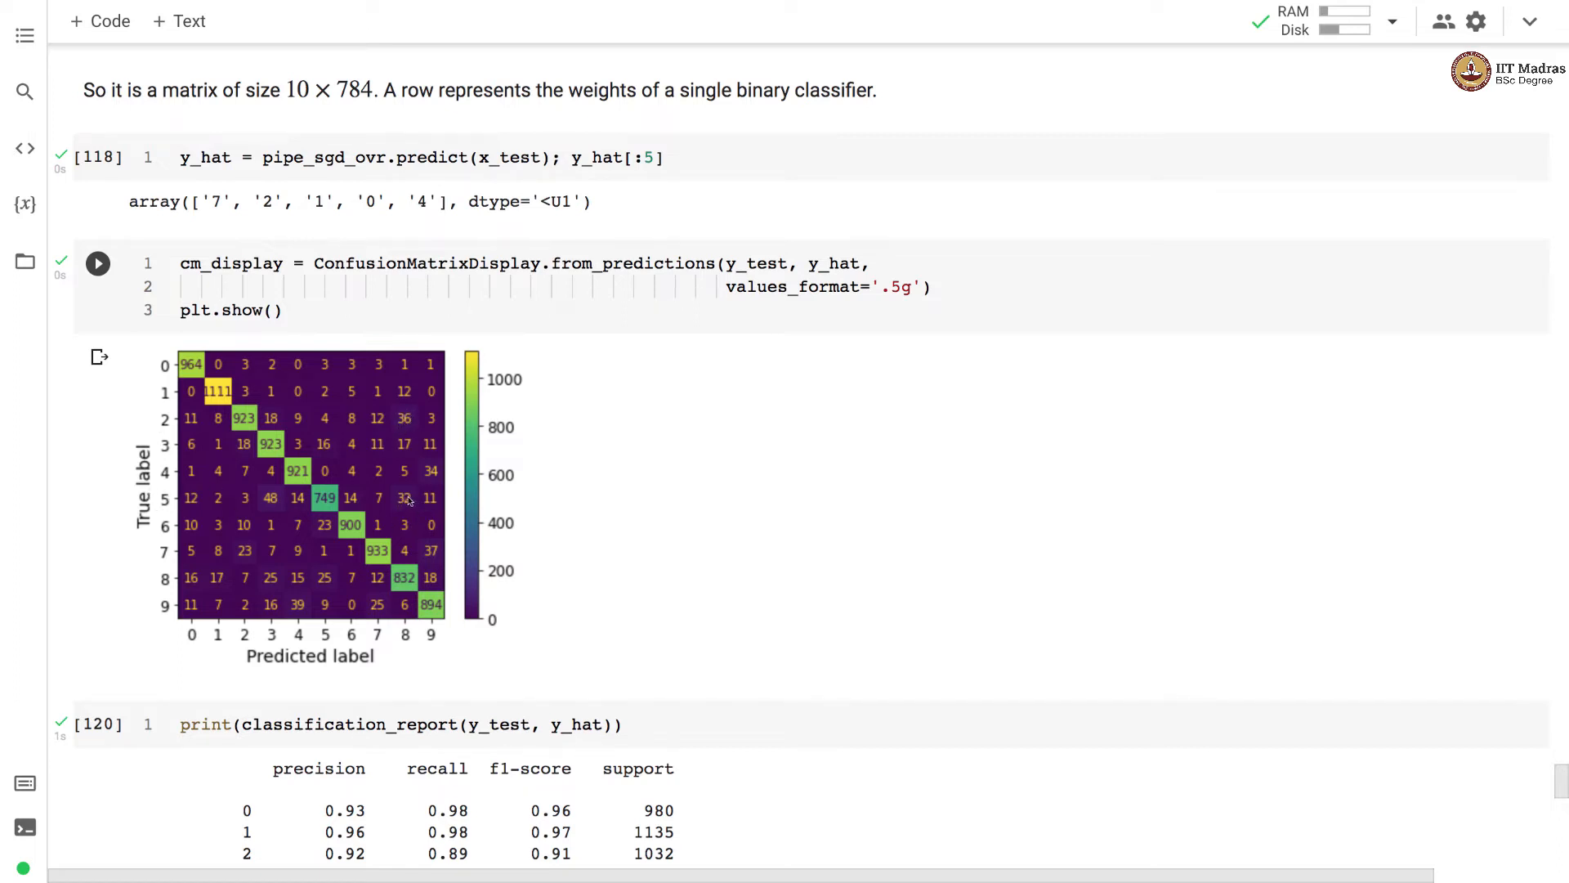
{"action": "mouse_move", "coordinate": [268, 514]}
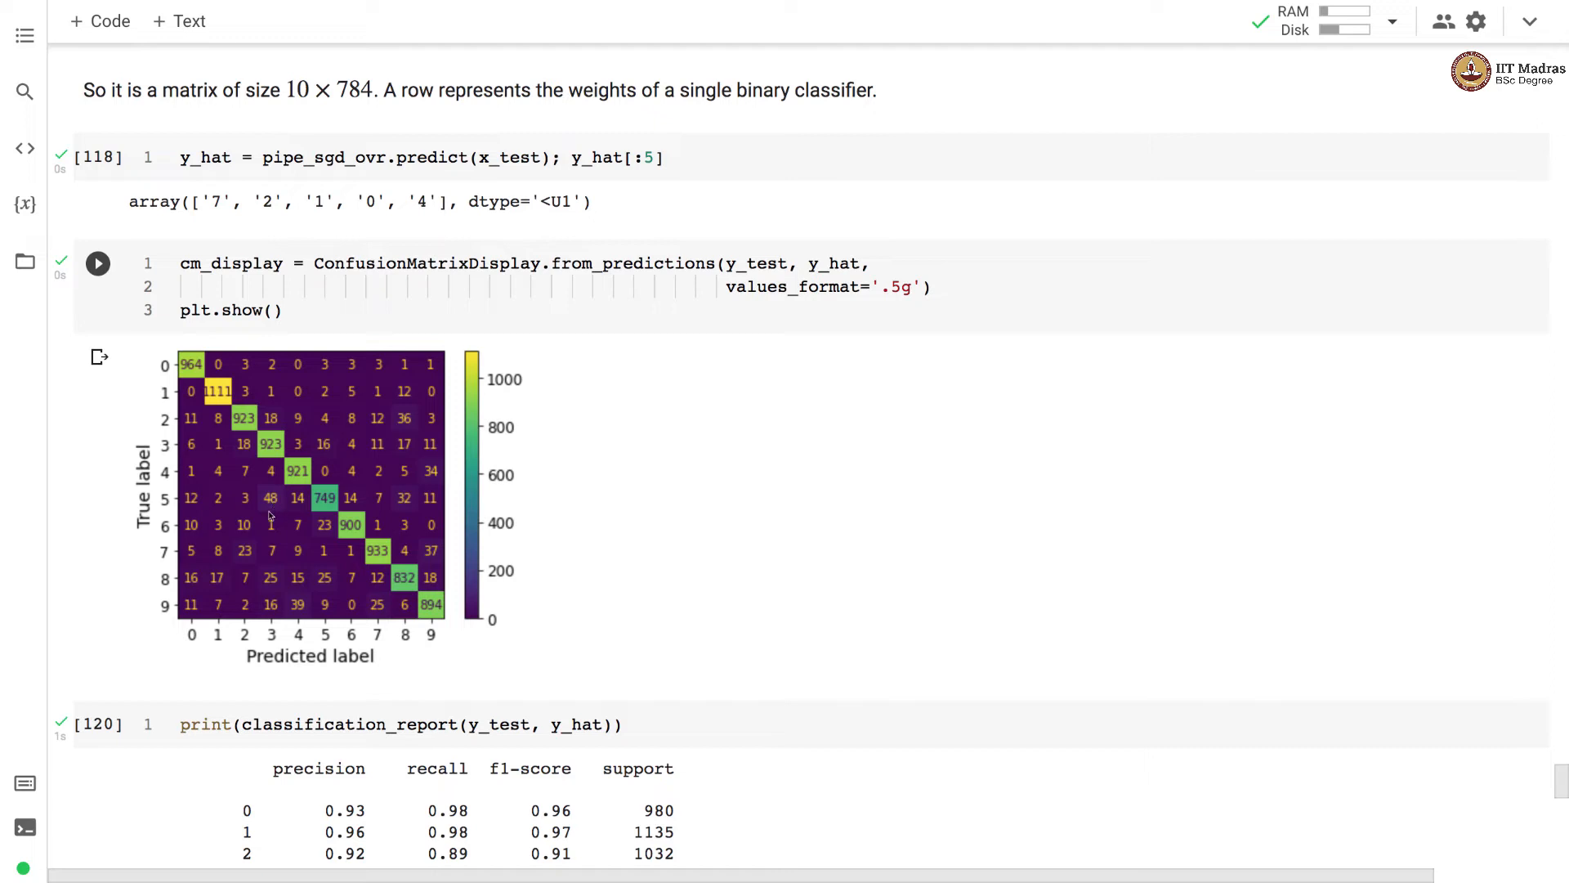
{"action": "mouse_move", "coordinate": [268, 597]}
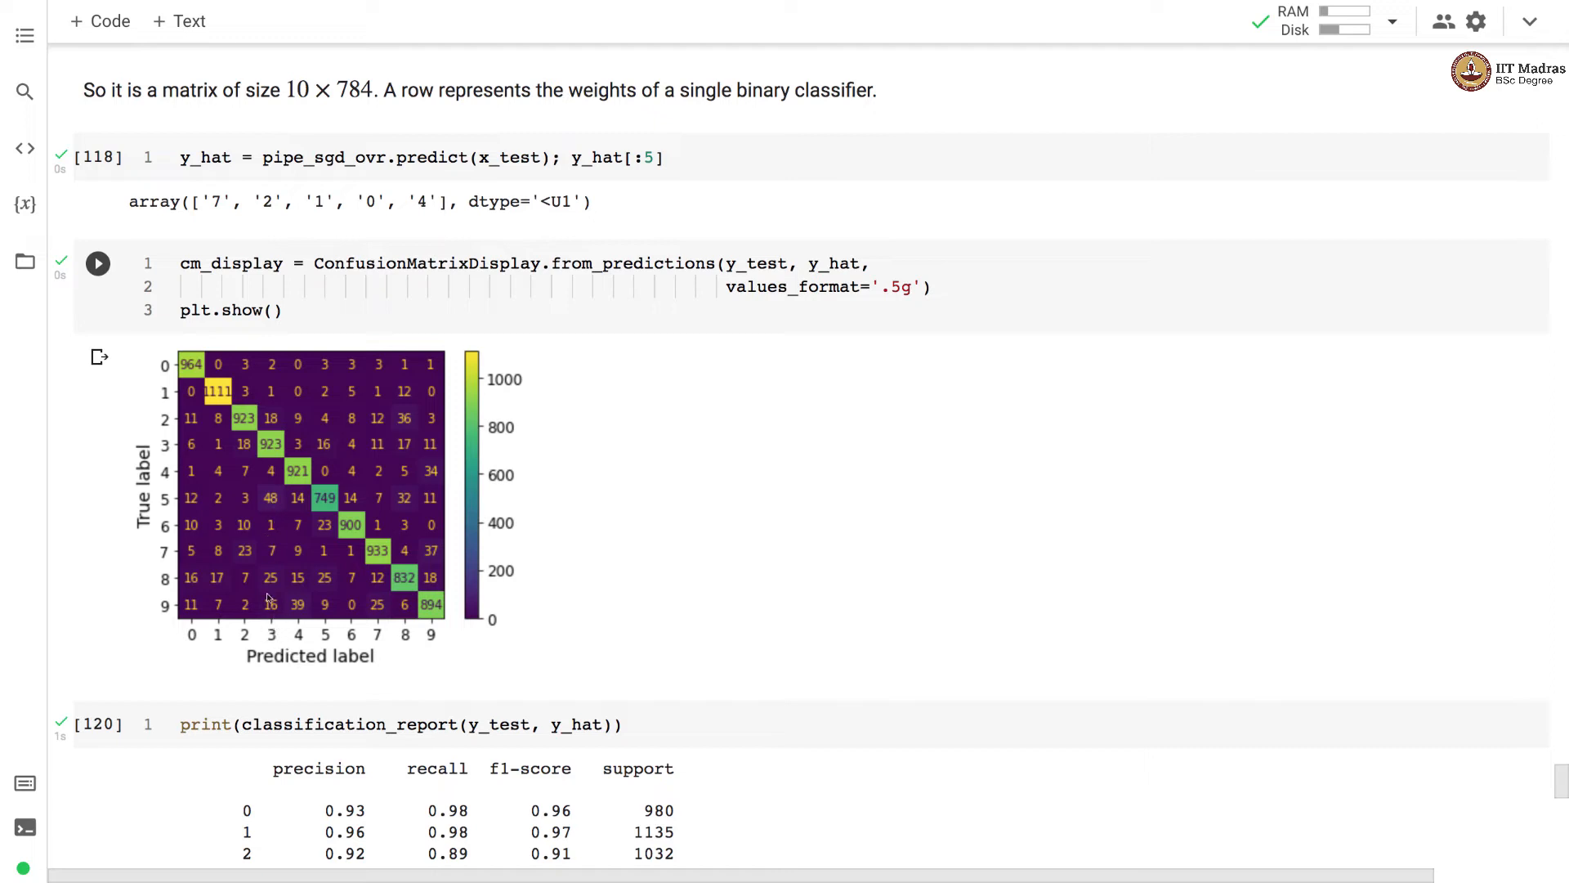
{"action": "mouse_move", "coordinate": [285, 481]}
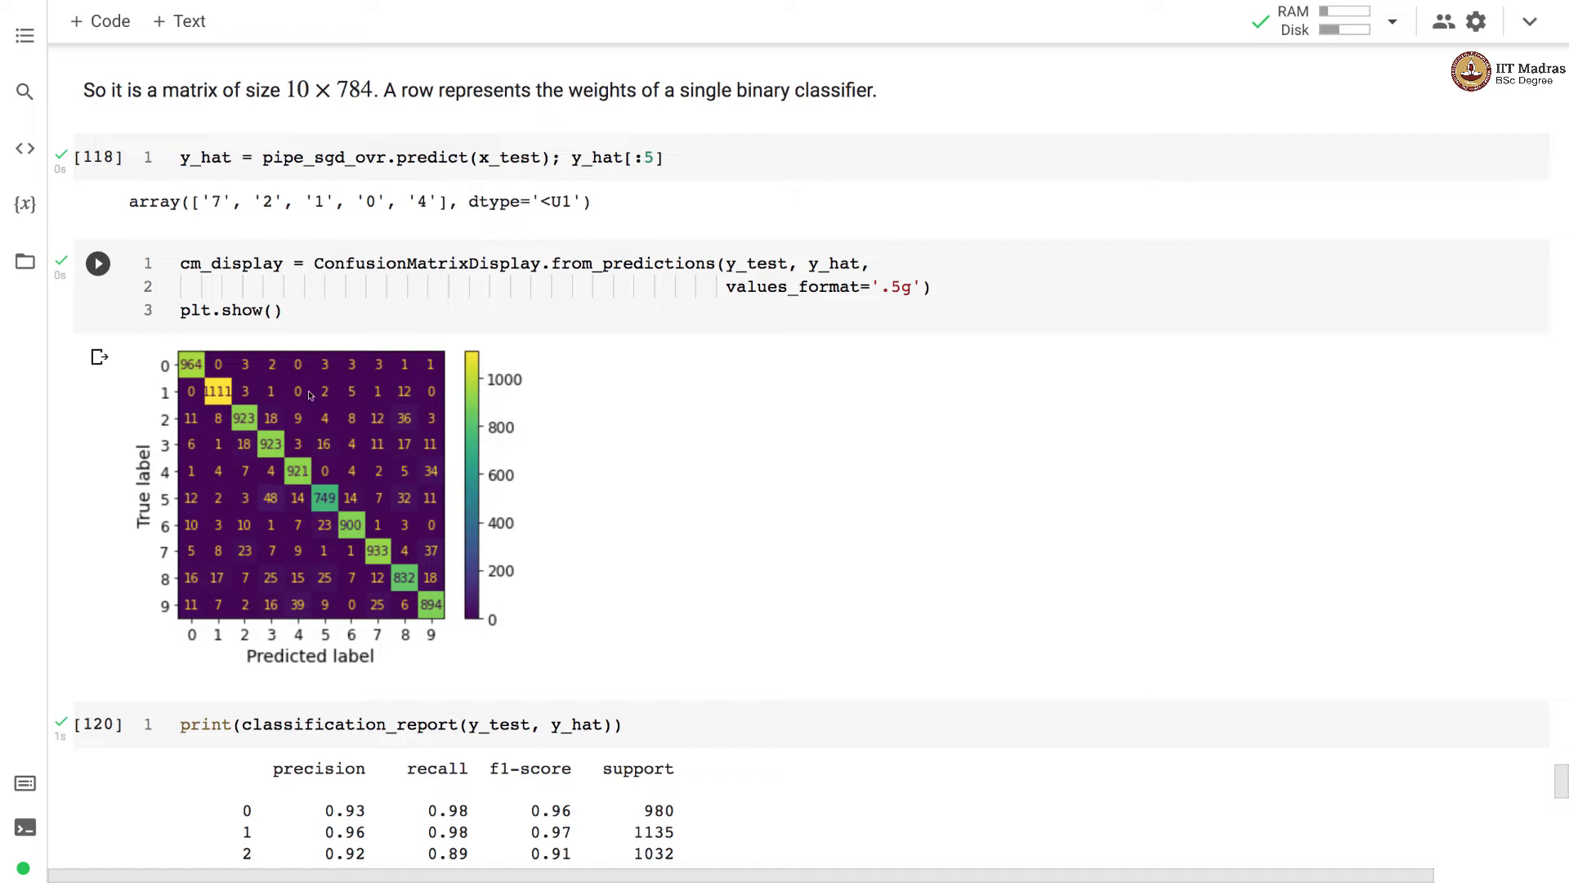
{"action": "mouse_move", "coordinate": [305, 611]}
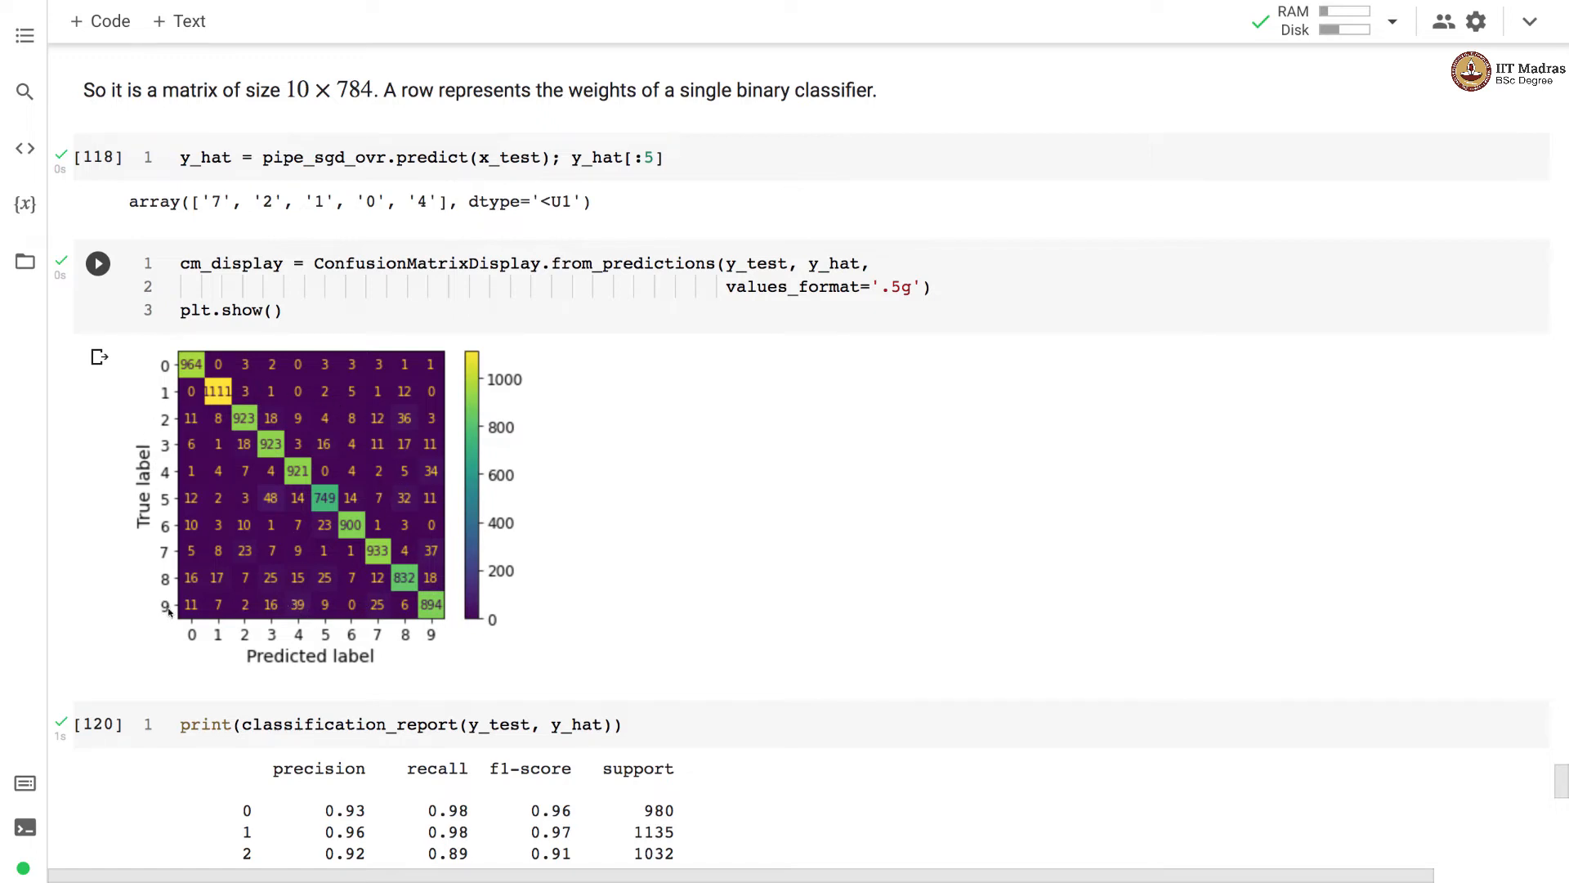
{"action": "mouse_move", "coordinate": [304, 598]}
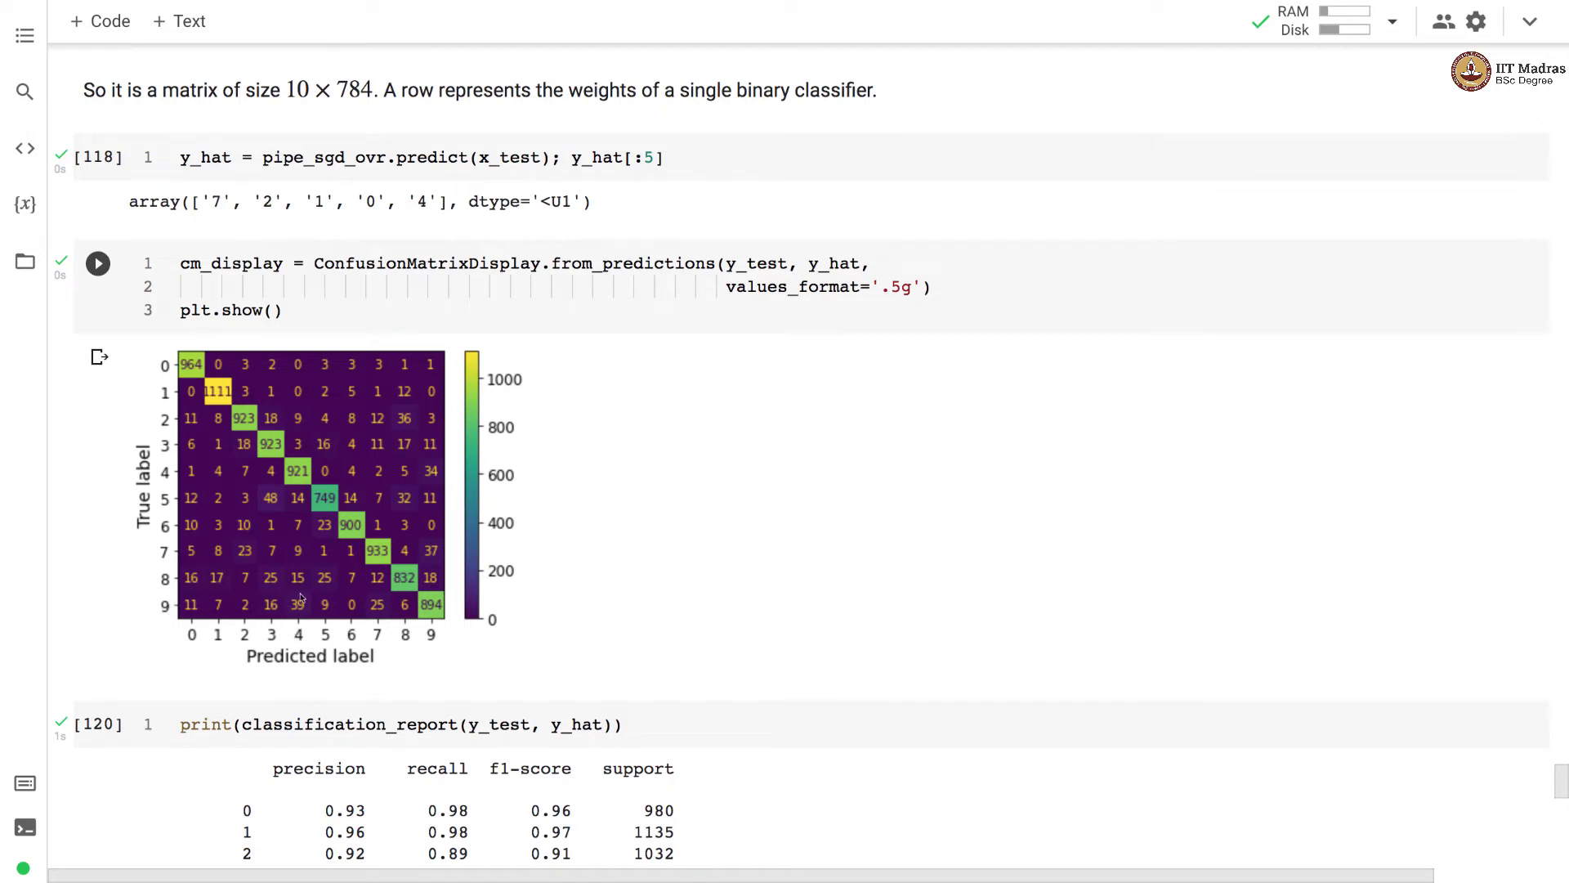
{"action": "left_click", "coordinate": [97, 263]}
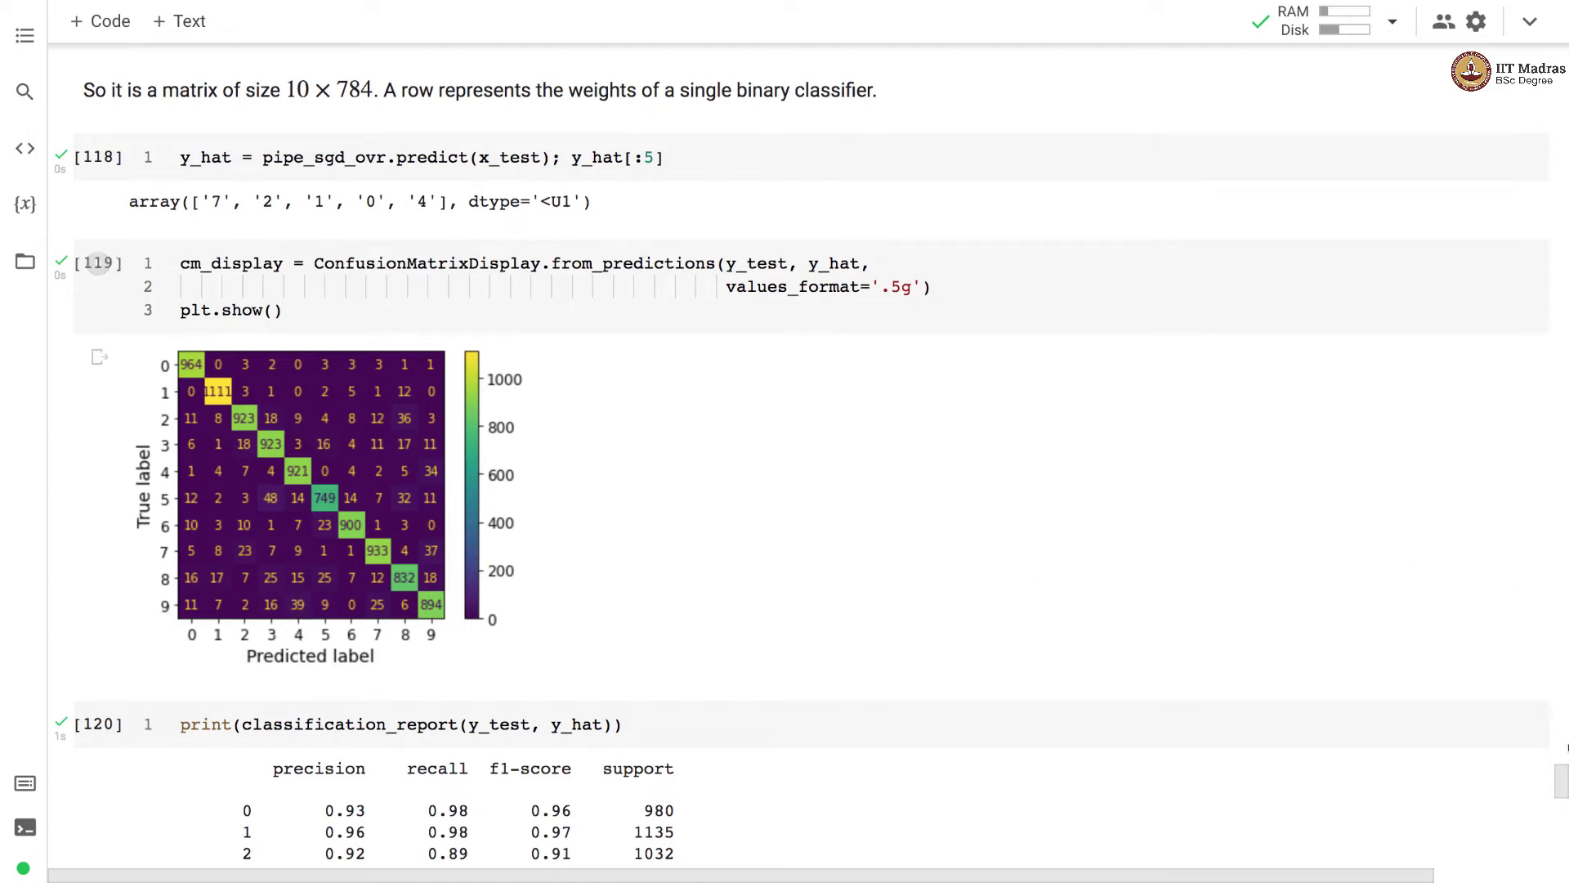
- Scroll to the classification report showing 0.92 accuracy on 10,000 test digits
{"action": "scroll", "scroll_direction": "down", "scroll_amount": 3}
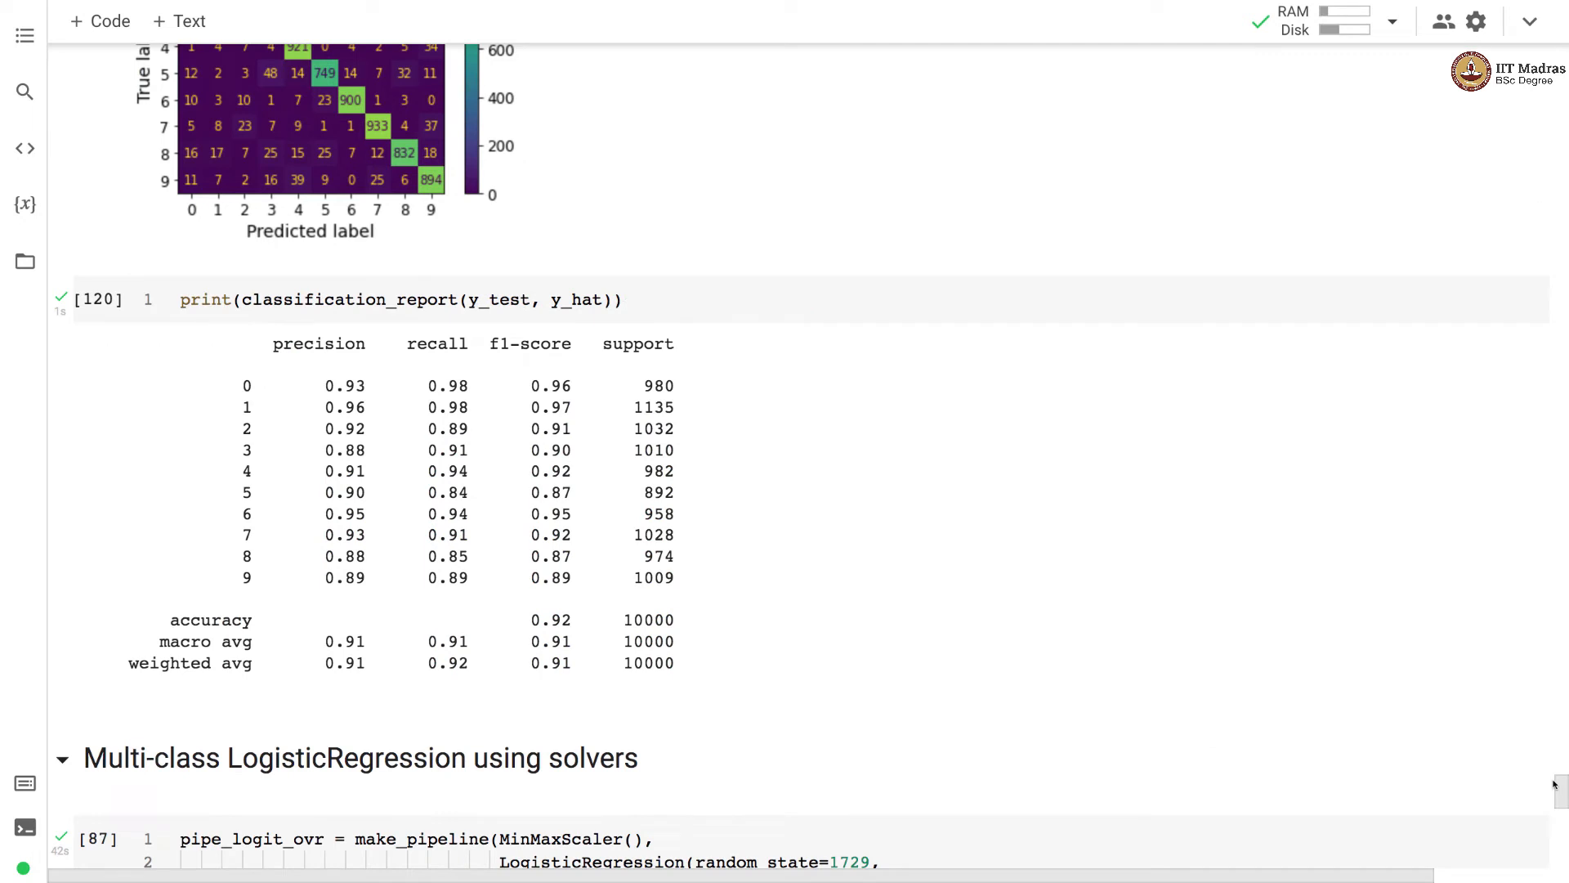
{"action": "mouse_move", "coordinate": [97, 299]}
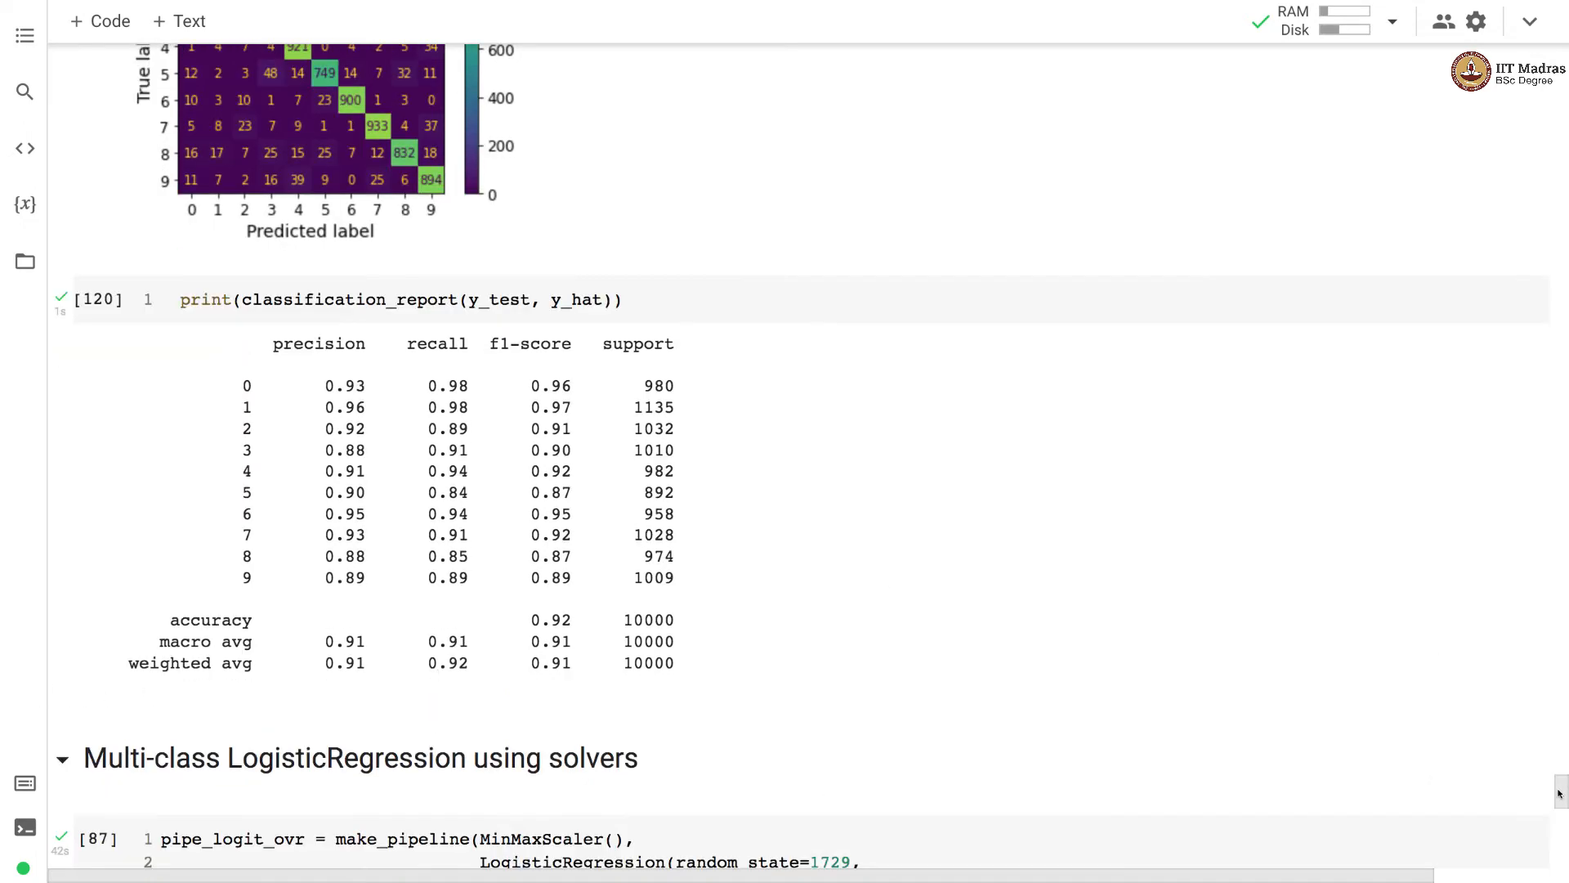
- Scroll to the fitted lbfgs LogisticRegression pipeline and its test confusion matrix
{"action": "scroll", "scroll_direction": "down", "scroll_amount": 3}
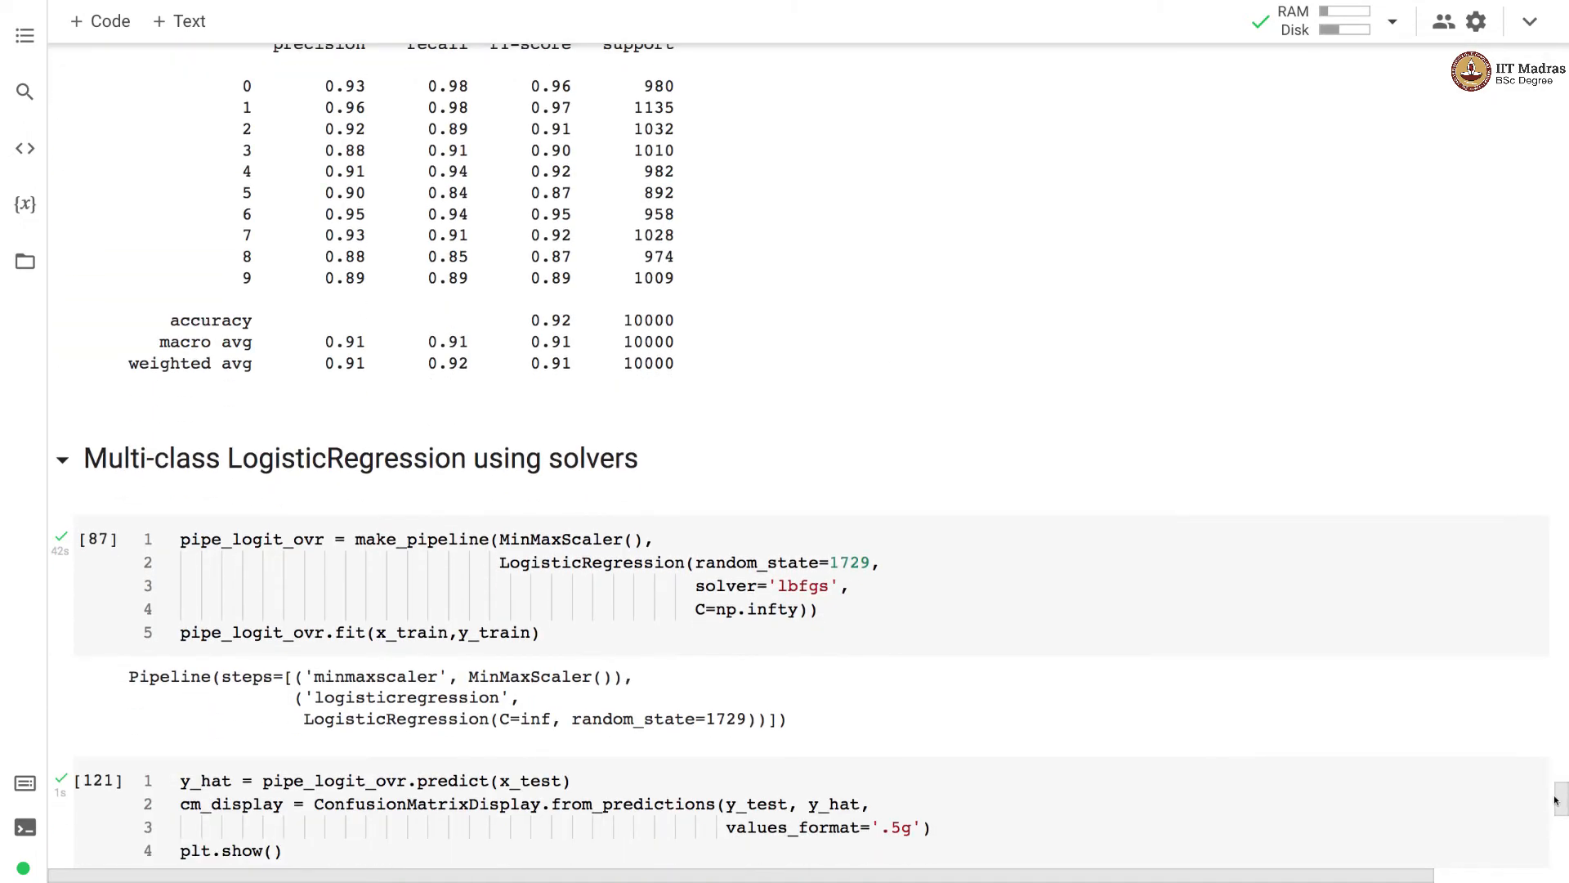
{"action": "scroll", "scroll_direction": "down", "scroll_amount": 3}
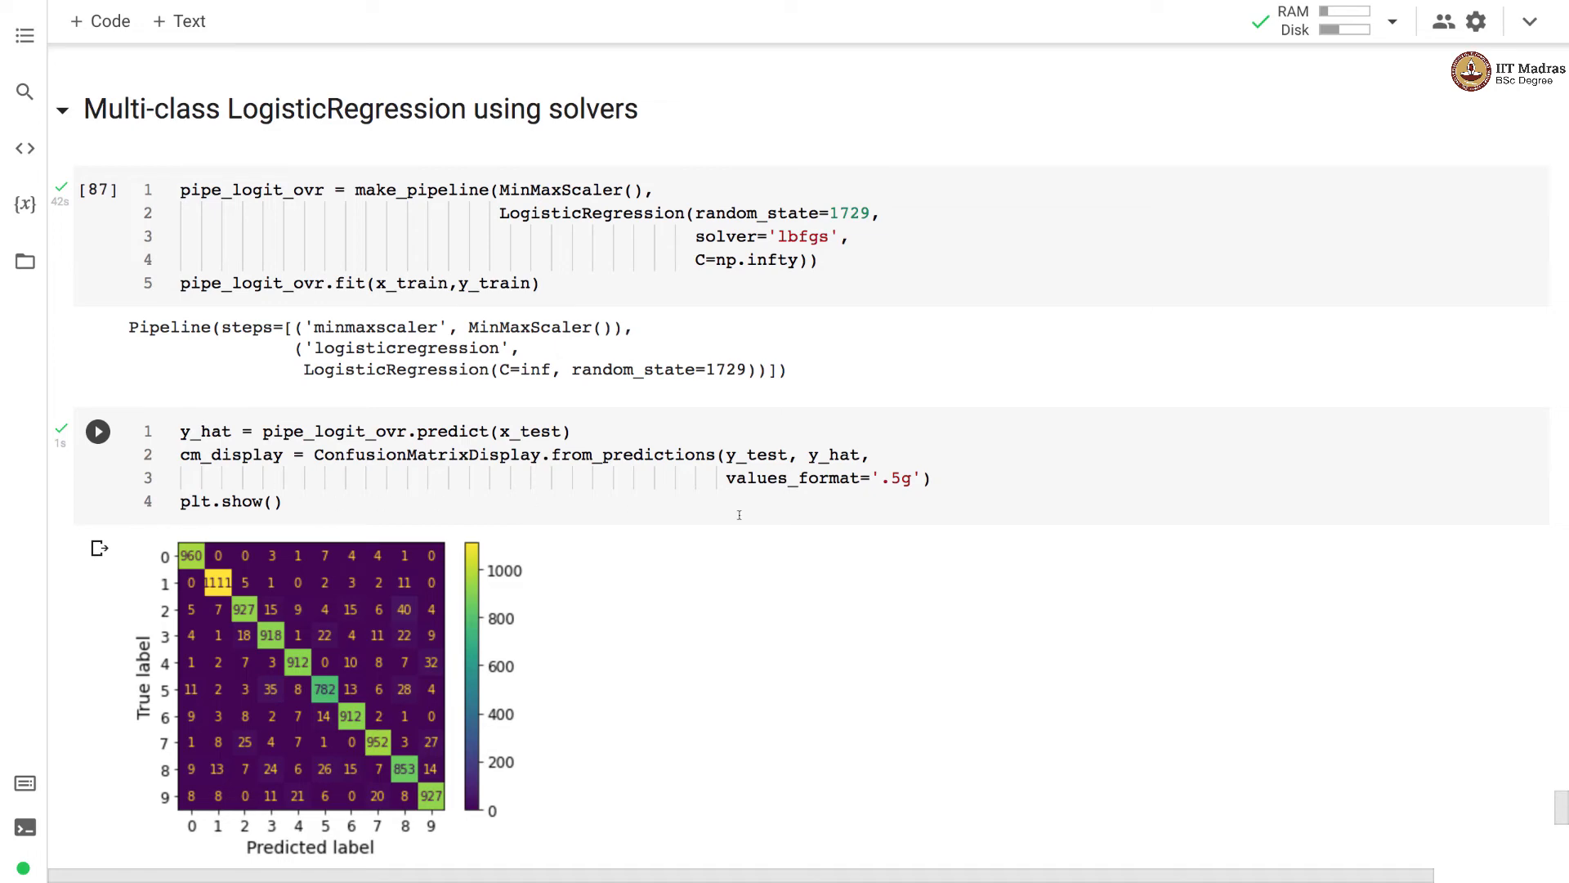
{"action": "scroll", "scroll_direction": "up", "scroll_amount": 3}
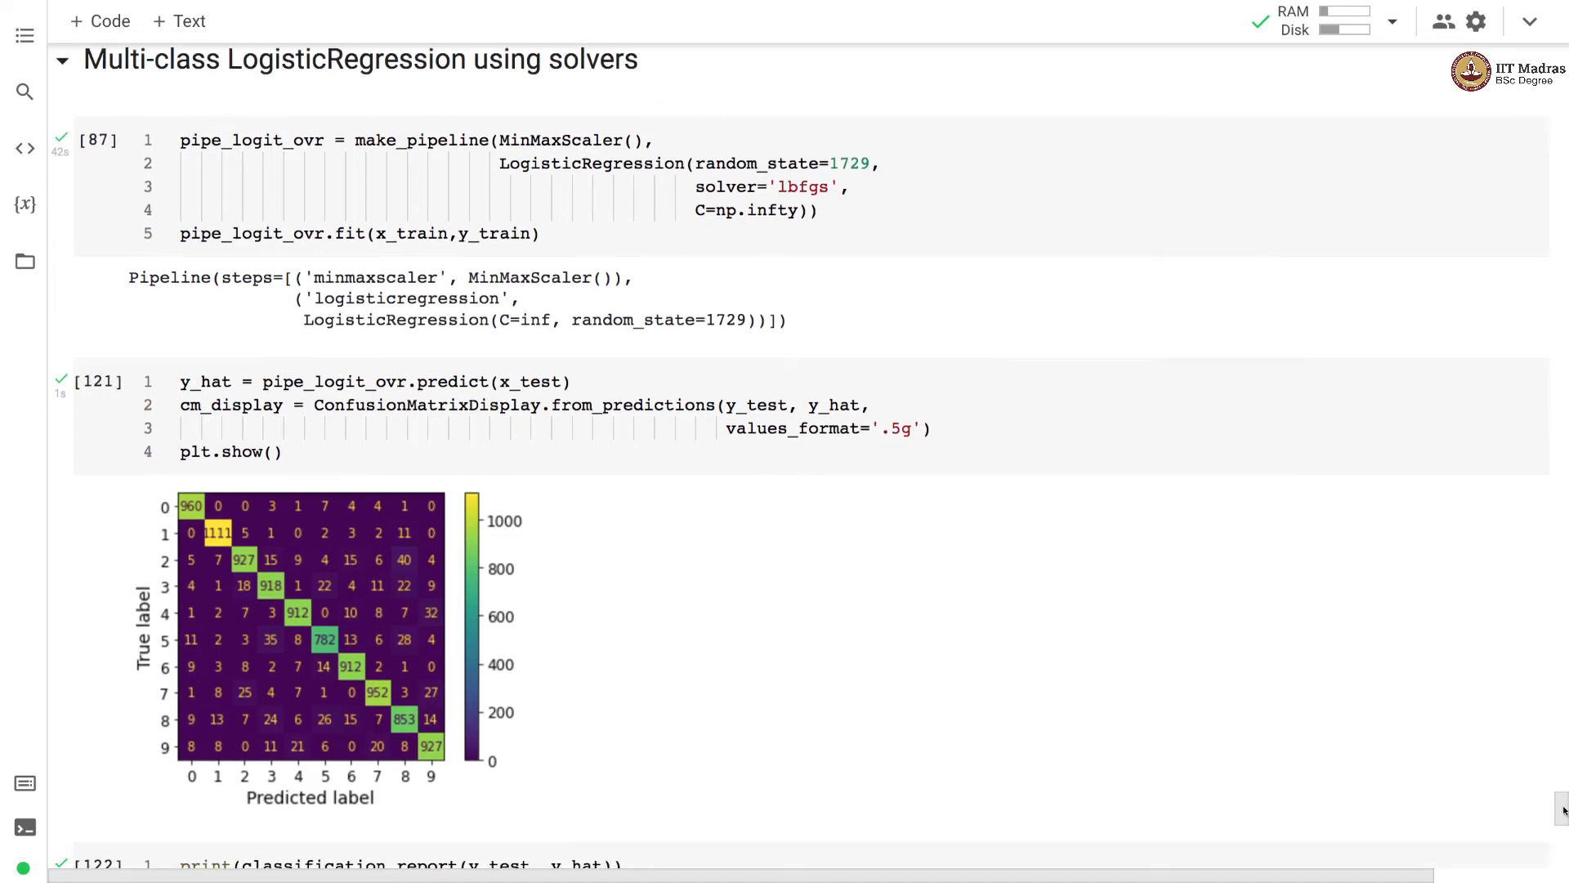
{"action": "scroll", "scroll_direction": "down", "scroll_amount": 3}
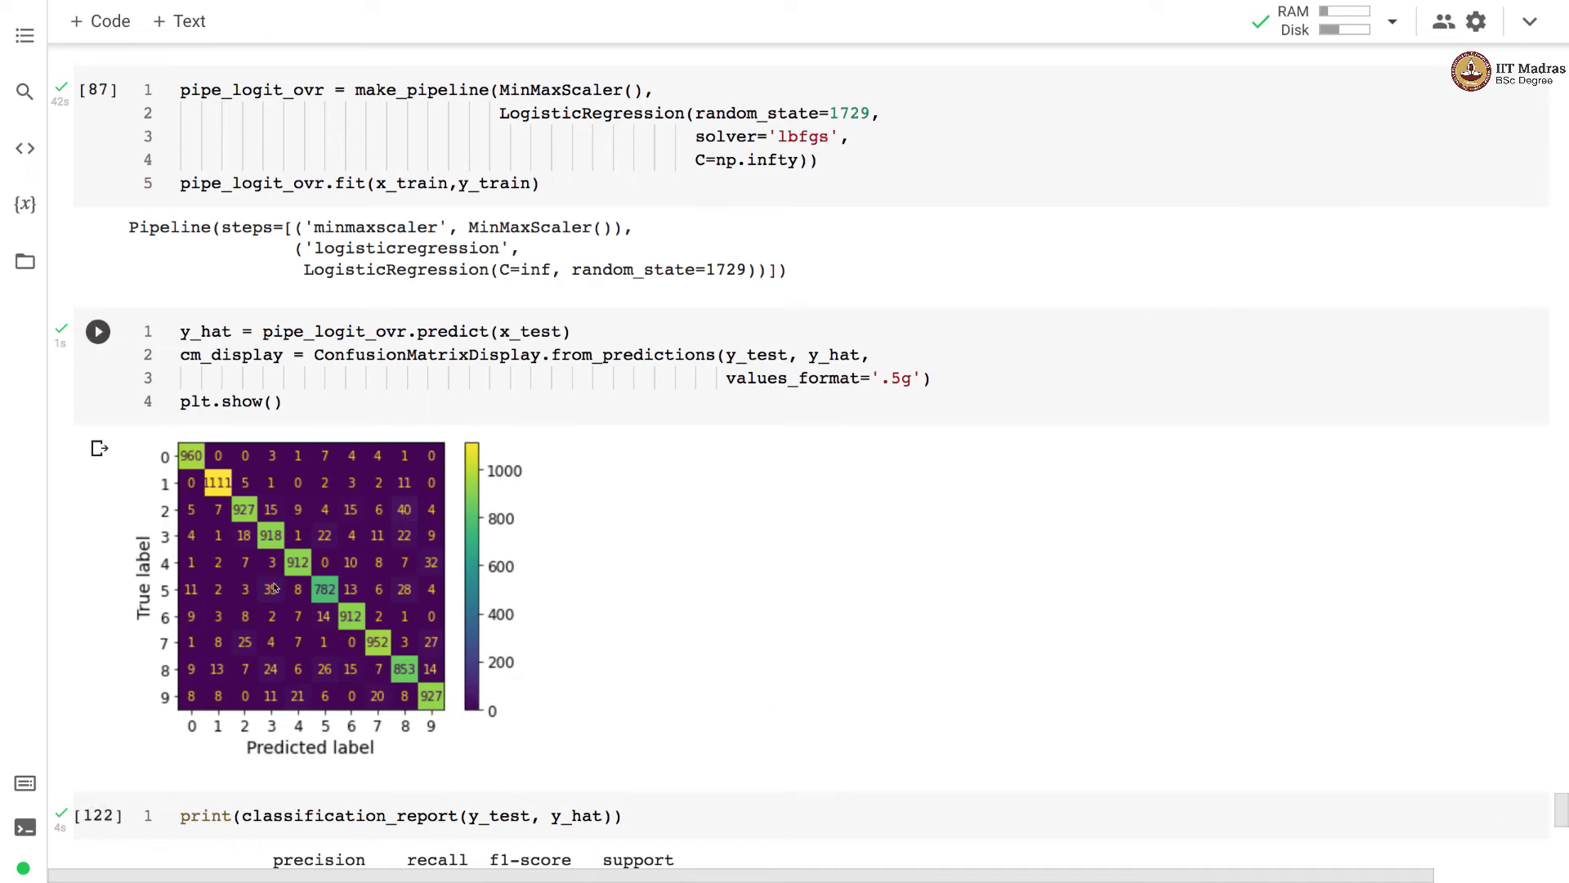
{"action": "mouse_move", "coordinate": [478, 503]}
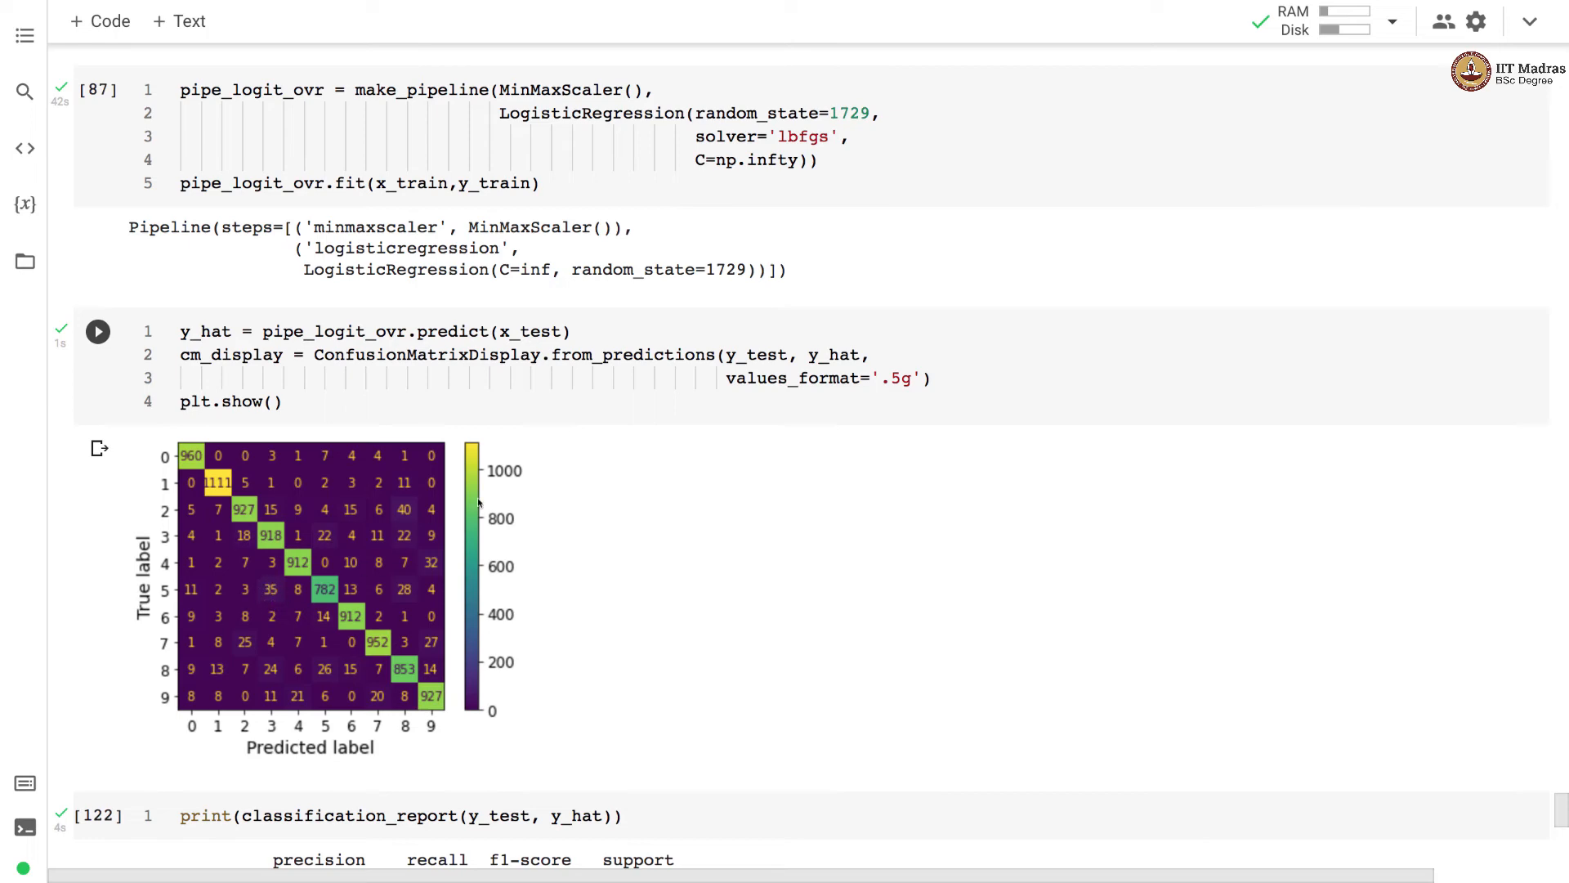
- Scroll to the pipe_logit_ovr classification report showing 0.93 accuracy
{"action": "scroll", "scroll_direction": "down", "scroll_amount": 3}
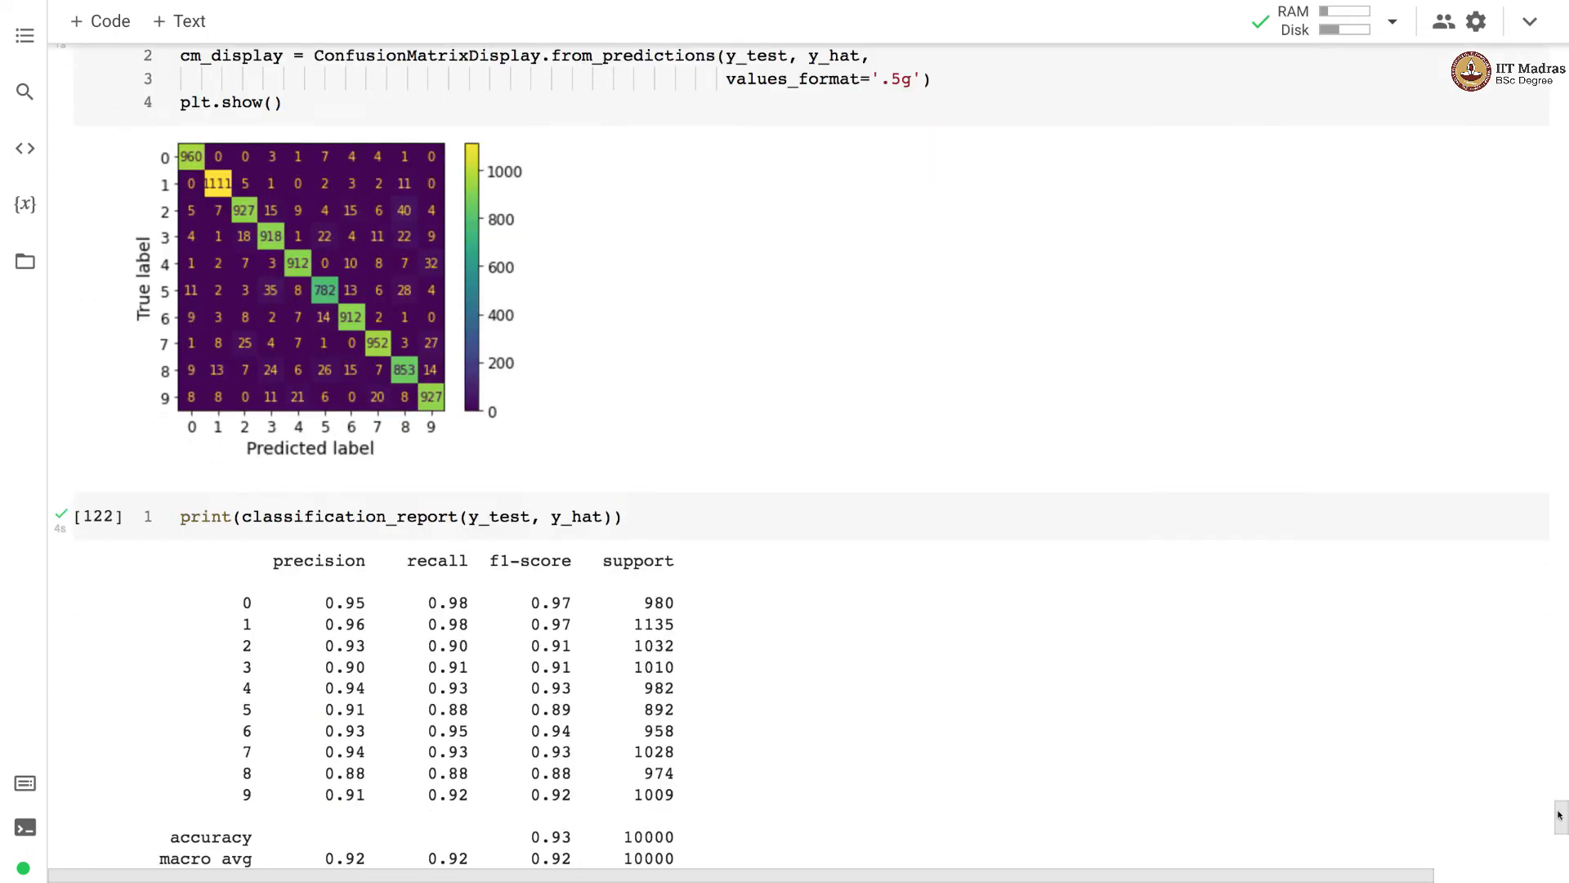
{"action": "scroll", "scroll_direction": "down", "scroll_amount": 3}
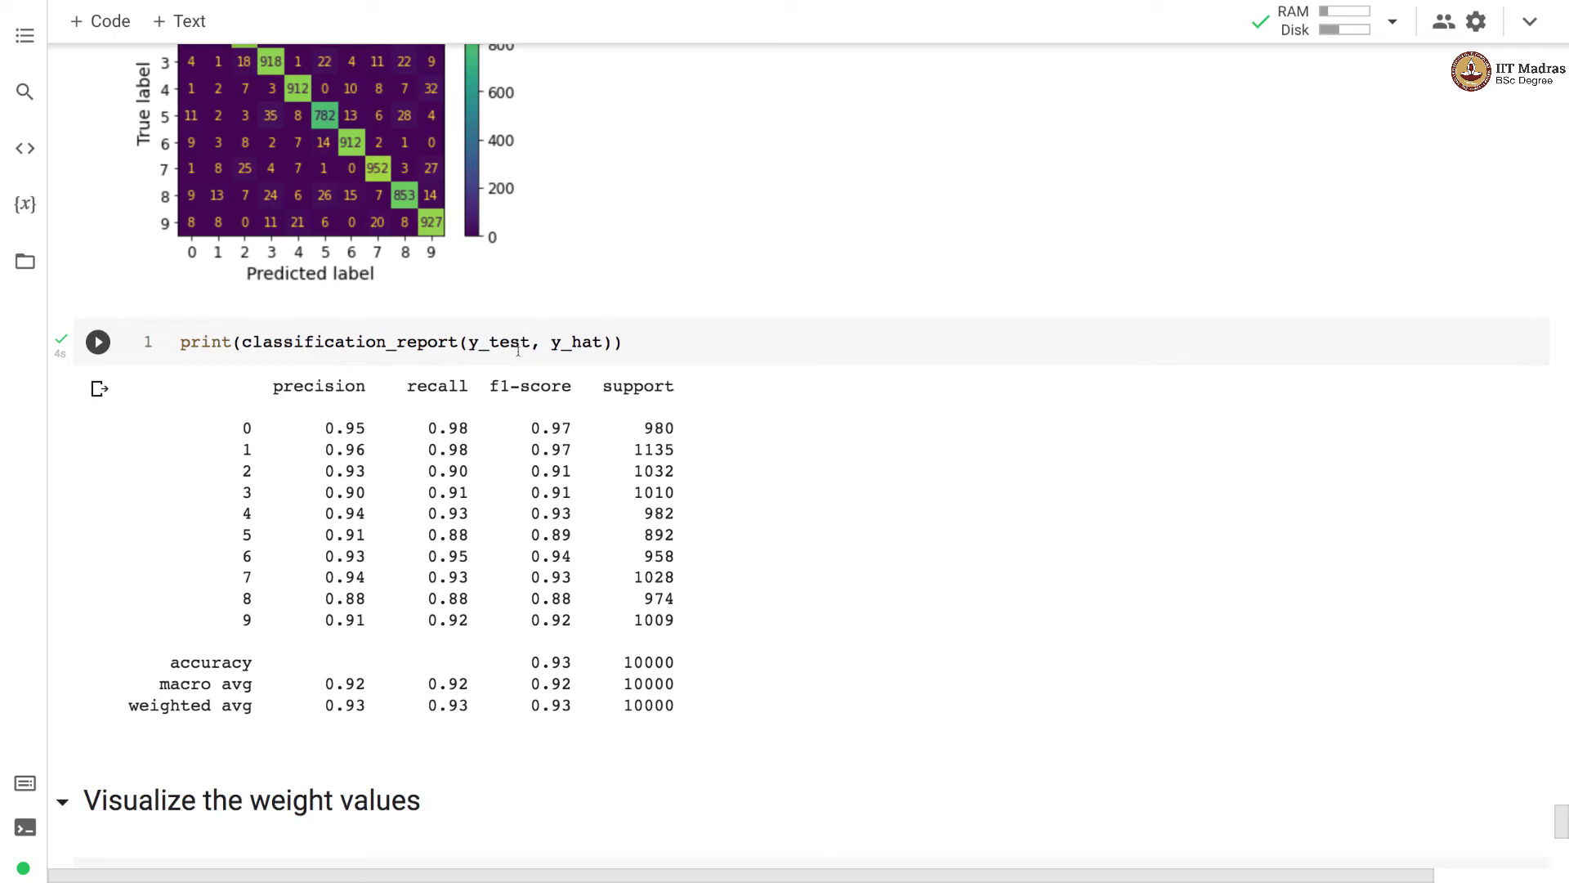
{"action": "mouse_move", "coordinate": [480, 375]}
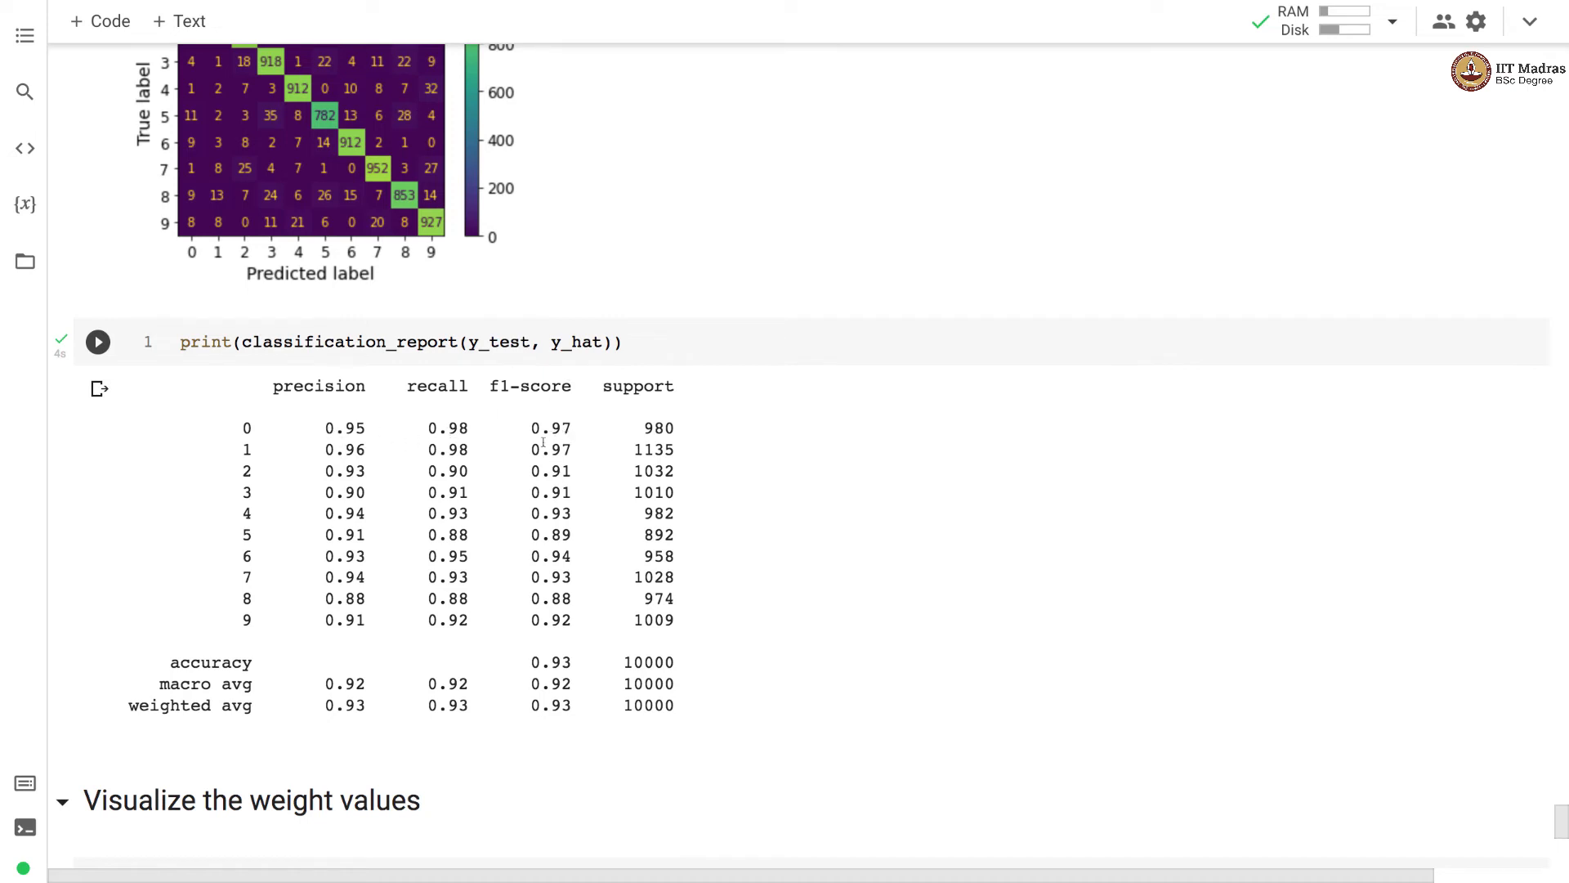
{"action": "mouse_move", "coordinate": [412, 621]}
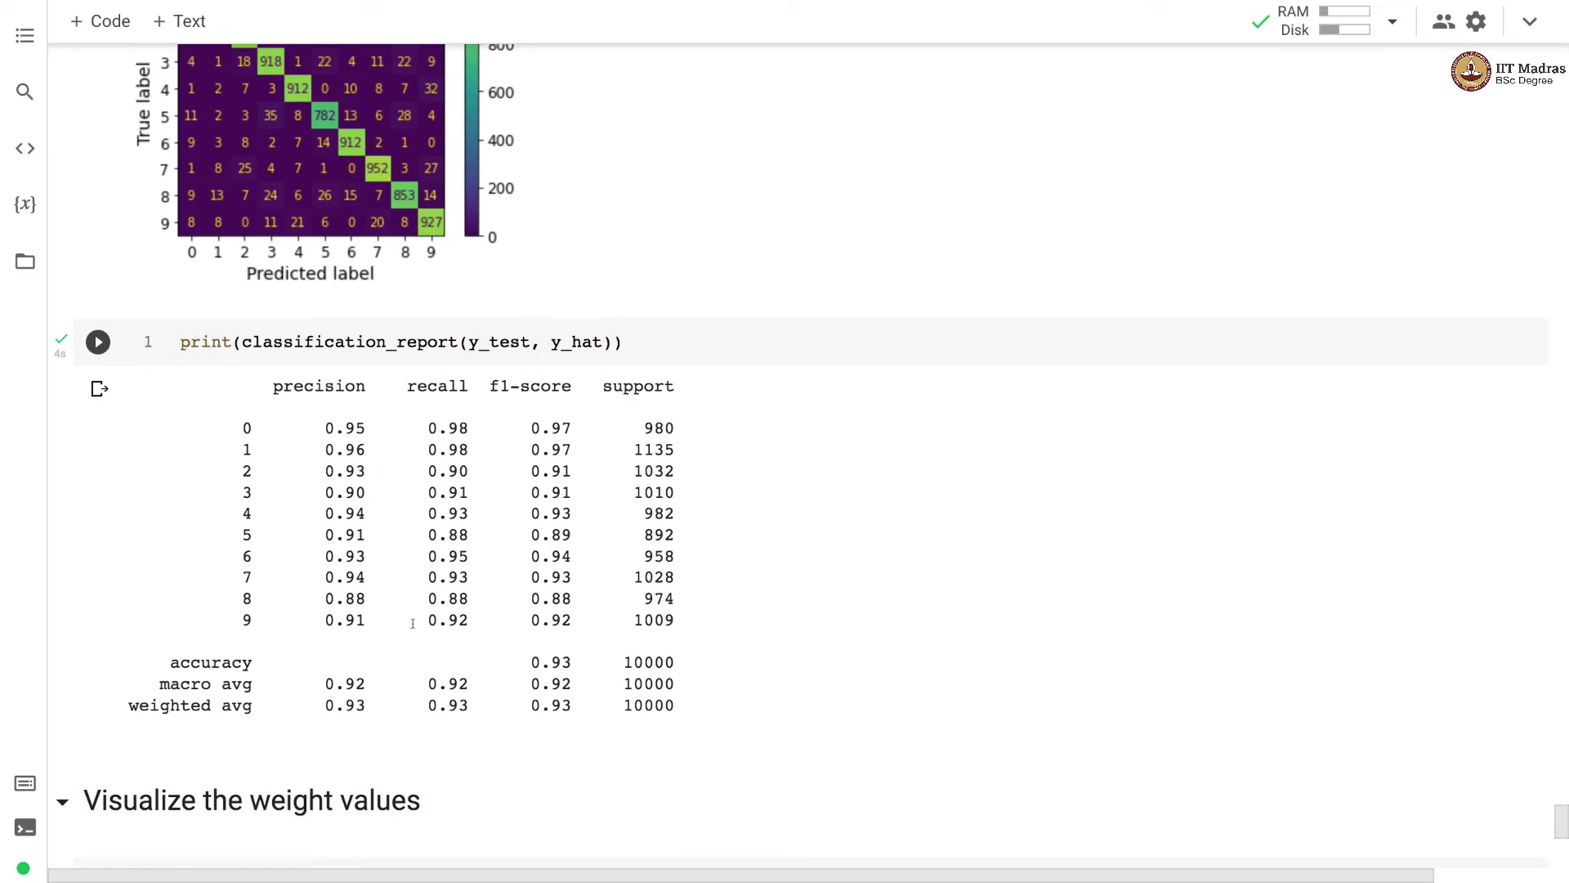
{"action": "mouse_move", "coordinate": [567, 606]}
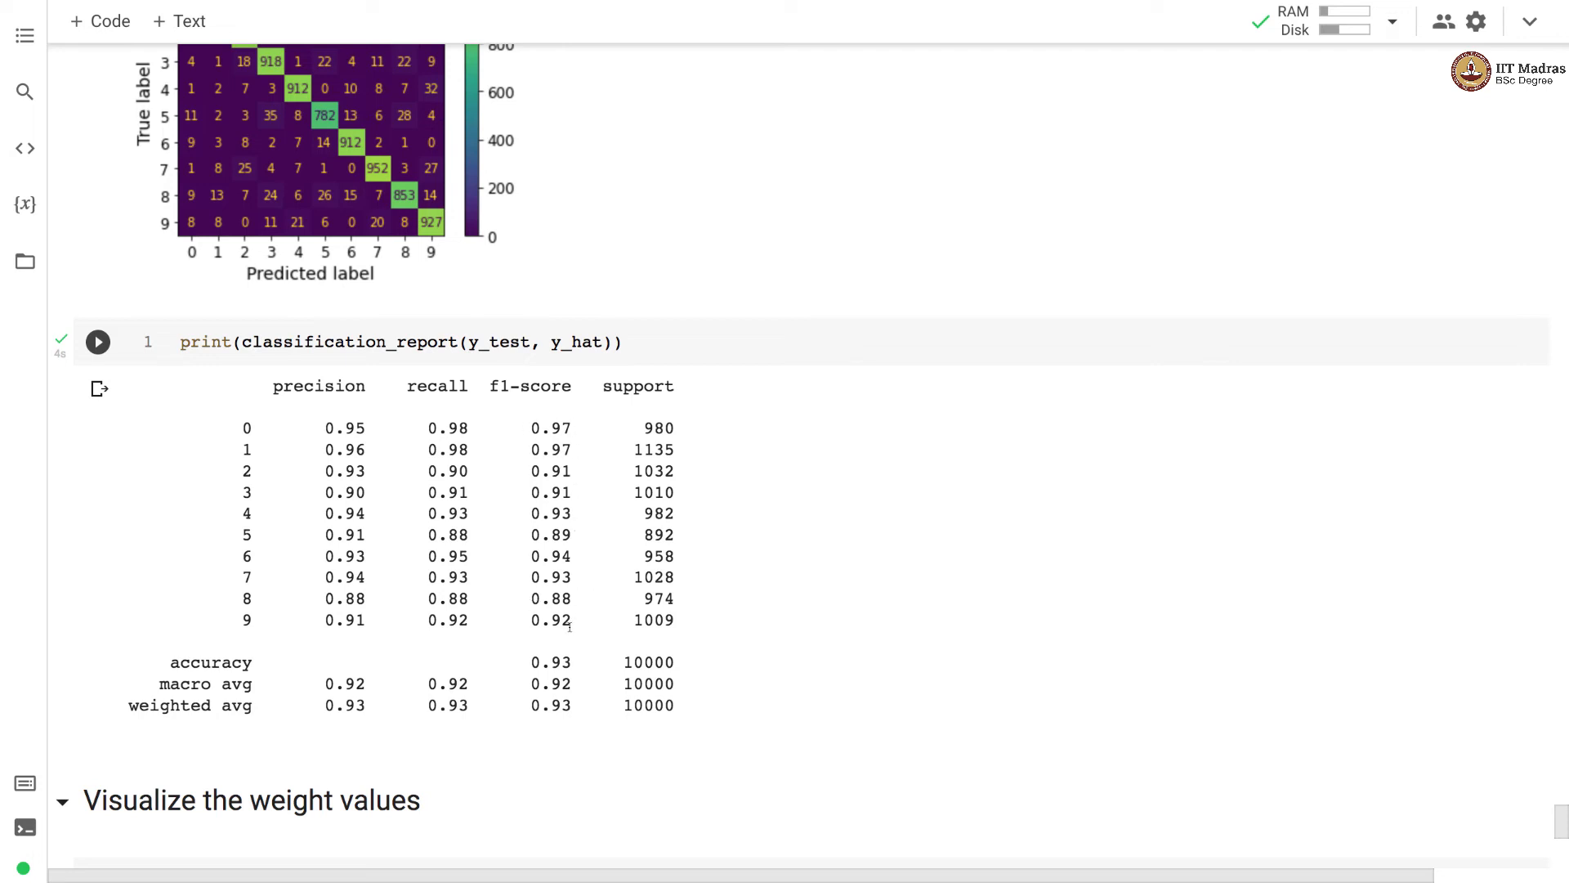
{"action": "mouse_move", "coordinate": [570, 428]}
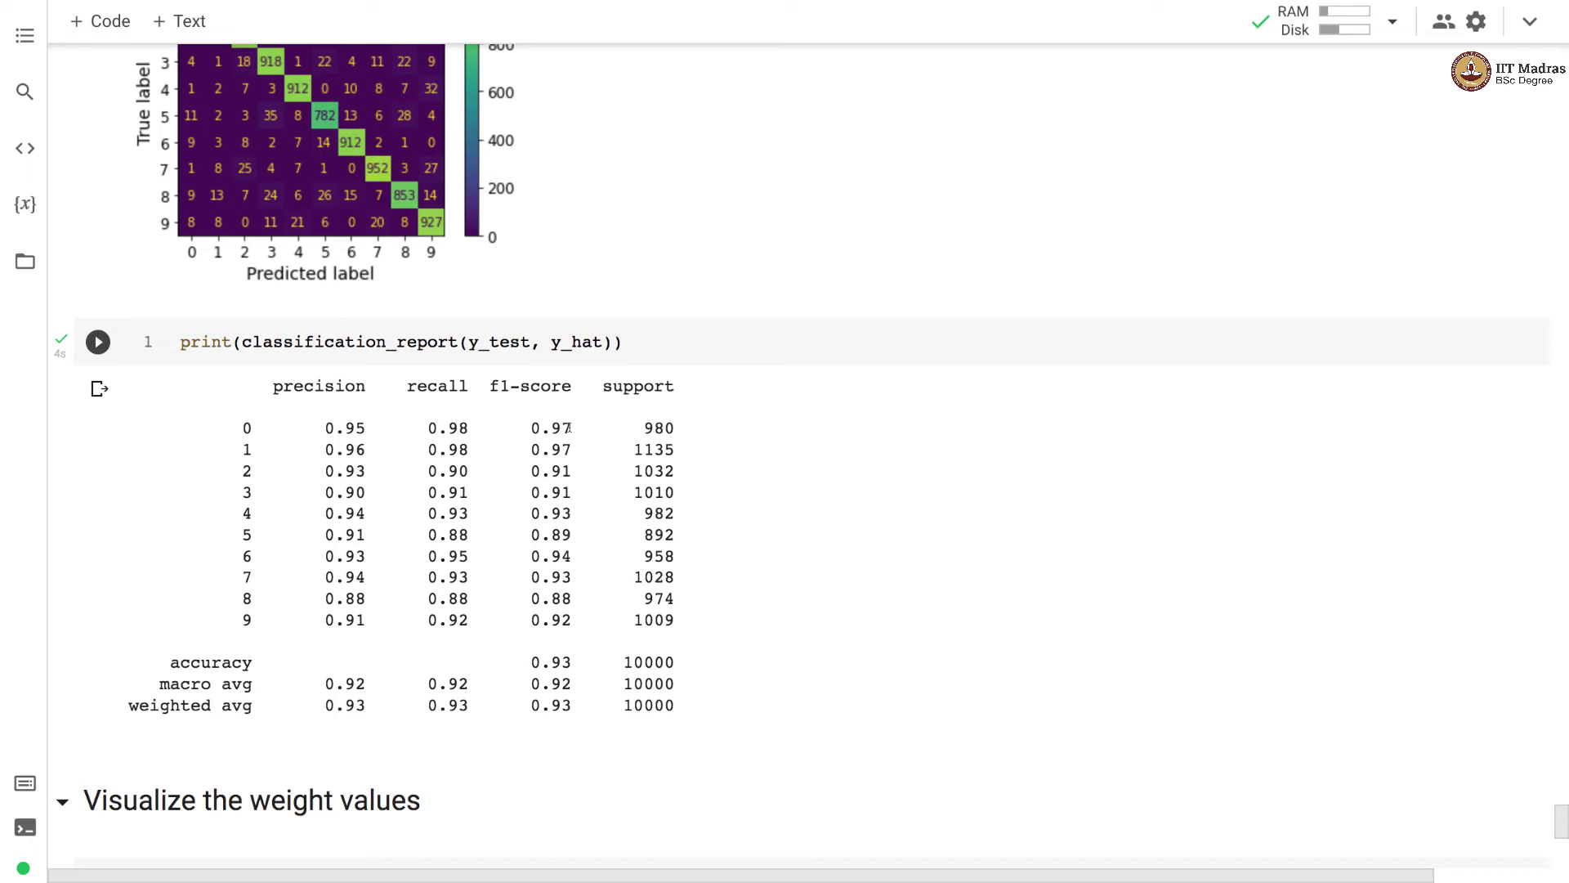
{"action": "mouse_move", "coordinate": [679, 541]}
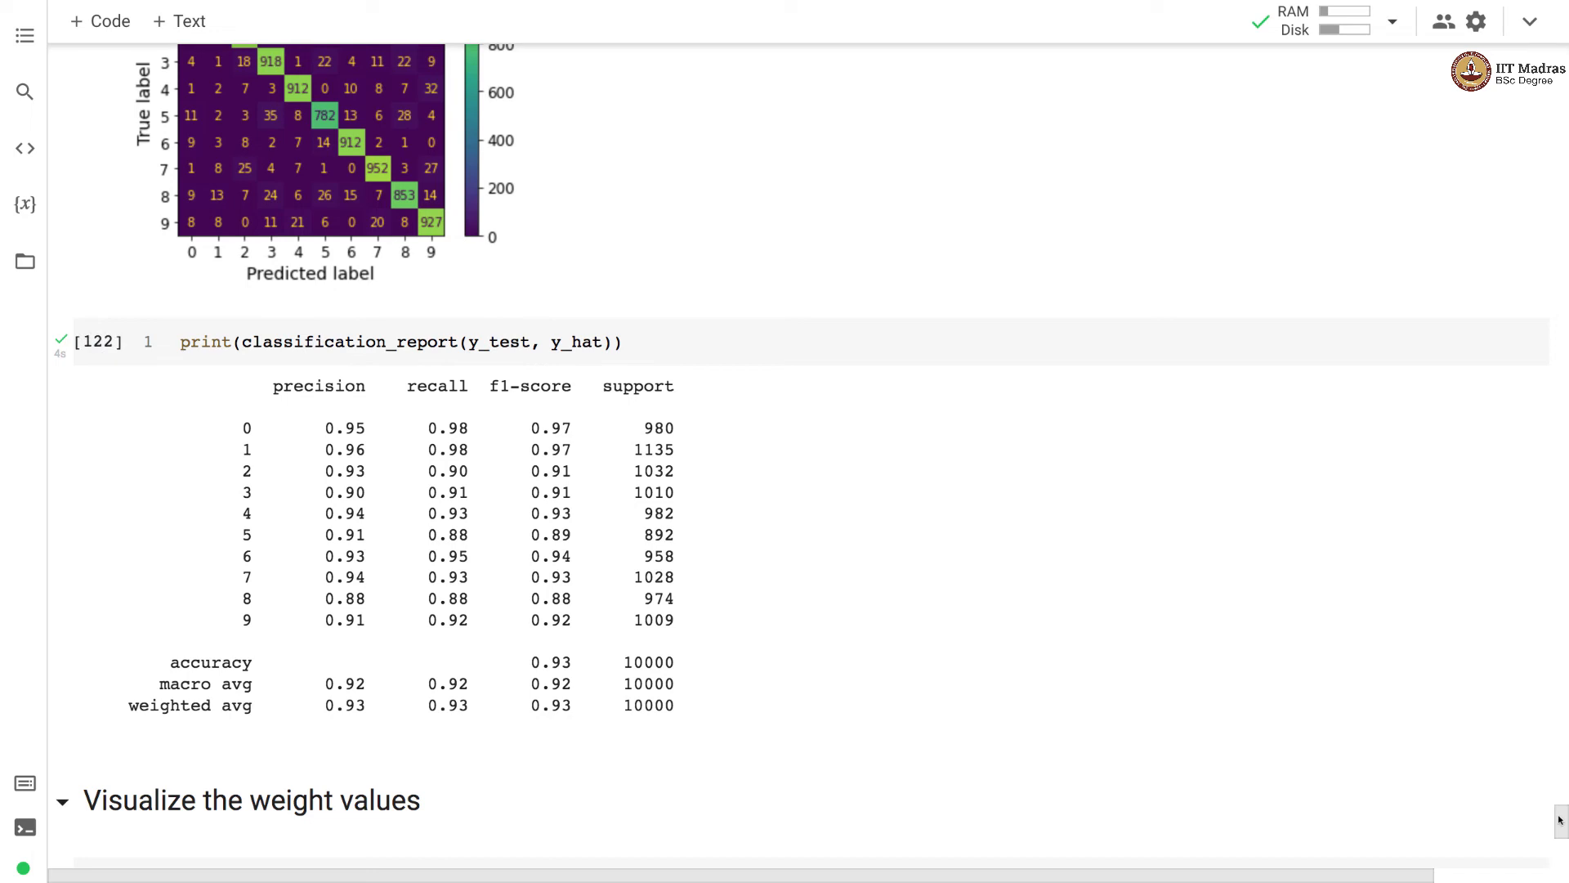
{"action": "scroll", "scroll_direction": "up", "scroll_amount": 3}
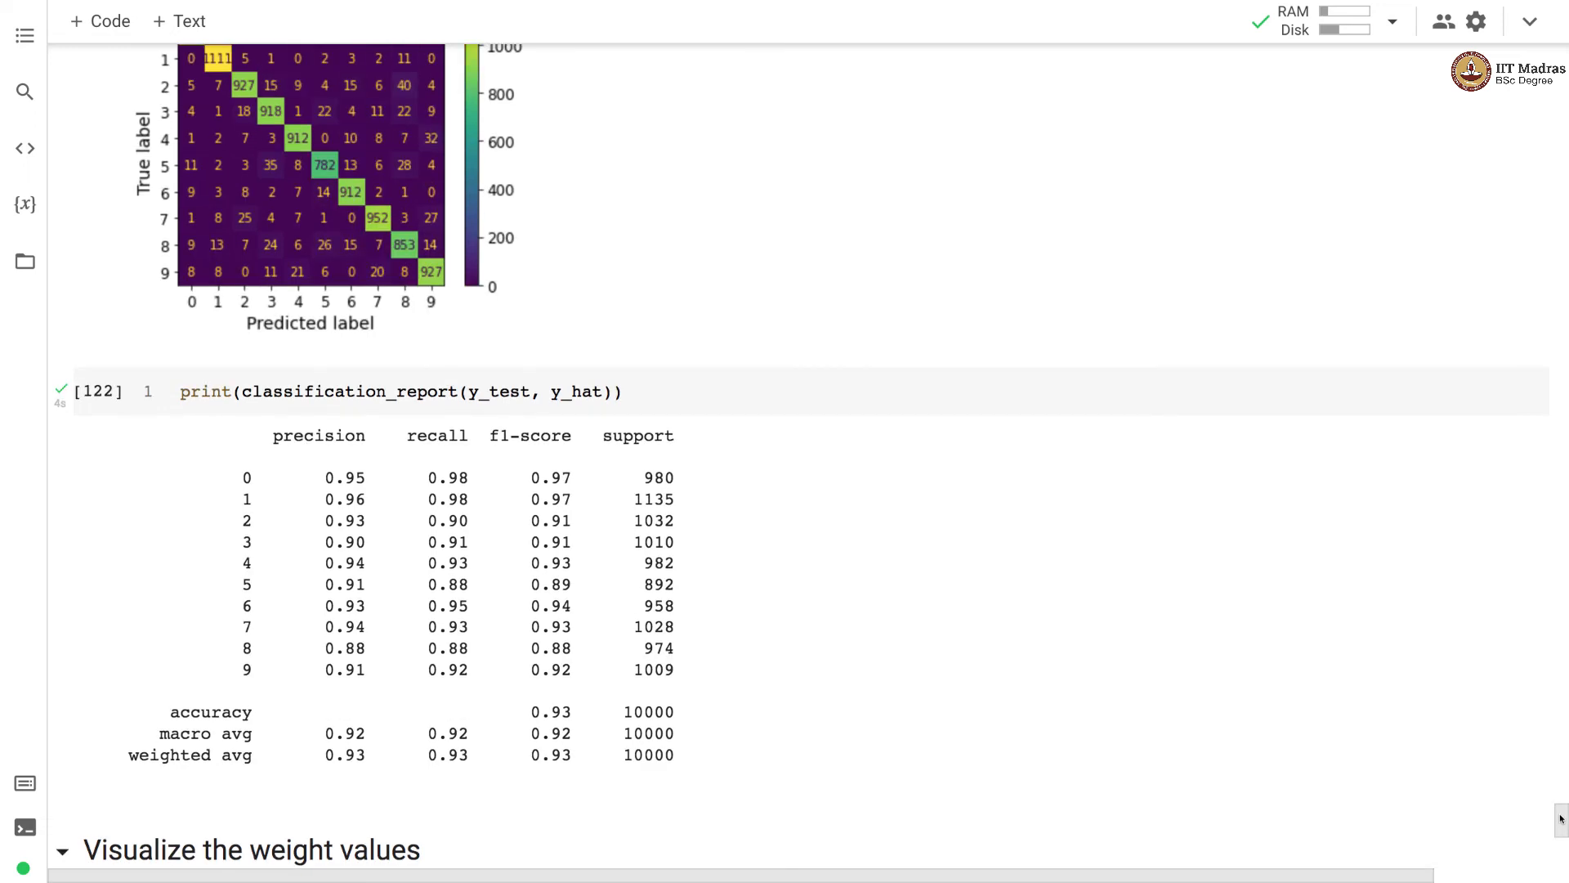
{"action": "scroll", "scroll_direction": "down", "scroll_amount": 3}
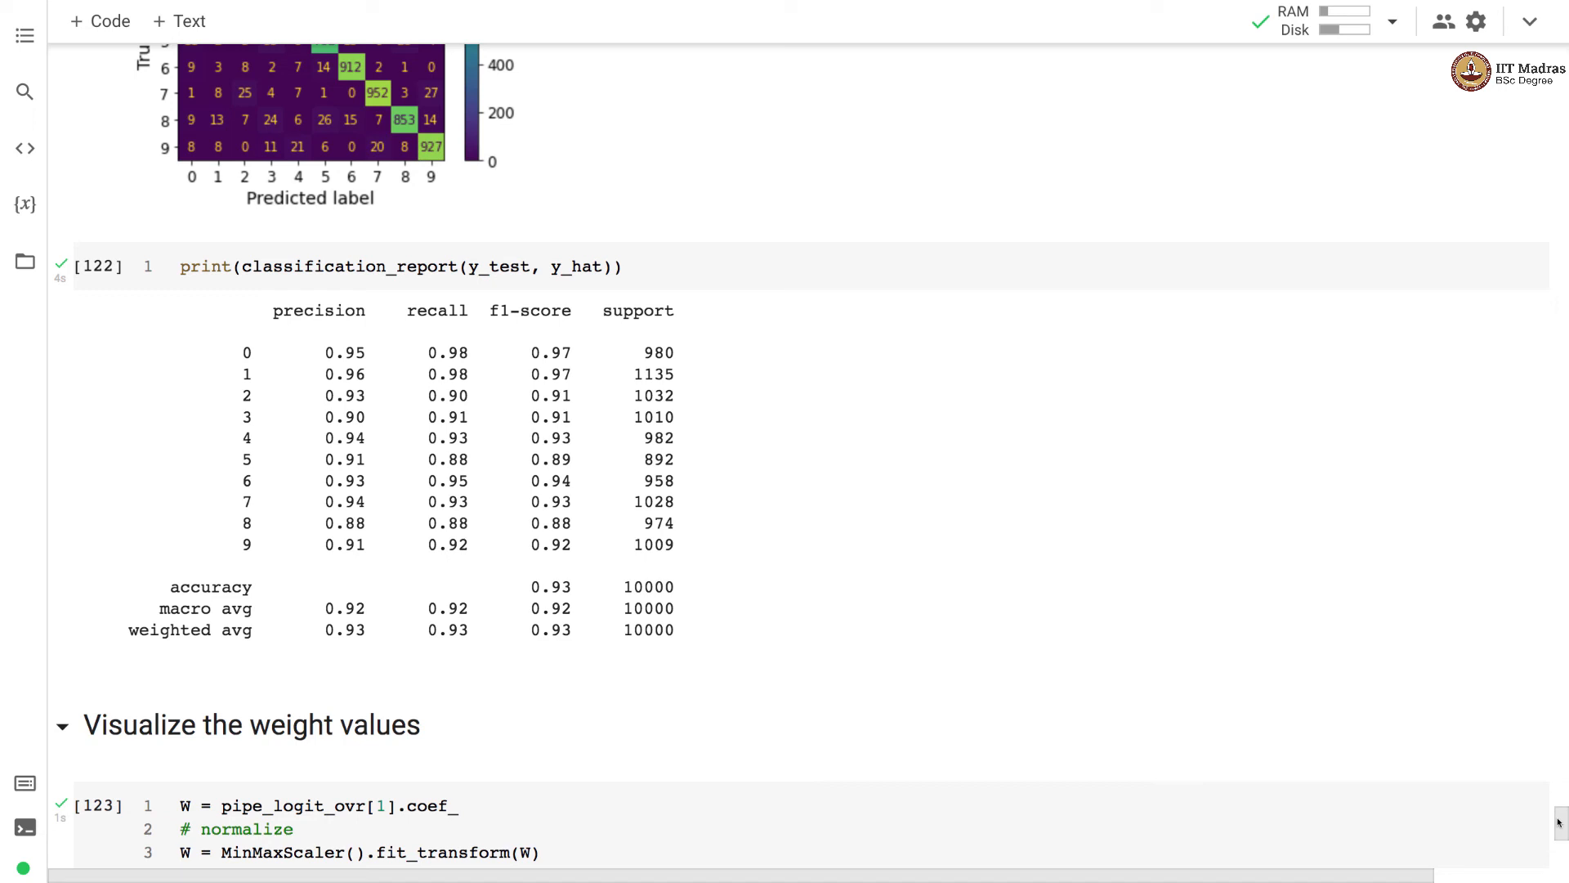
{"action": "scroll", "scroll_direction": "down", "scroll_amount": 3}
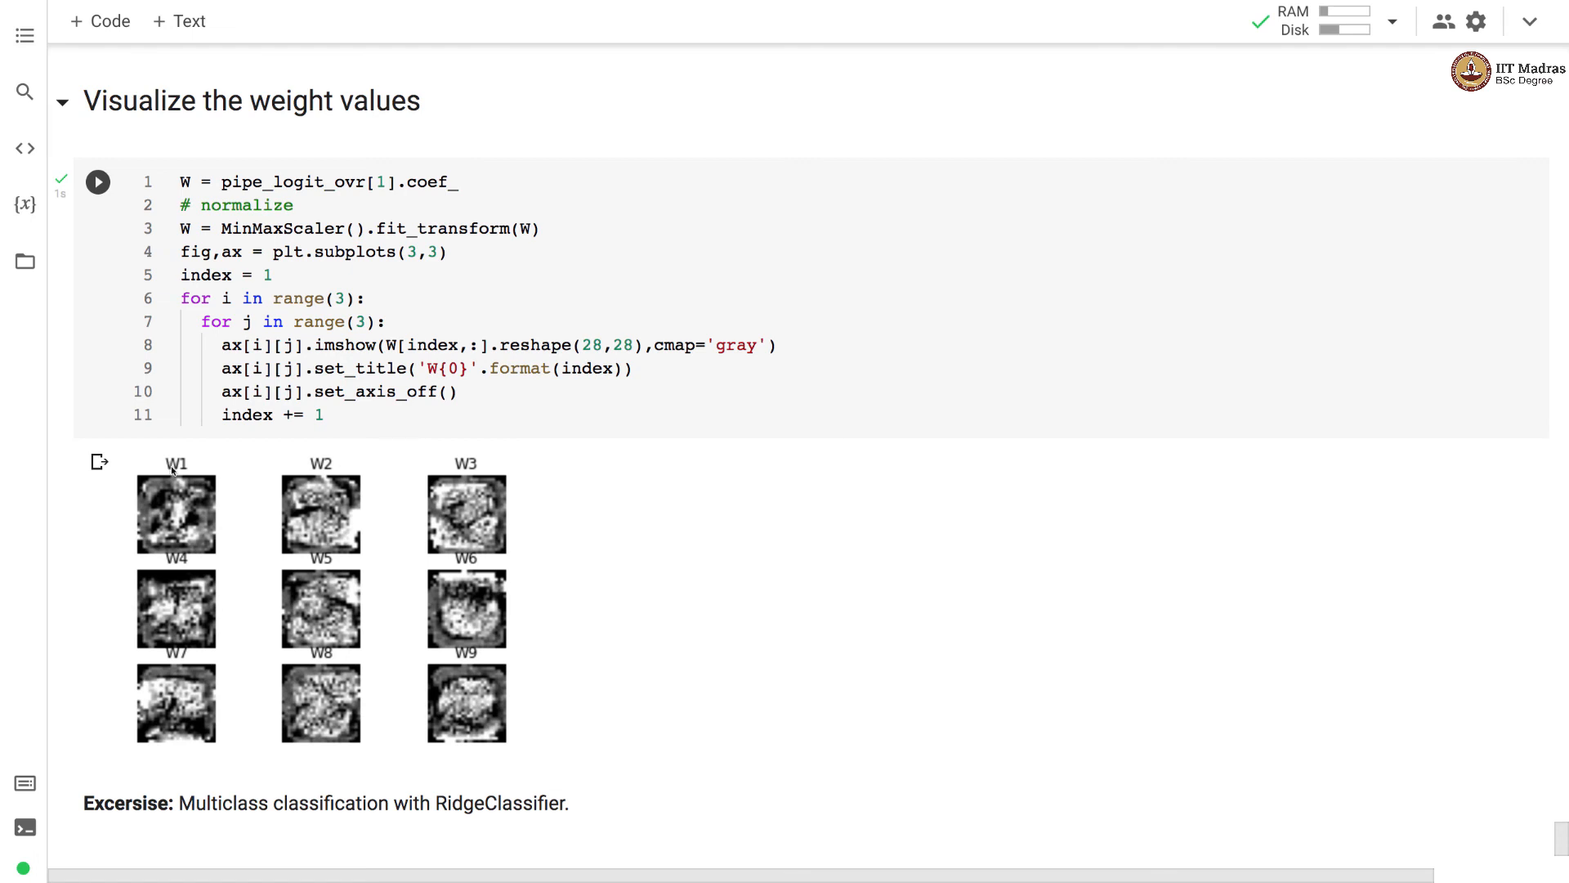
{"action": "mouse_move", "coordinate": [410, 487]}
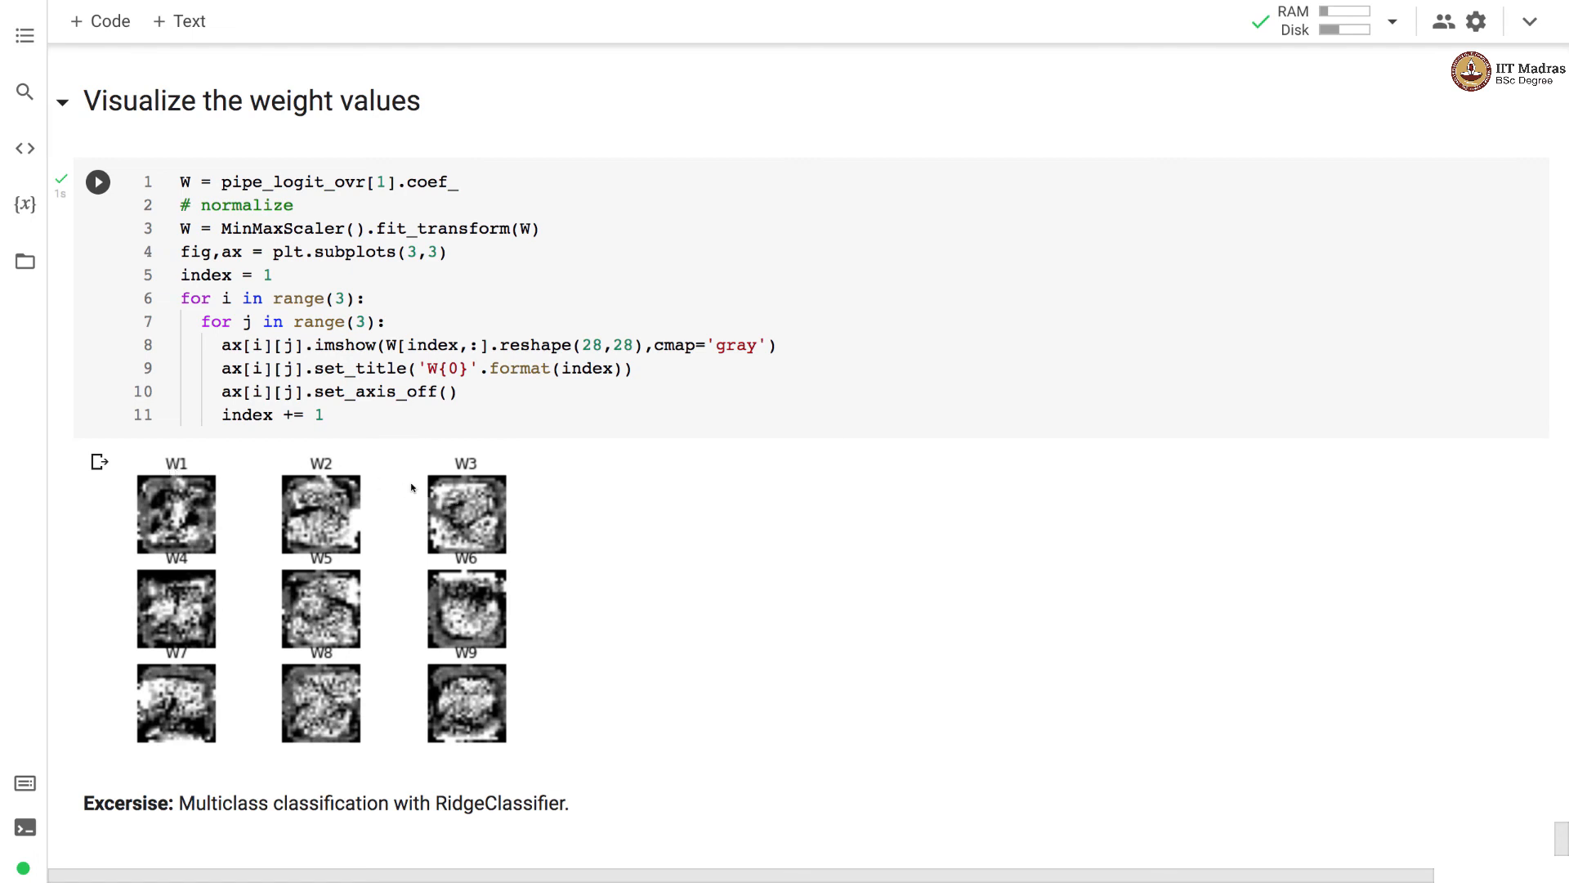
{"action": "mouse_move", "coordinate": [465, 681]}
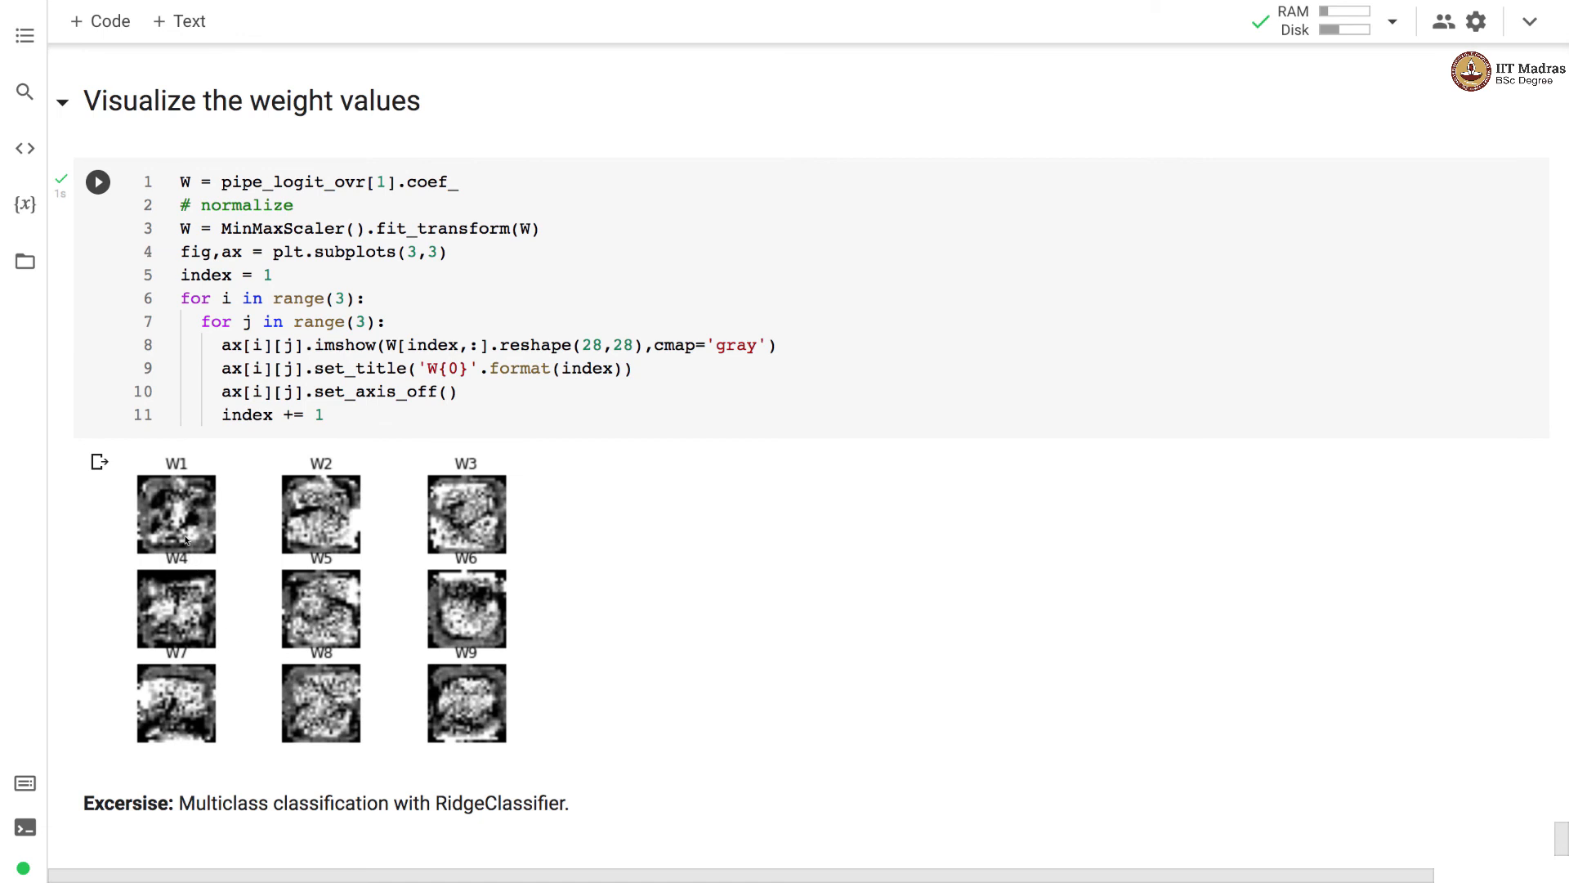
{"action": "mouse_move", "coordinate": [184, 513]}
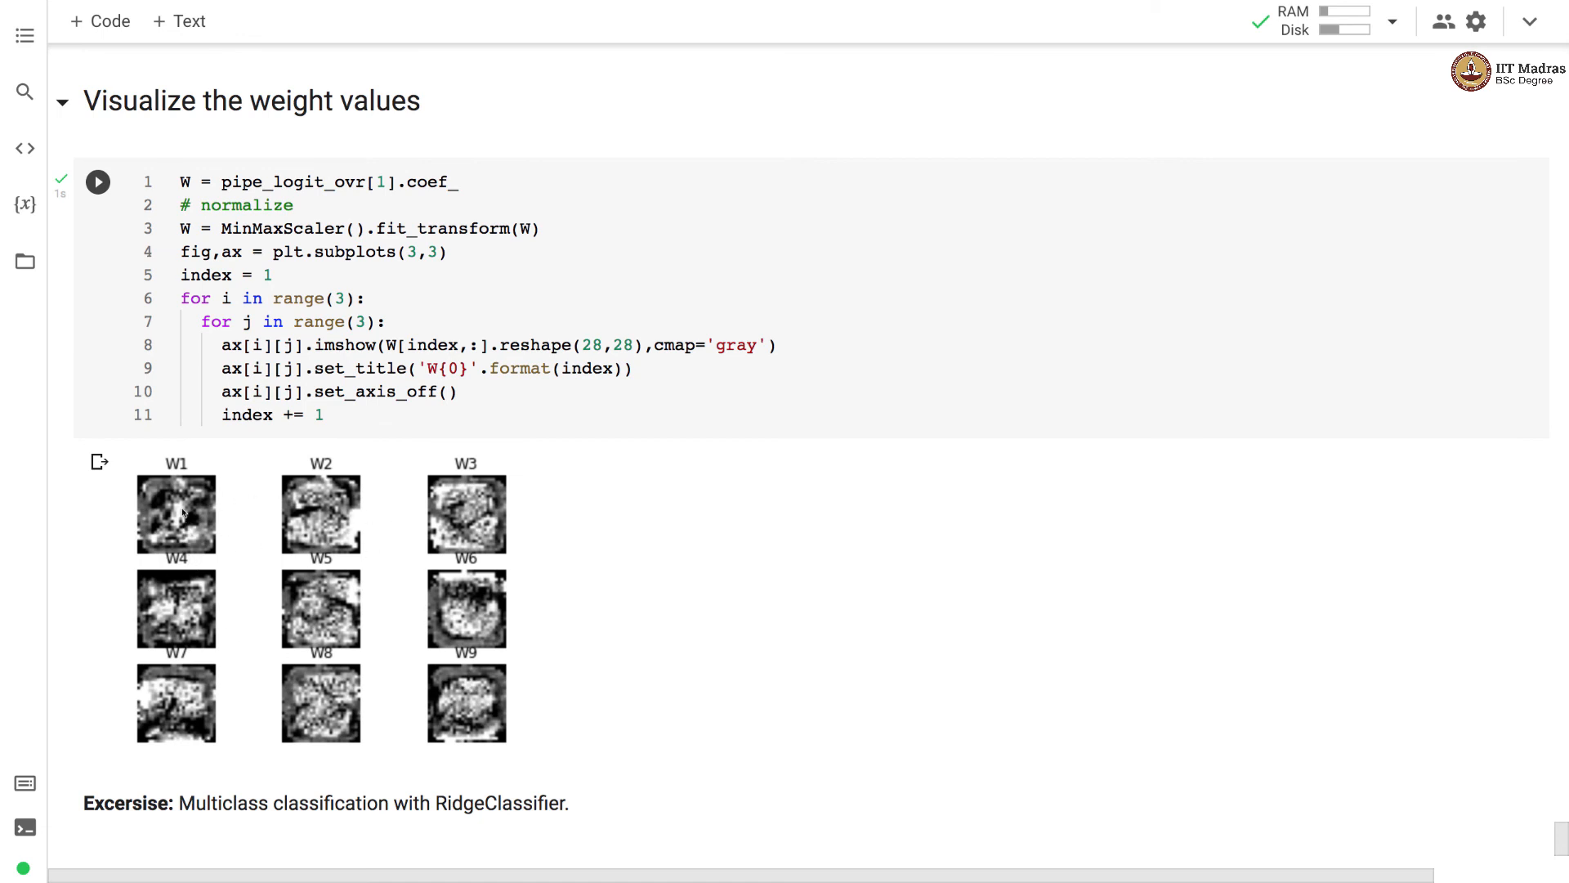
{"action": "mouse_move", "coordinate": [482, 508]}
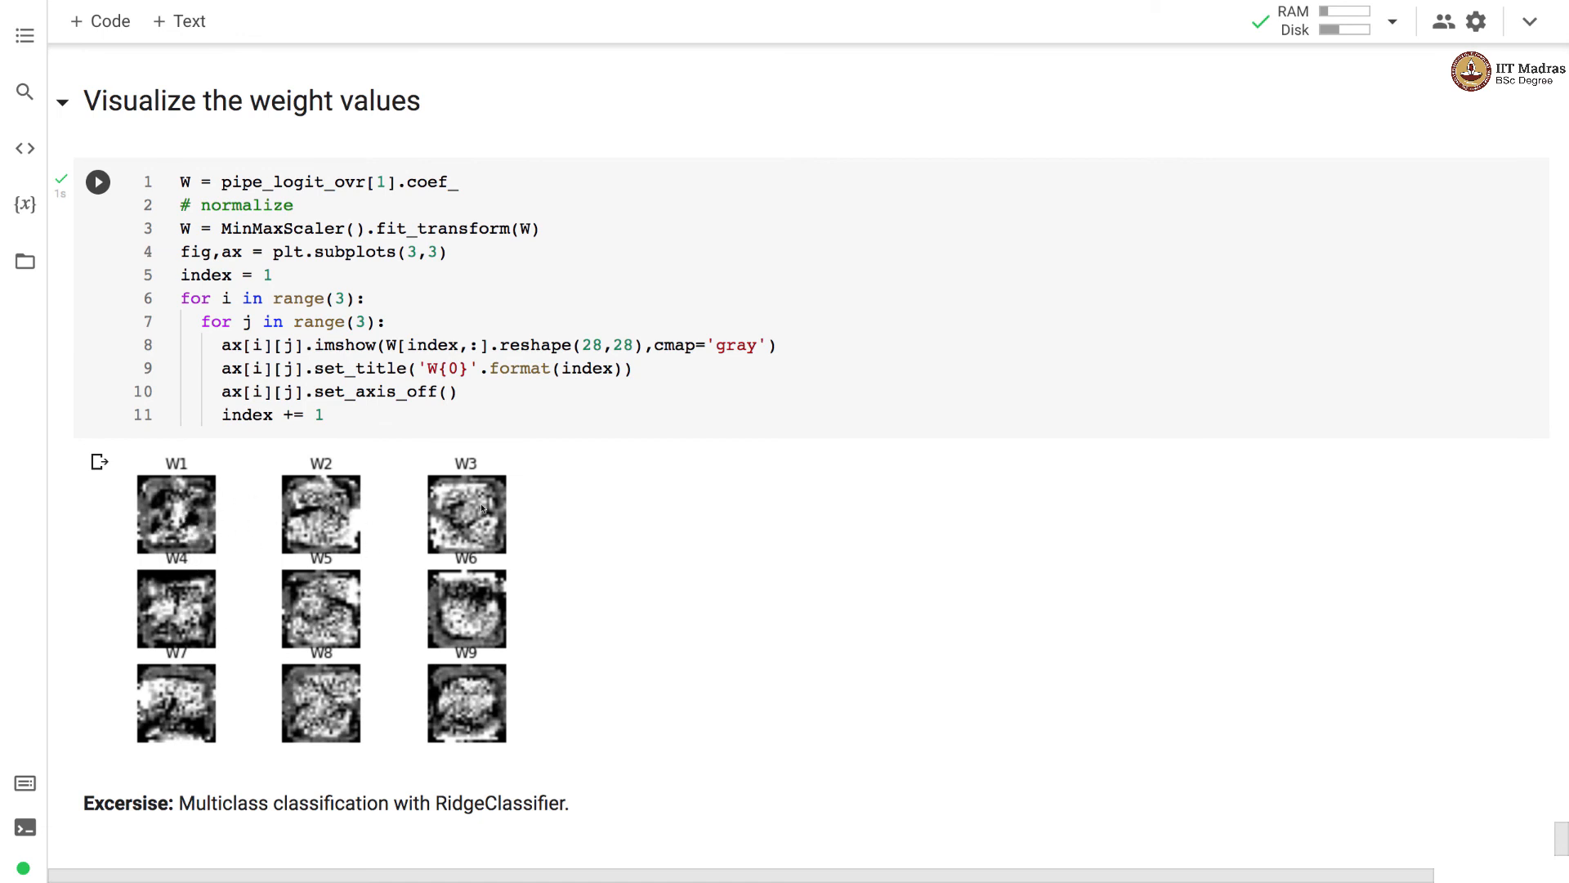
{"action": "mouse_move", "coordinate": [452, 719]}
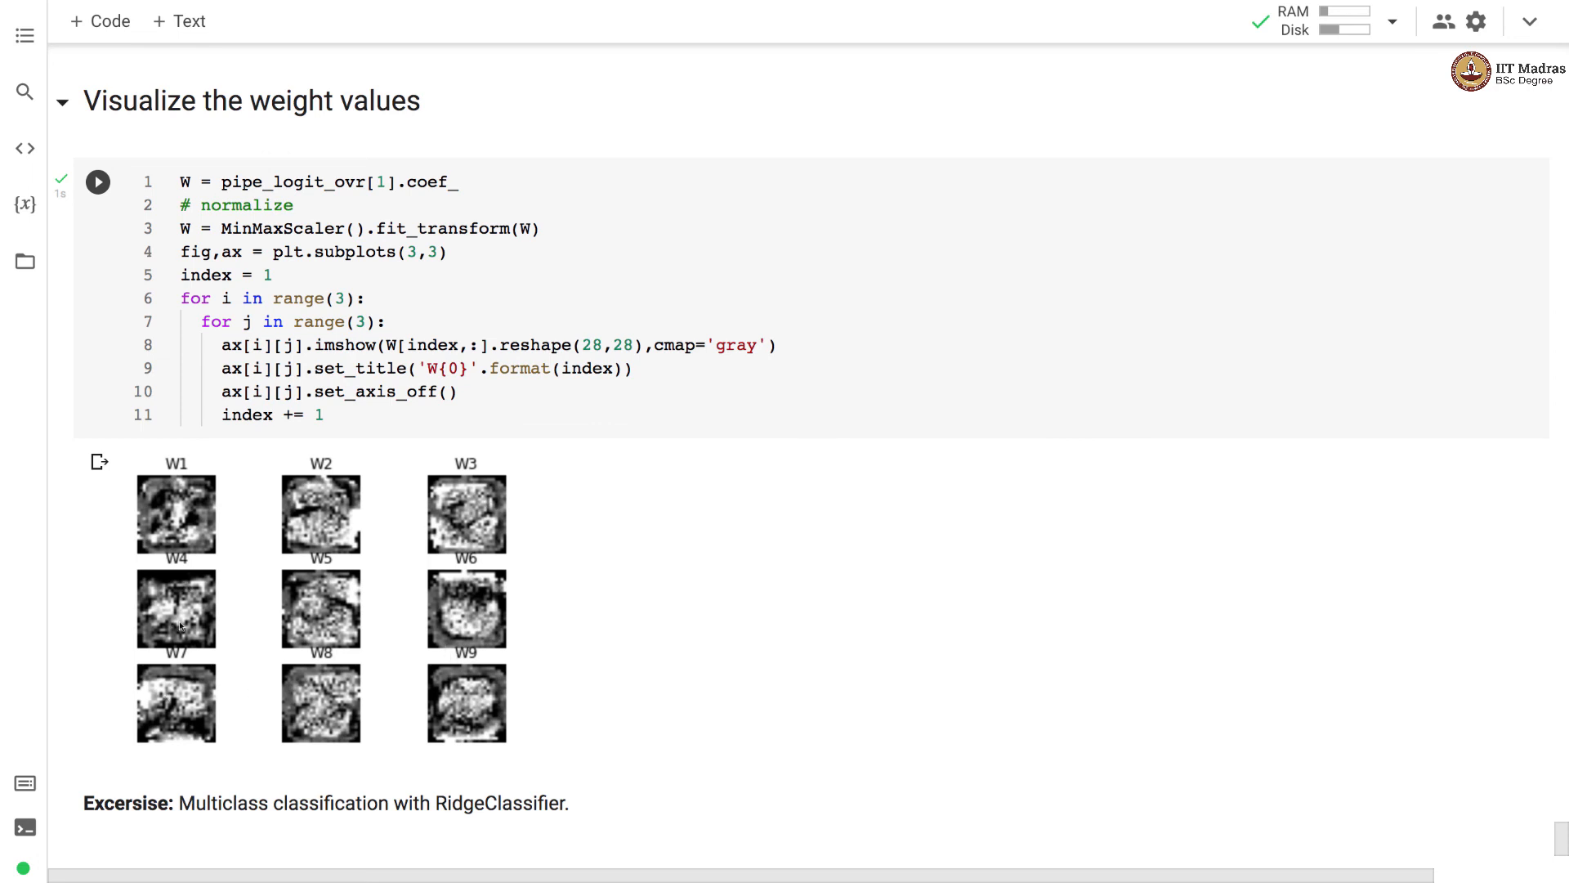
{"action": "mouse_move", "coordinate": [198, 513]}
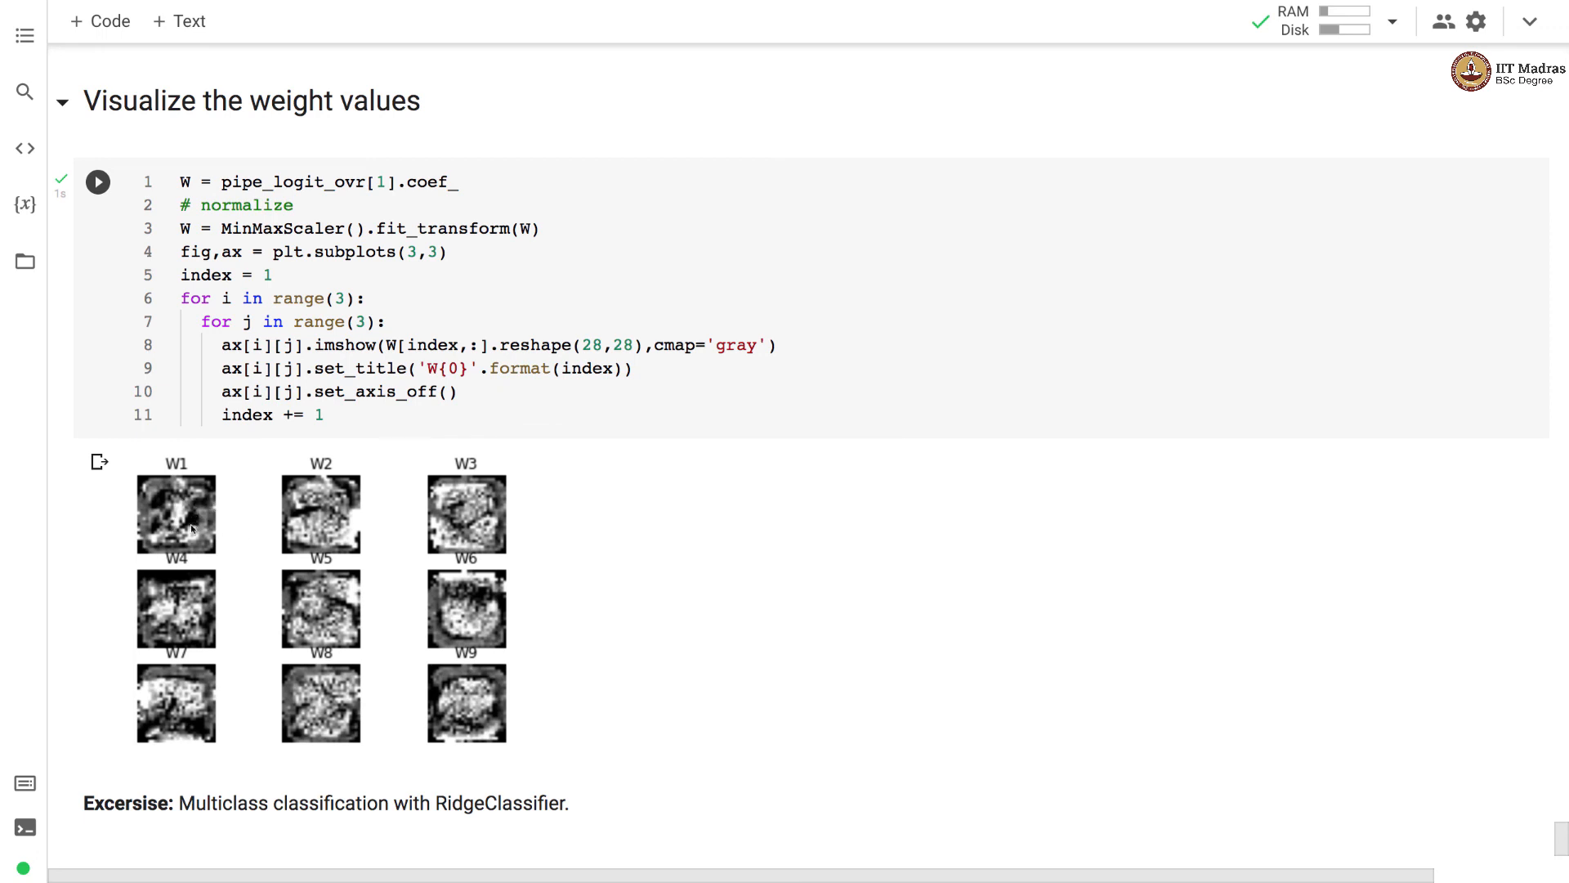
{"action": "scroll", "scroll_direction": "down", "scroll_amount": 3}
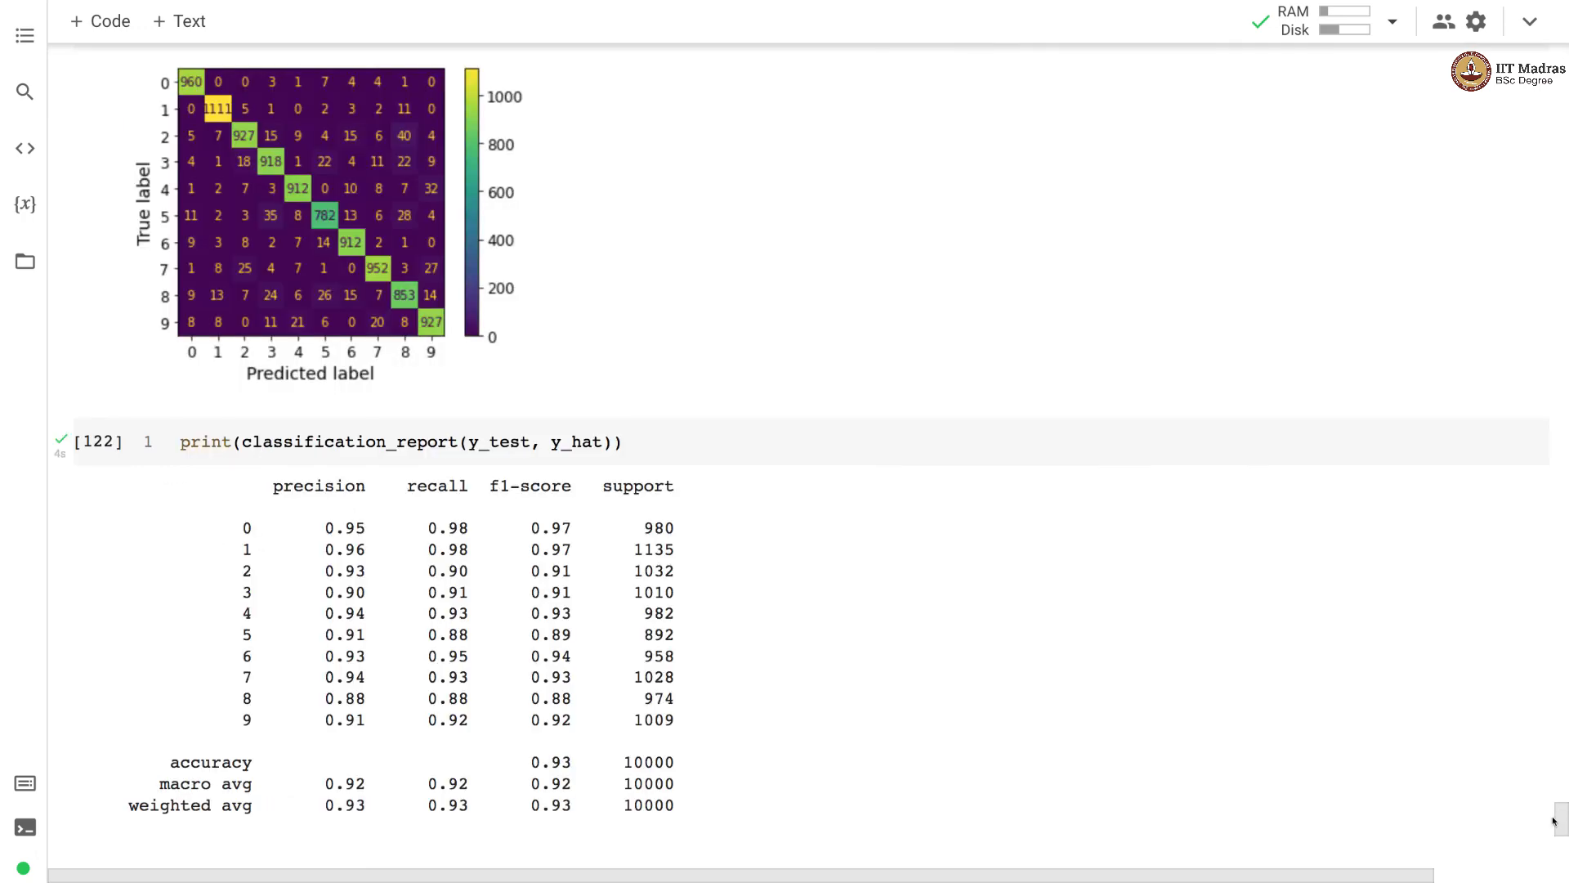